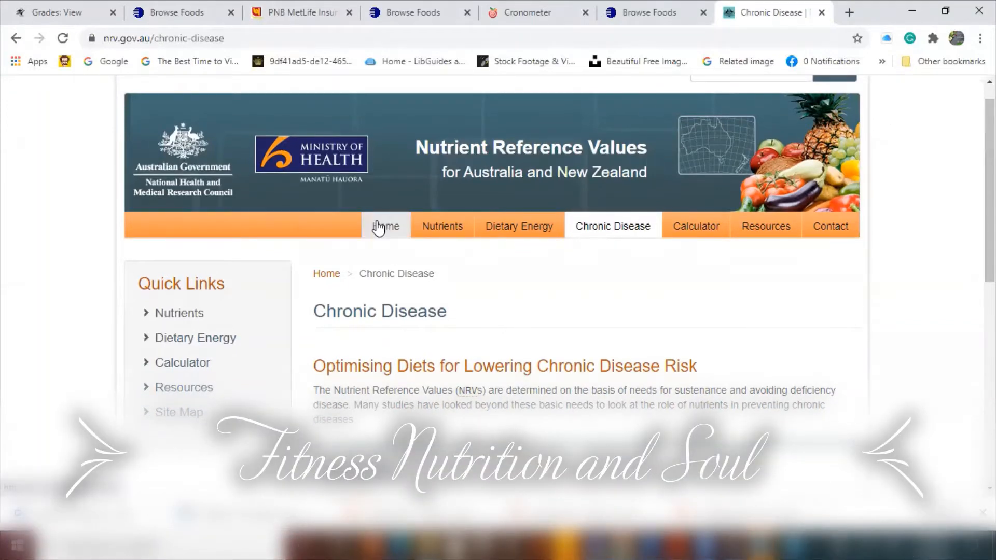
# Return to the NRV home page and scroll down to the Methodological Framework PDF link.
pyautogui.click(386, 226)
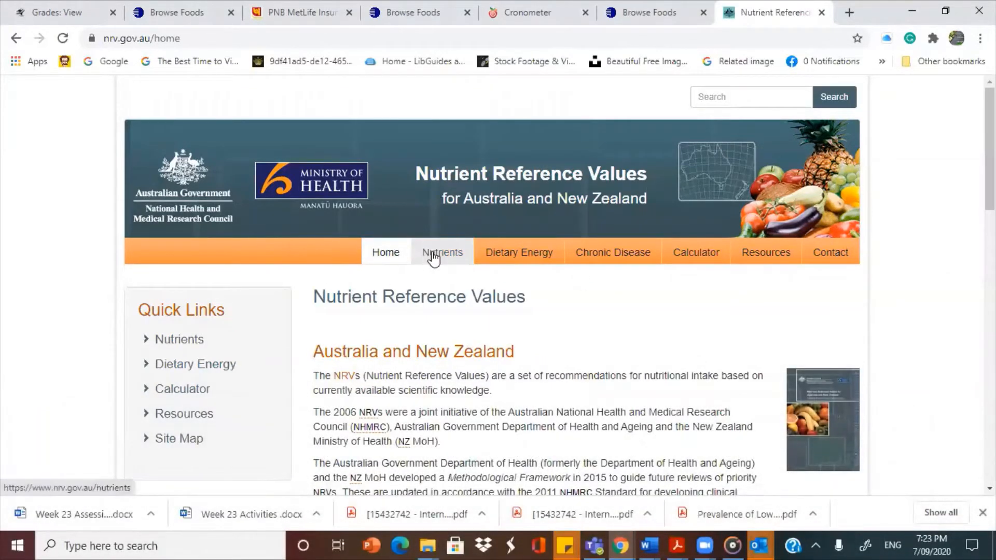
pyautogui.moveTo(518, 252)
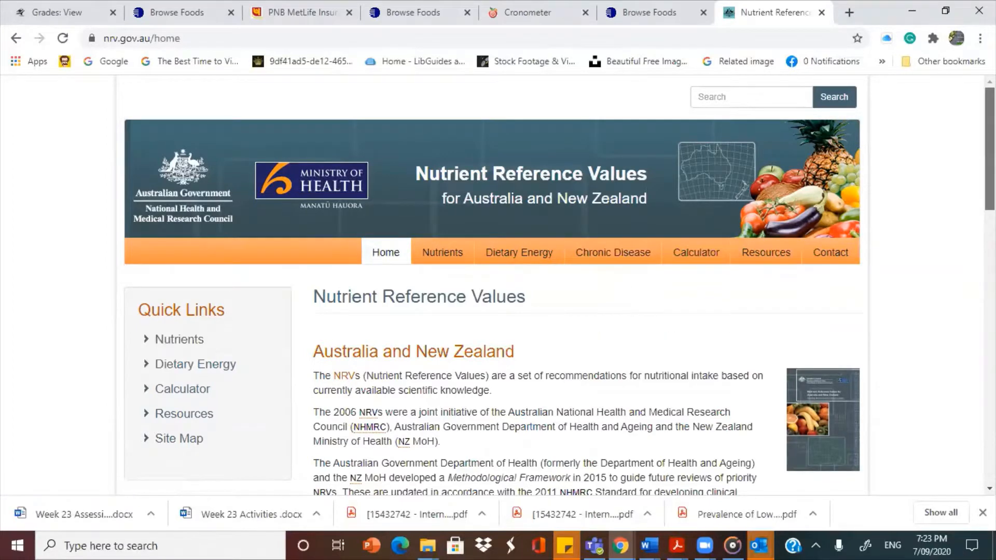
pyautogui.scroll(-3)
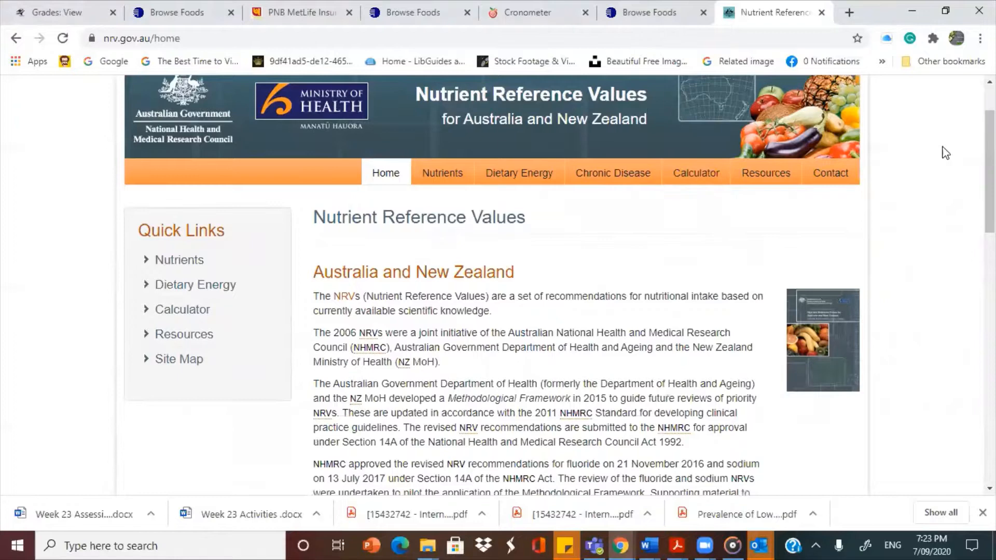
pyautogui.scroll(-3)
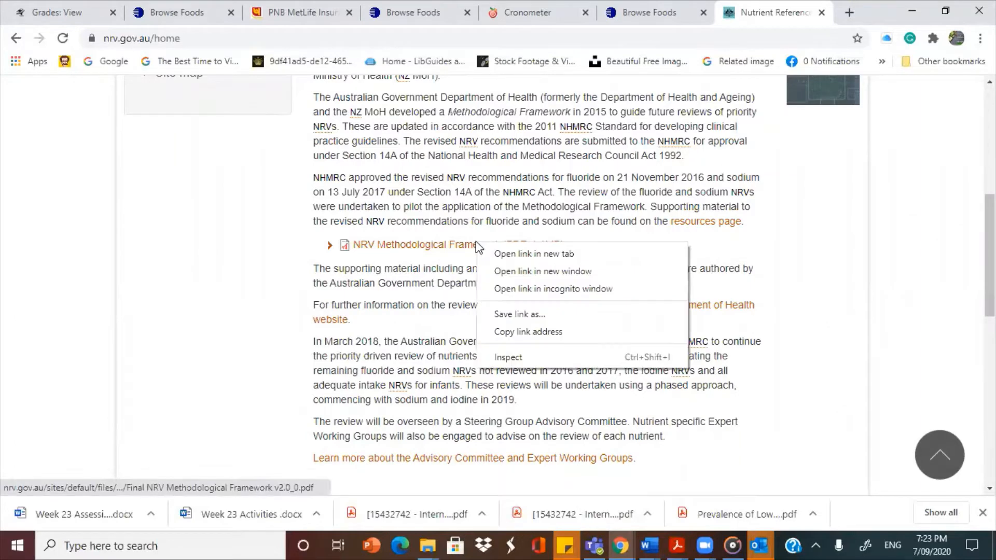
# Open the NRV Methodological Framework PDF in a new tab, browse it, then return to the home tab.
pyautogui.click(532, 253)
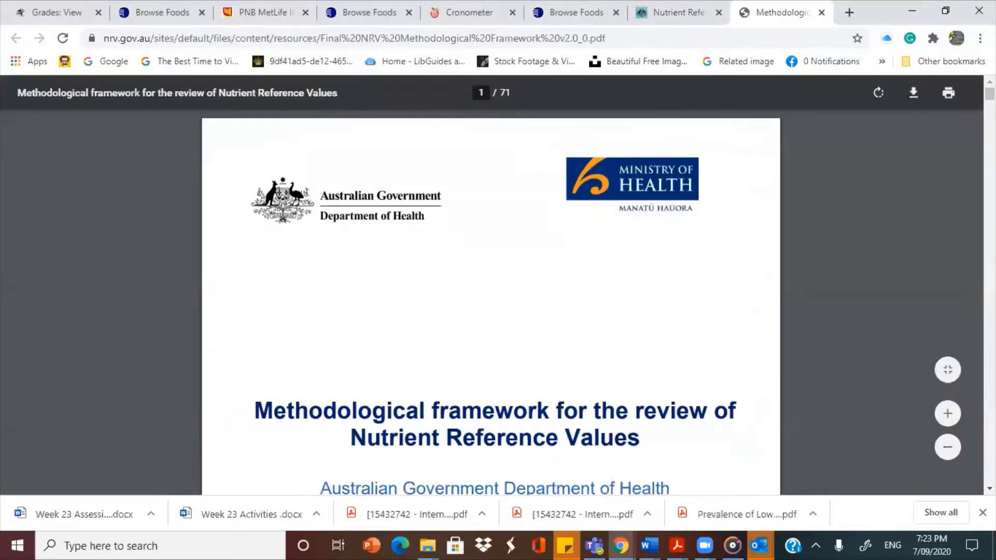
pyautogui.scroll(-3)
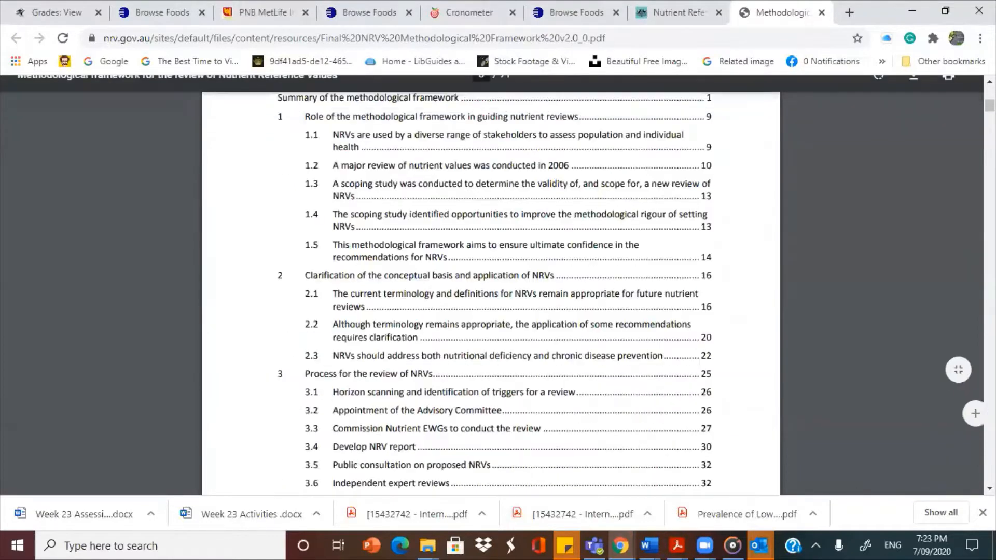
pyautogui.scroll(-3)
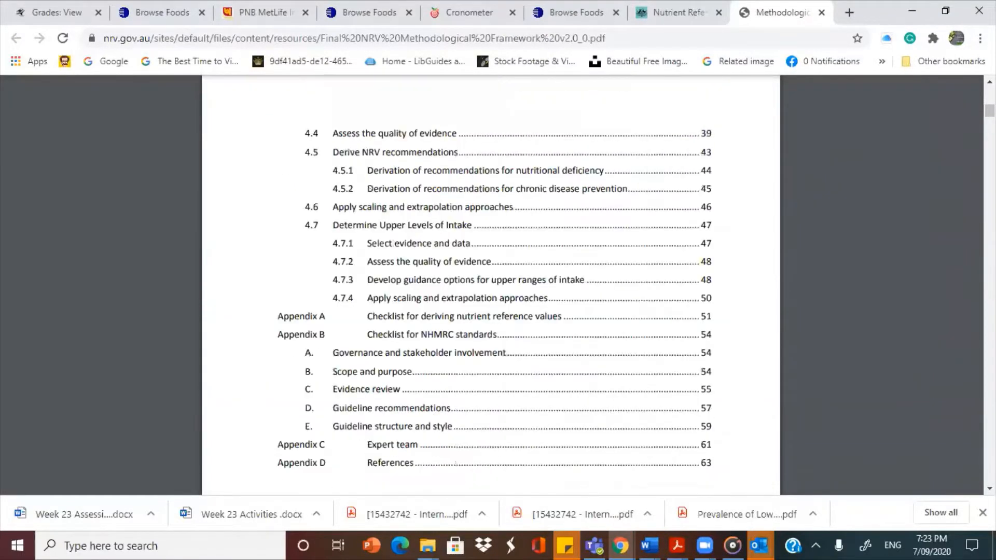
pyautogui.scroll(-3)
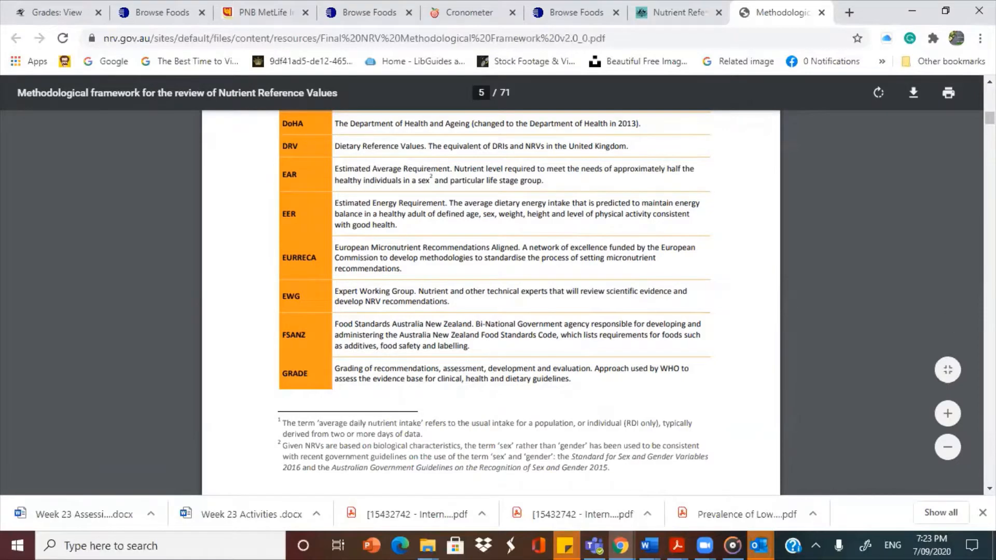
pyautogui.scroll(-3)
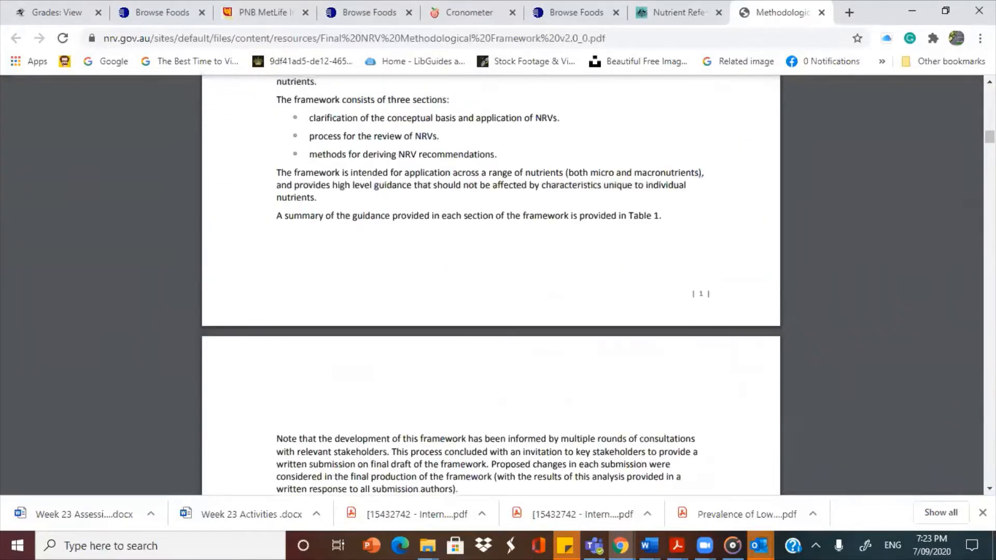
pyautogui.click(676, 12)
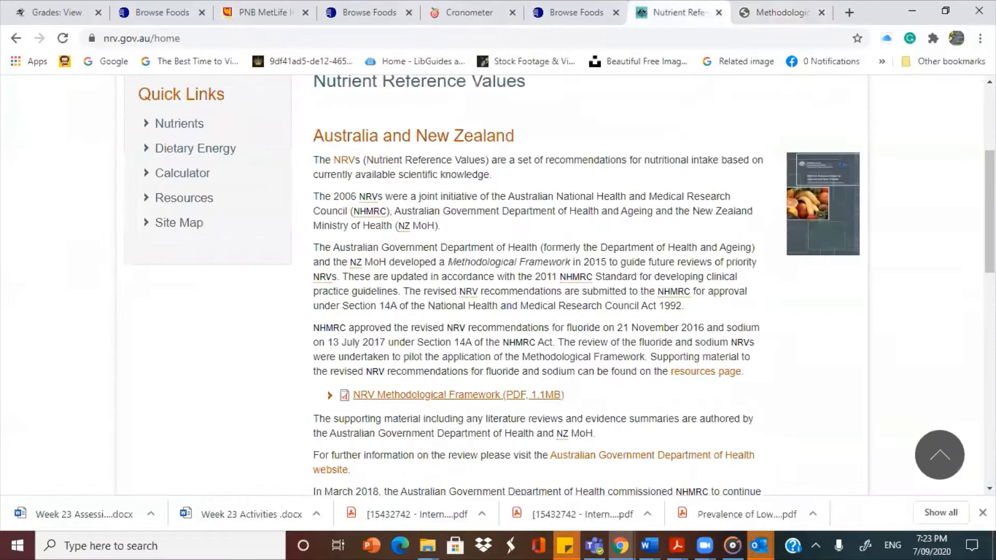
# Open the Nutrients page and scroll down to the macronutrients, vitamins and minerals table.
pyautogui.click(179, 123)
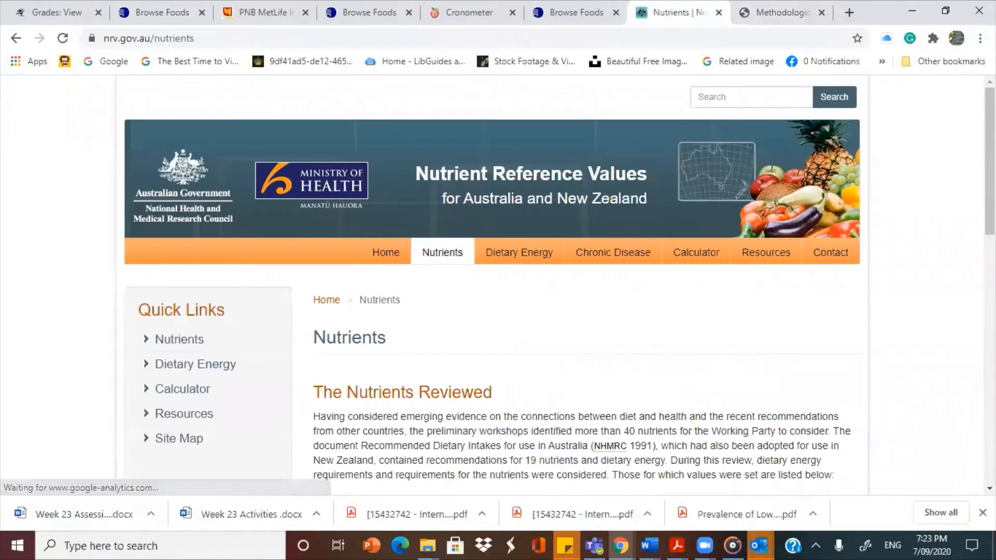
pyautogui.scroll(-3)
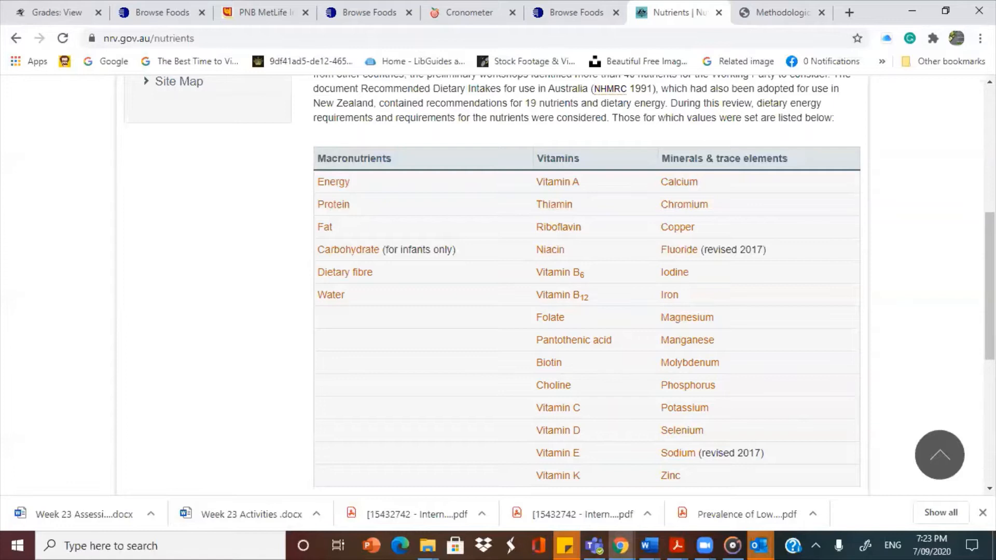
pyautogui.scroll(-3)
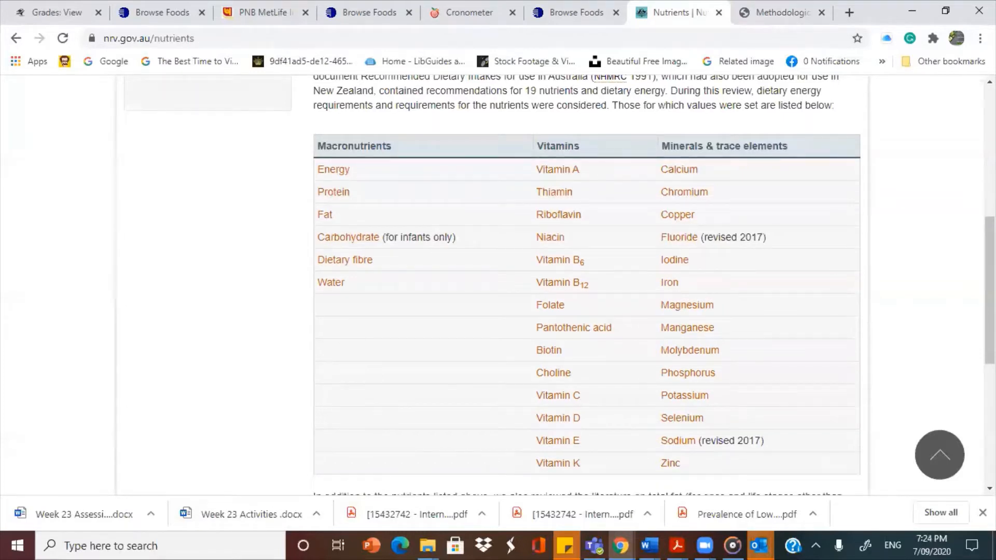
pyautogui.scroll(-3)
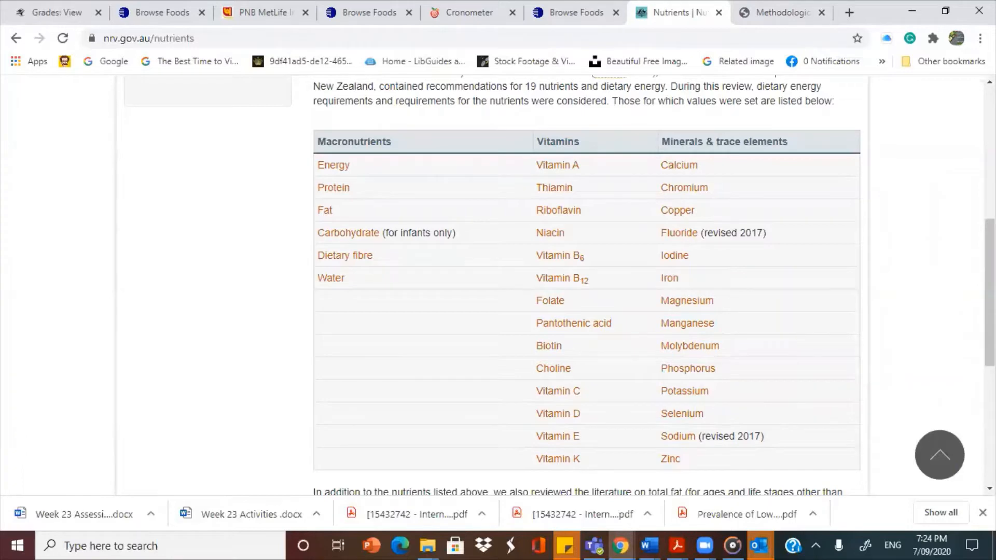
# Open the Vitamin A page and scroll through its EAR/RDI requirement tables.
pyautogui.click(557, 165)
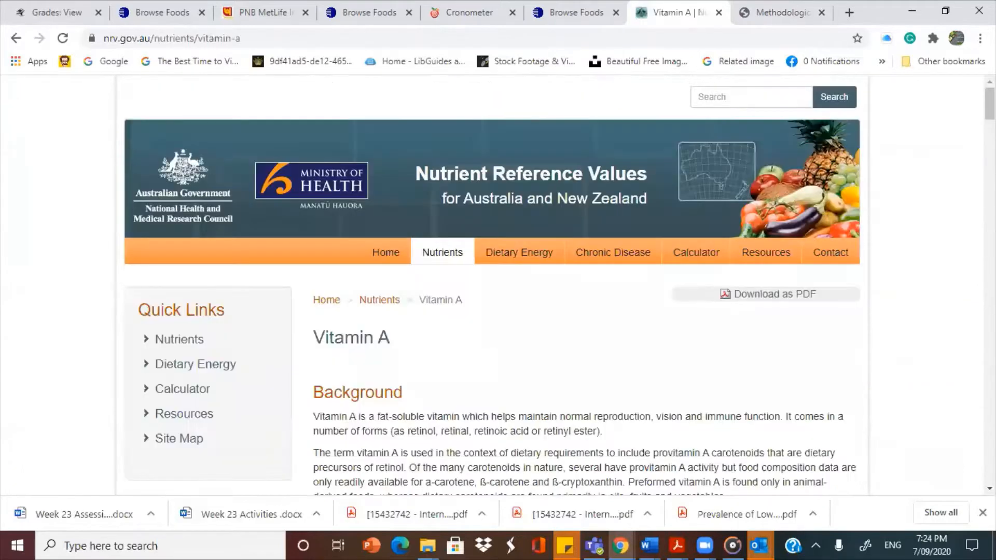
pyautogui.scroll(-3)
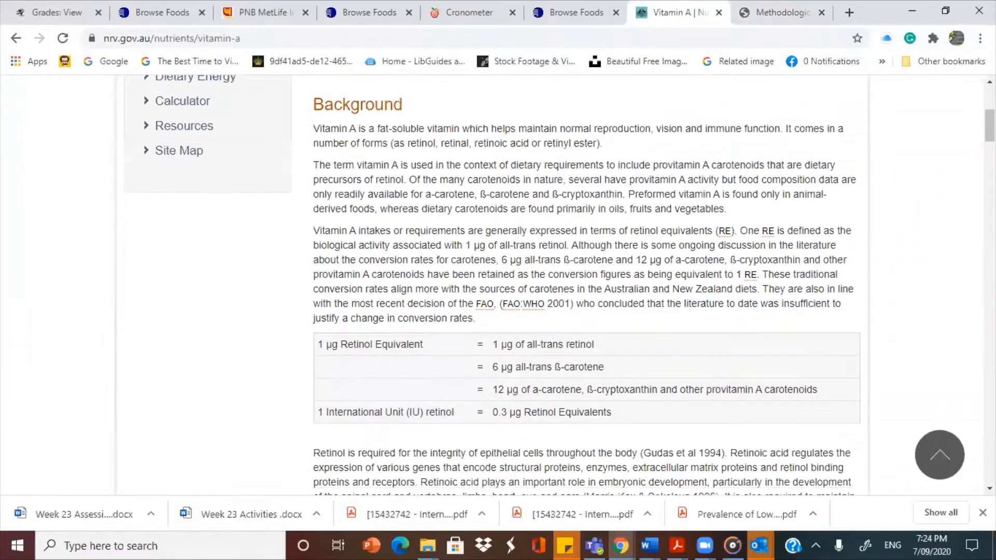
pyautogui.scroll(-3)
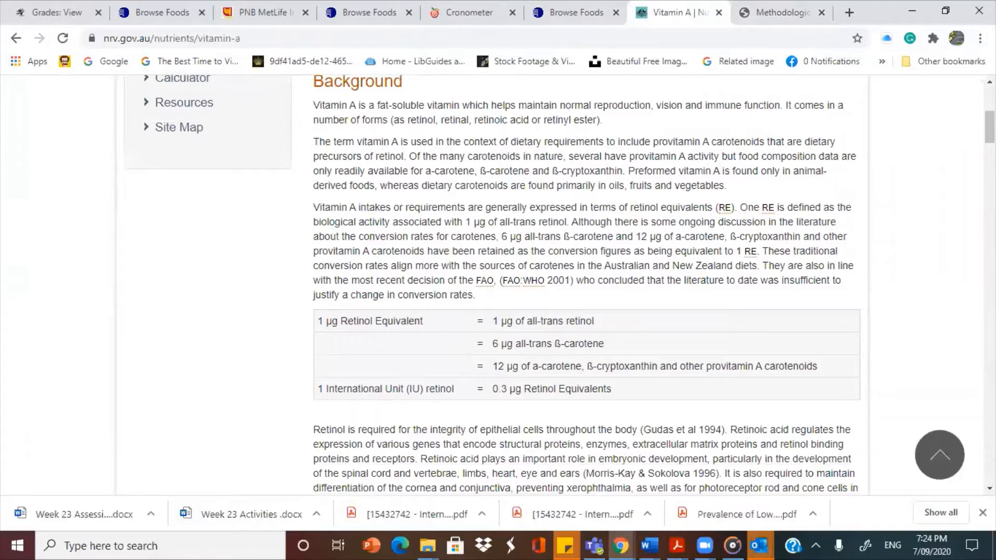
pyautogui.scroll(-3)
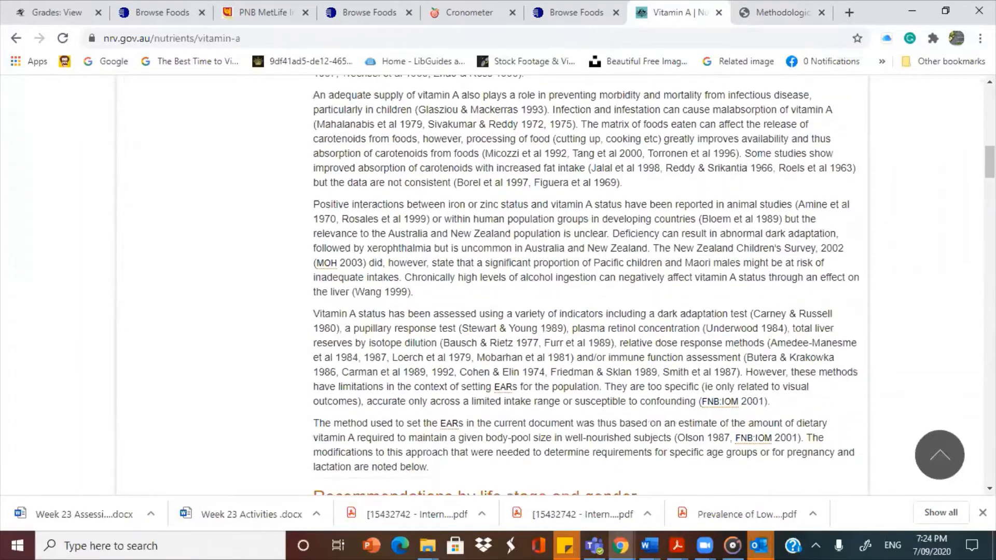
pyautogui.scroll(-3)
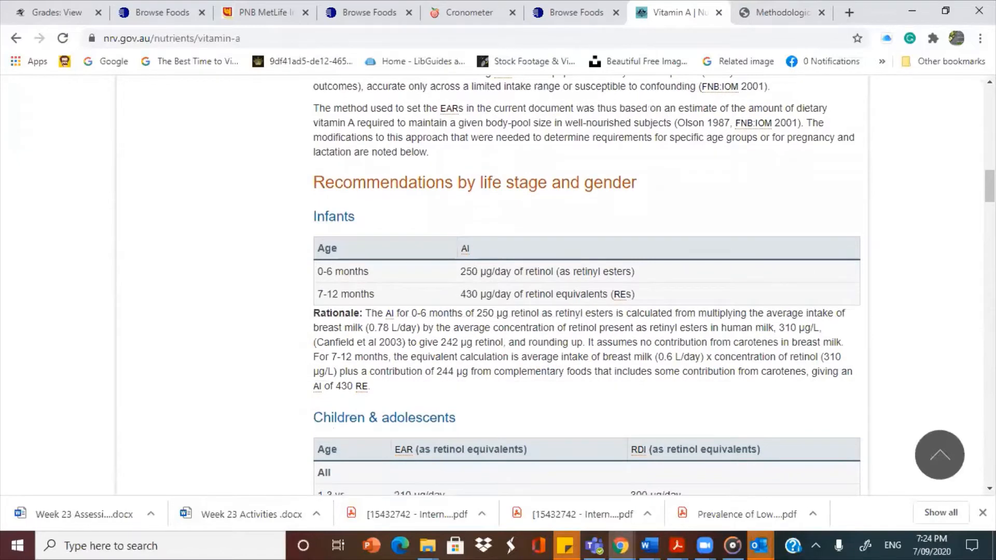
pyautogui.scroll(-3)
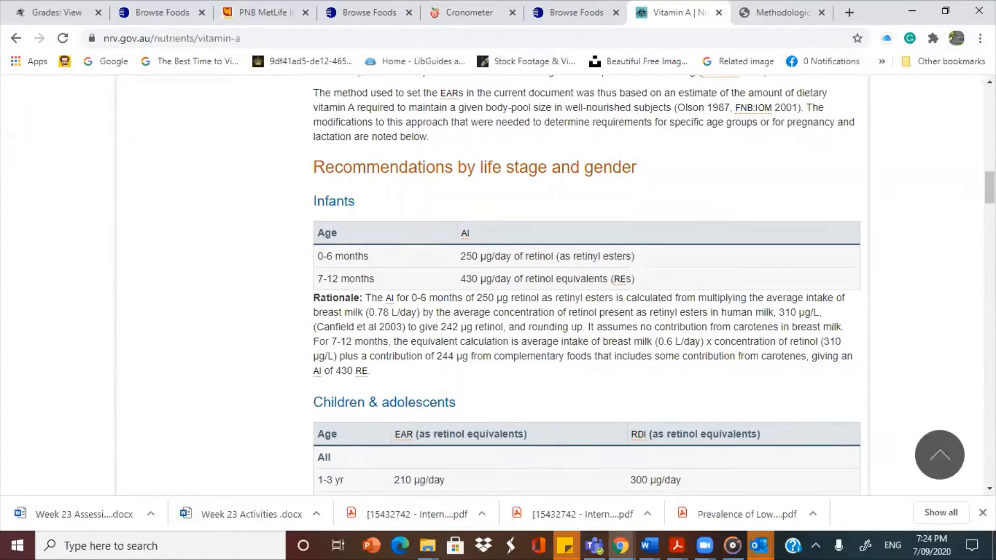
pyautogui.scroll(-3)
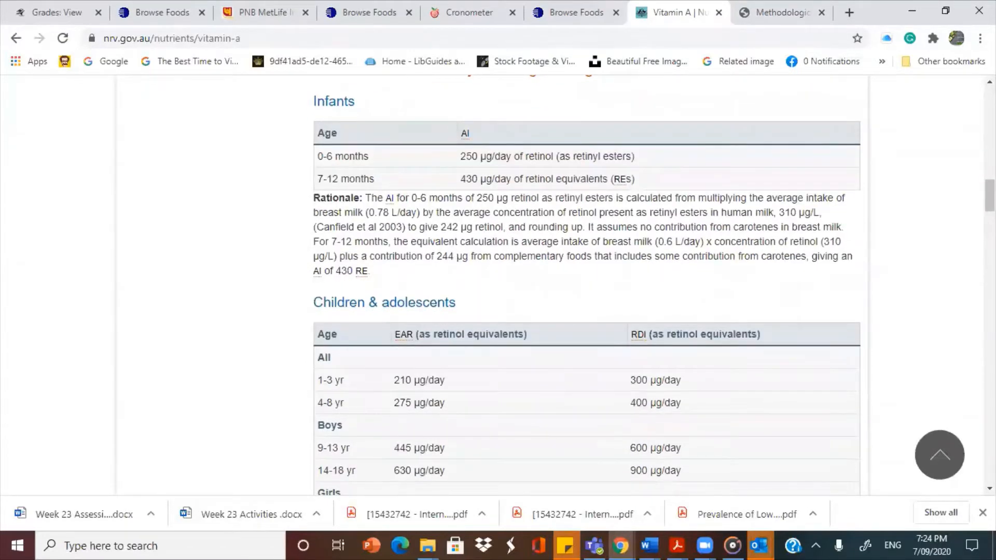
pyautogui.scroll(-3)
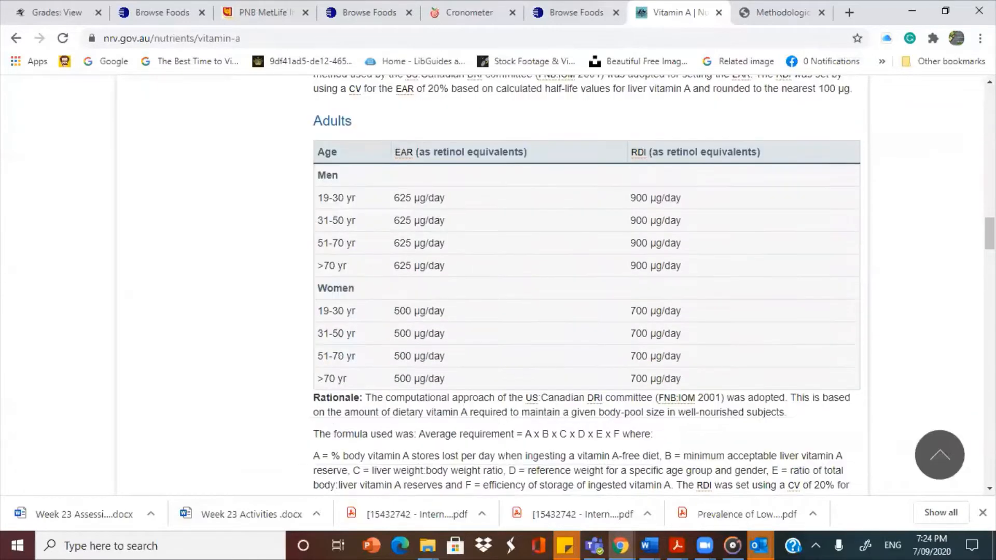
# Read the Vitamin A pregnancy, lactation and upper level of intake tables, then scroll back up.
pyautogui.scroll(3)
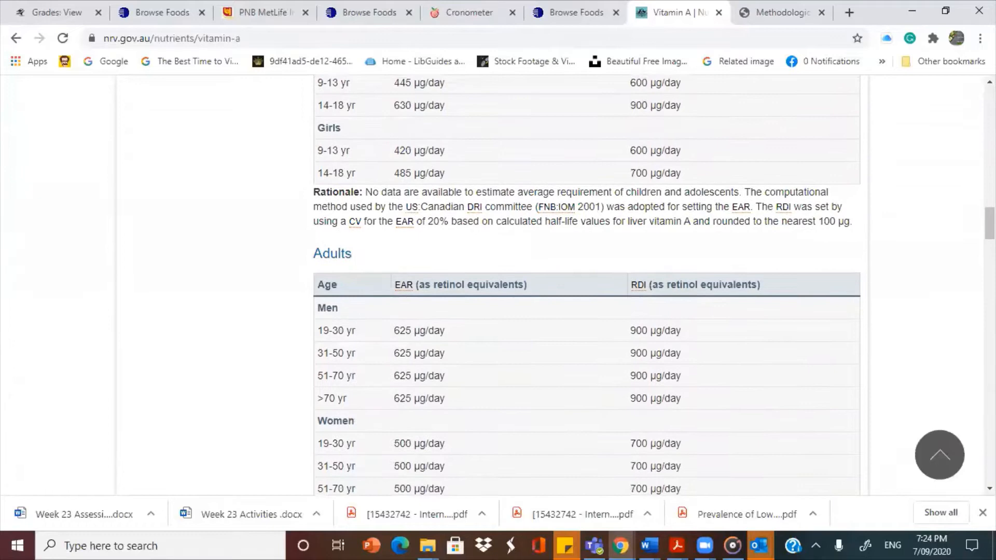
pyautogui.scroll(-3)
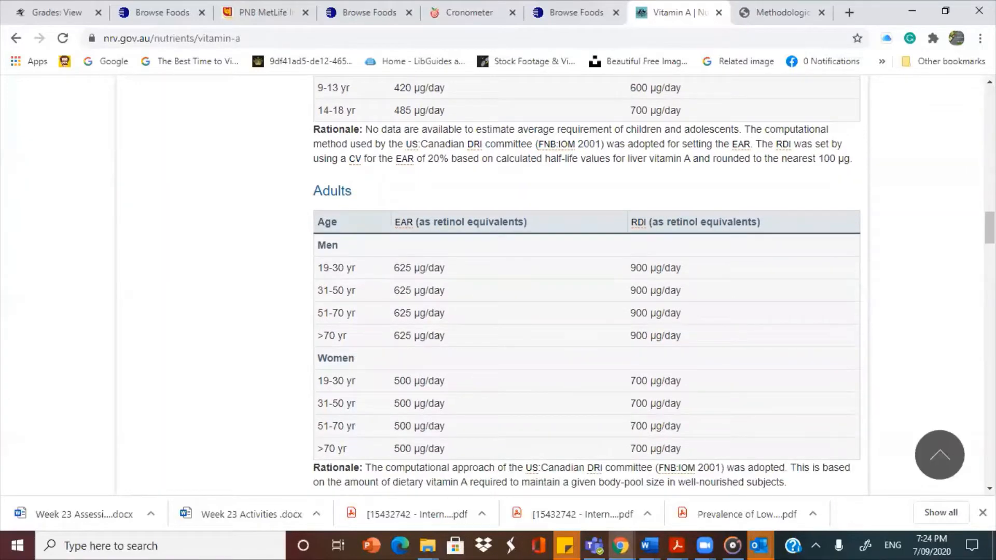
pyautogui.scroll(-3)
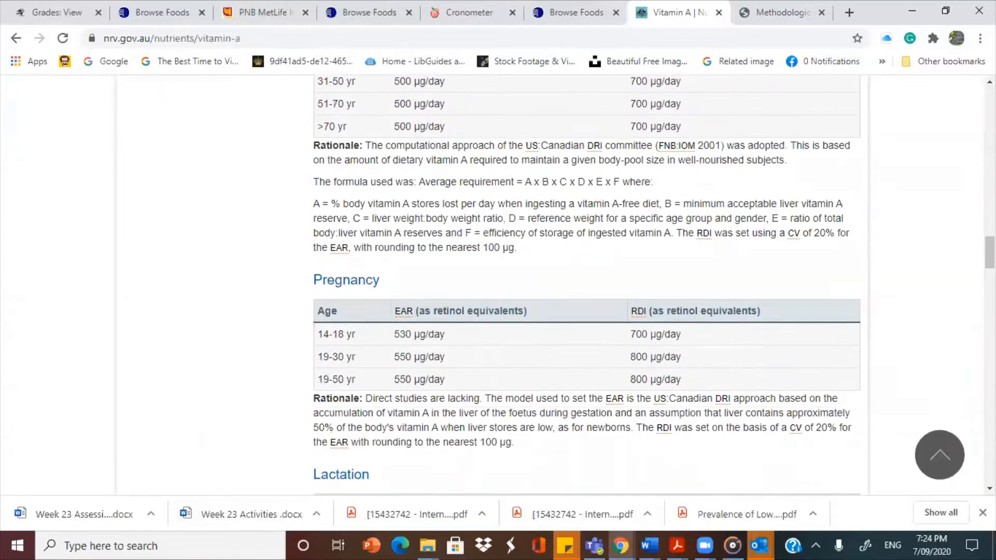
pyautogui.scroll(-3)
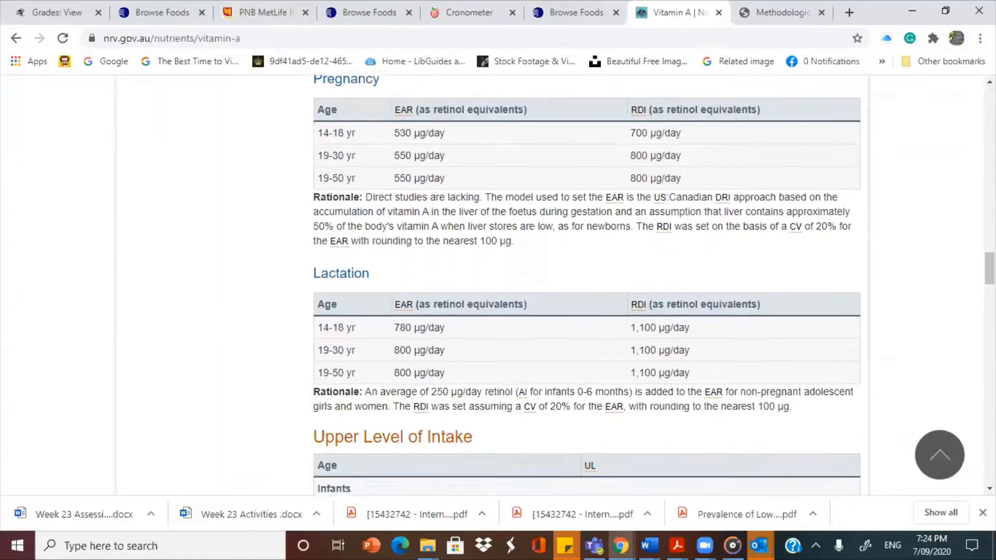
pyautogui.scroll(-3)
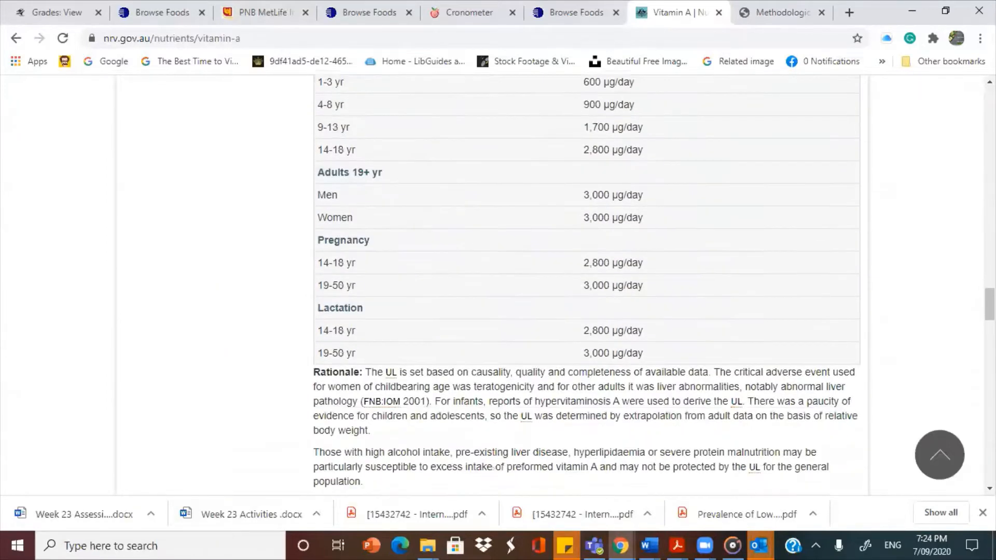
pyautogui.scroll(-3)
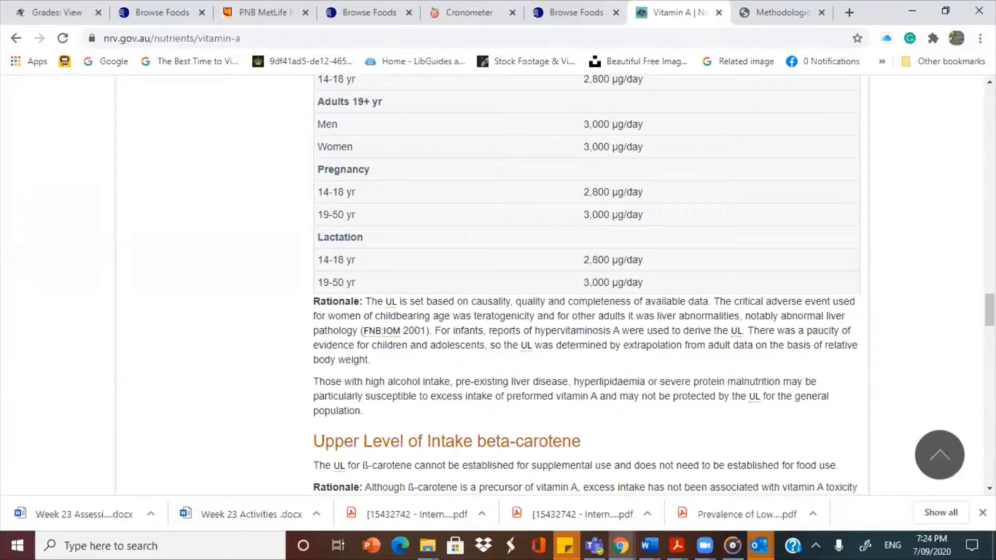
pyautogui.scroll(3)
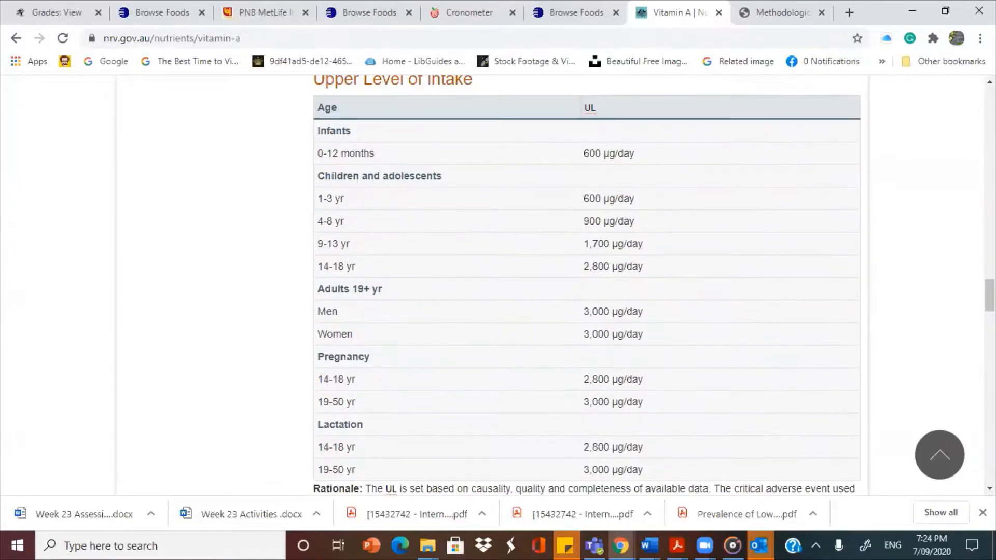
pyautogui.scroll(-3)
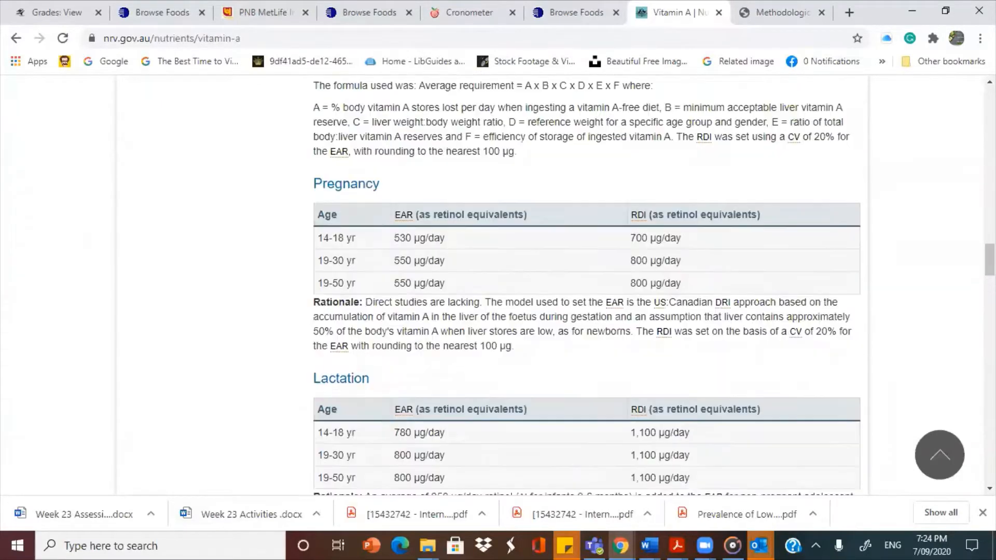
pyautogui.scroll(3)
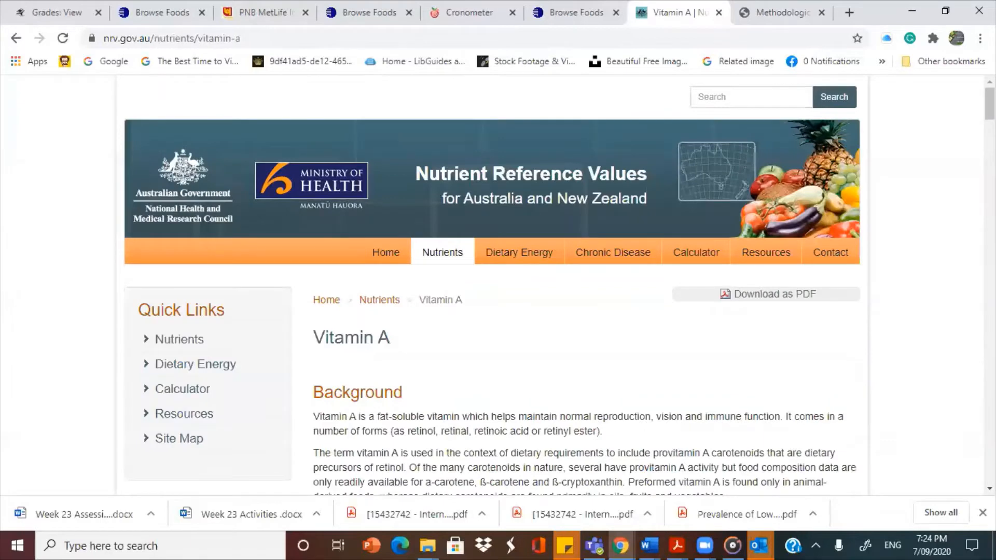
# Go back to the Nutrients list, open Calcium, and scroll through its life-stage and upper-limit tables.
pyautogui.click(15, 38)
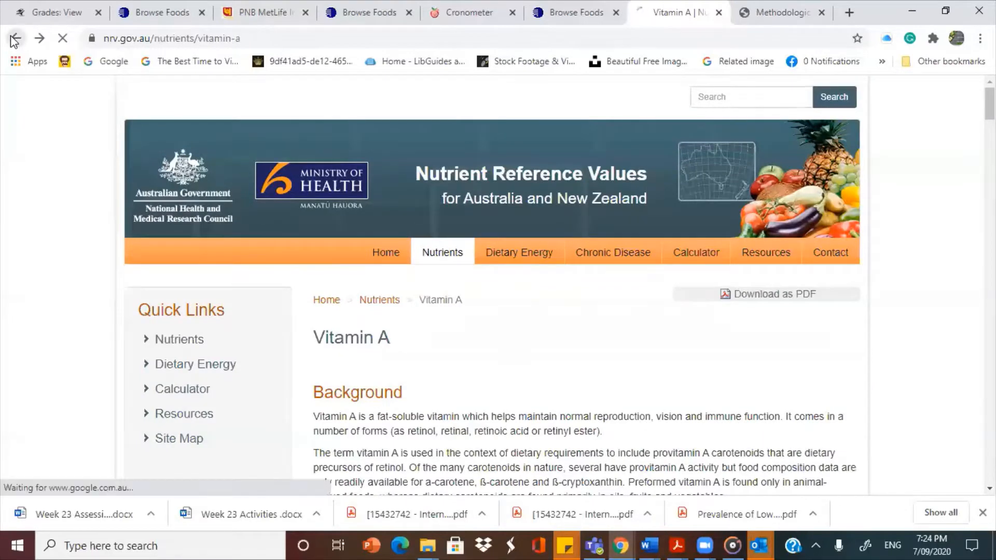
pyautogui.click(15, 37)
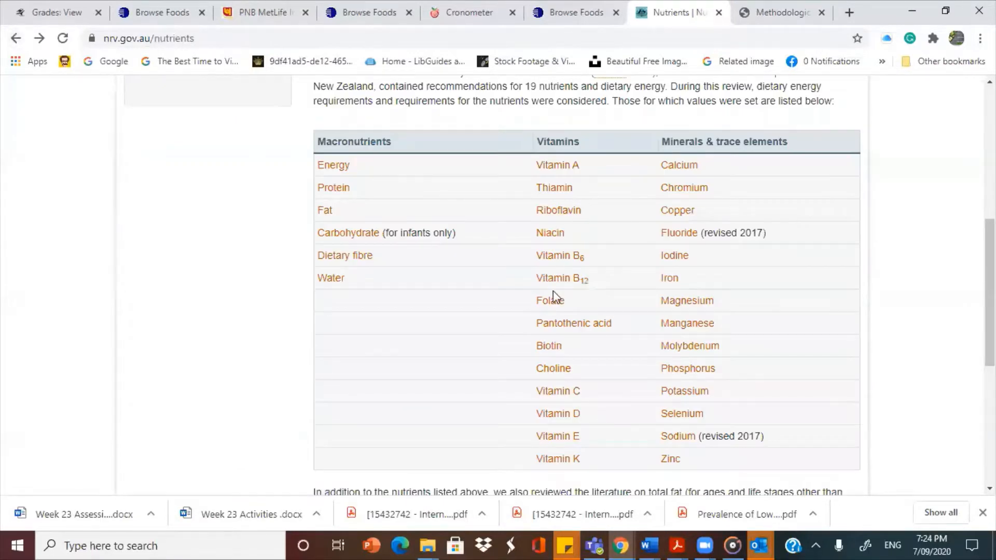
pyautogui.moveTo(678, 164)
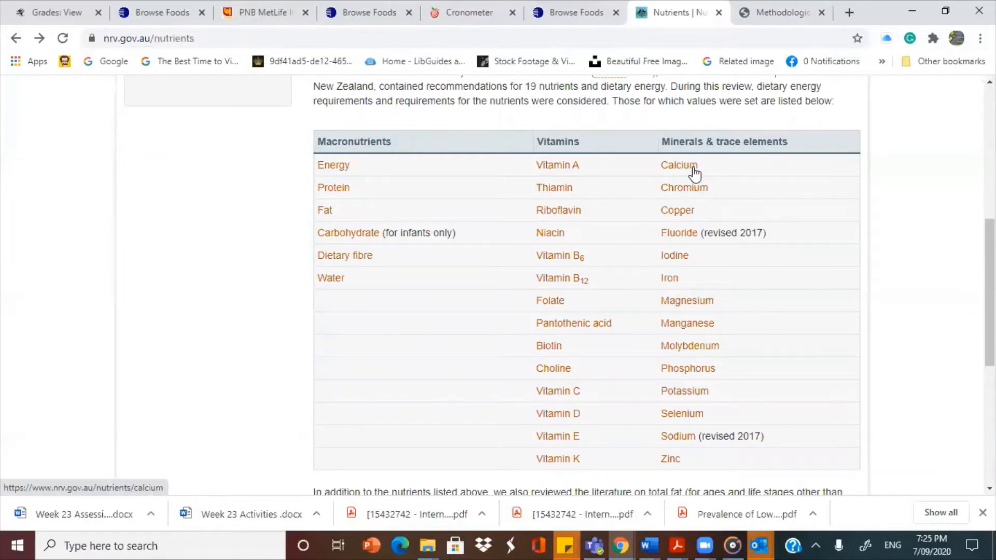
pyautogui.click(677, 165)
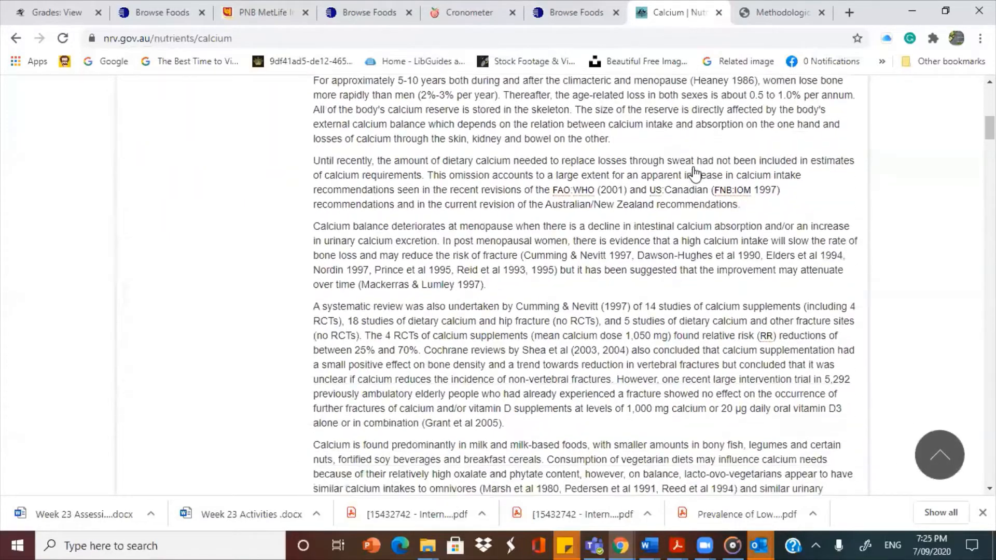
pyautogui.scroll(-3)
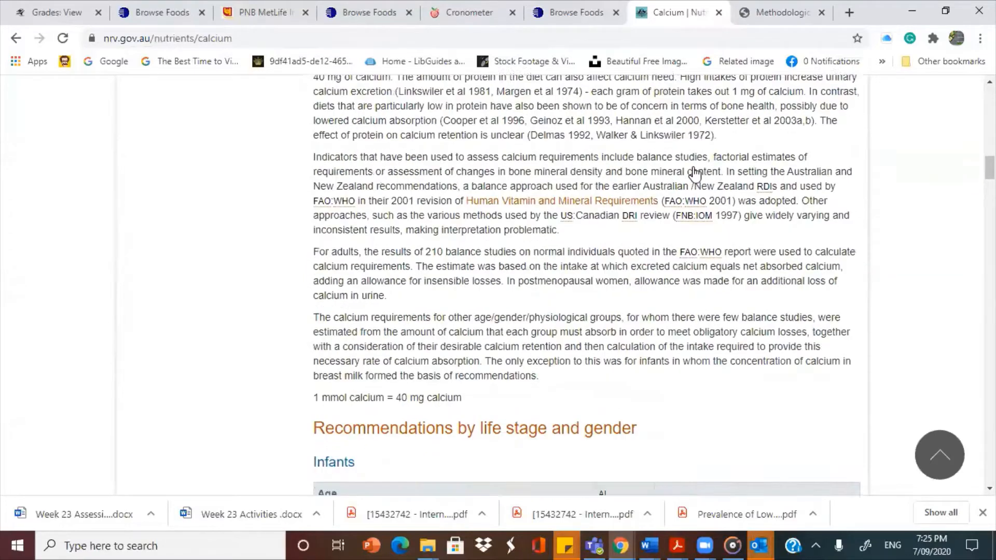
pyautogui.scroll(-3)
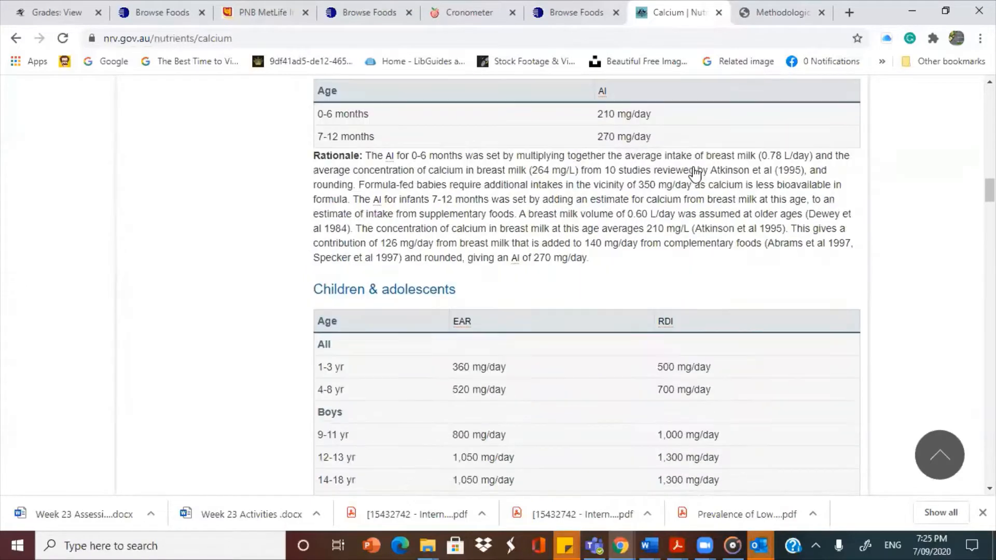
pyautogui.scroll(-3)
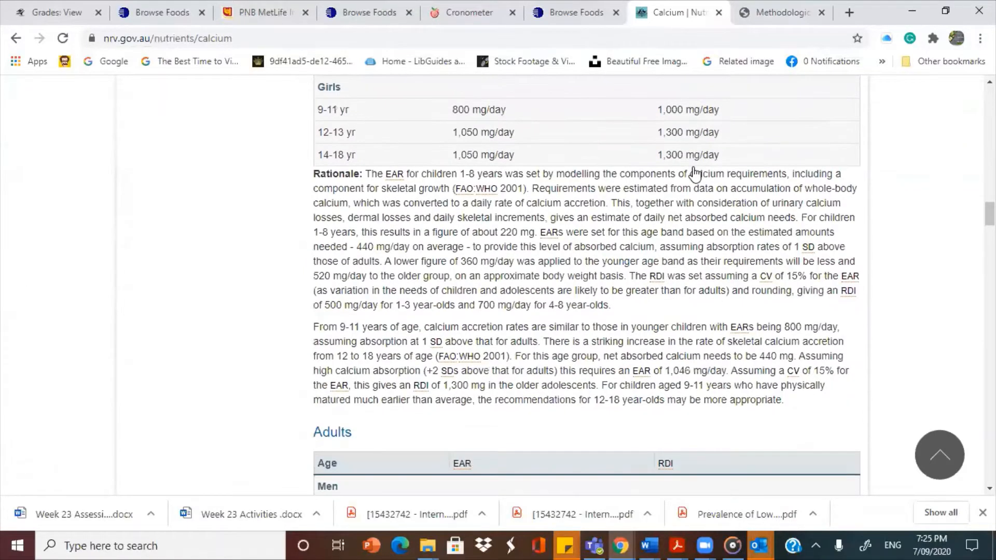
pyautogui.scroll(-3)
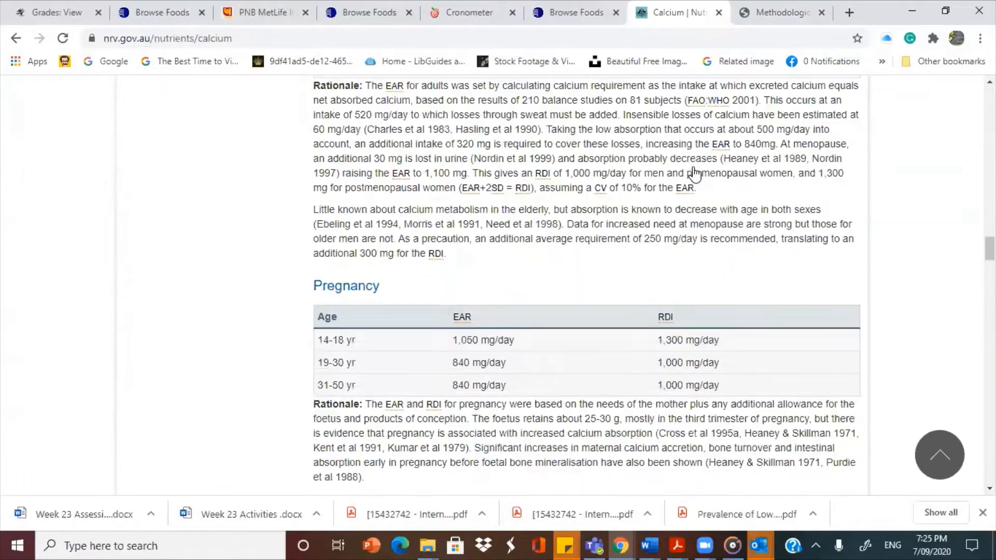
pyautogui.scroll(-3)
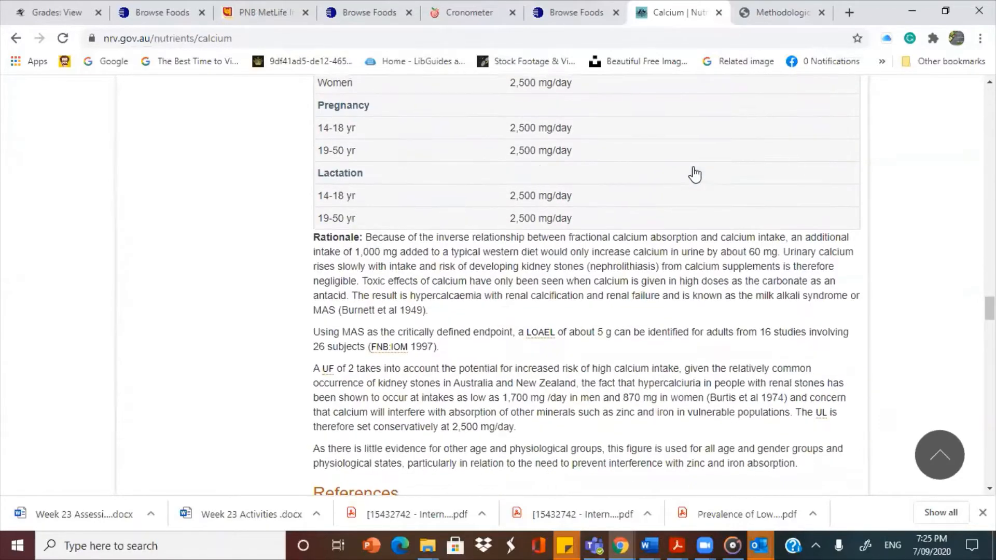
pyautogui.scroll(-3)
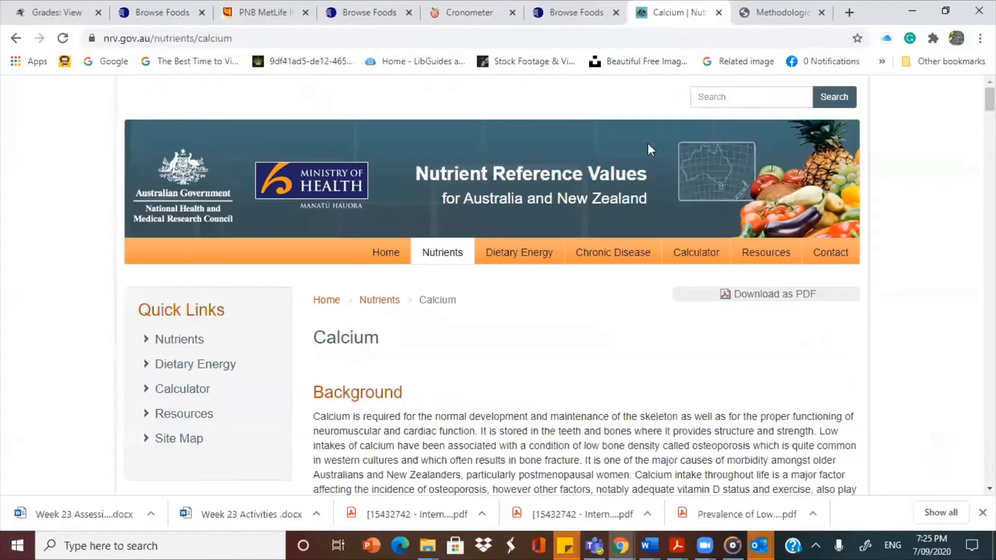
# Return to the Nutrients list, open Fats: Total fat & fatty acids, and scroll its intake tables.
pyautogui.click(15, 38)
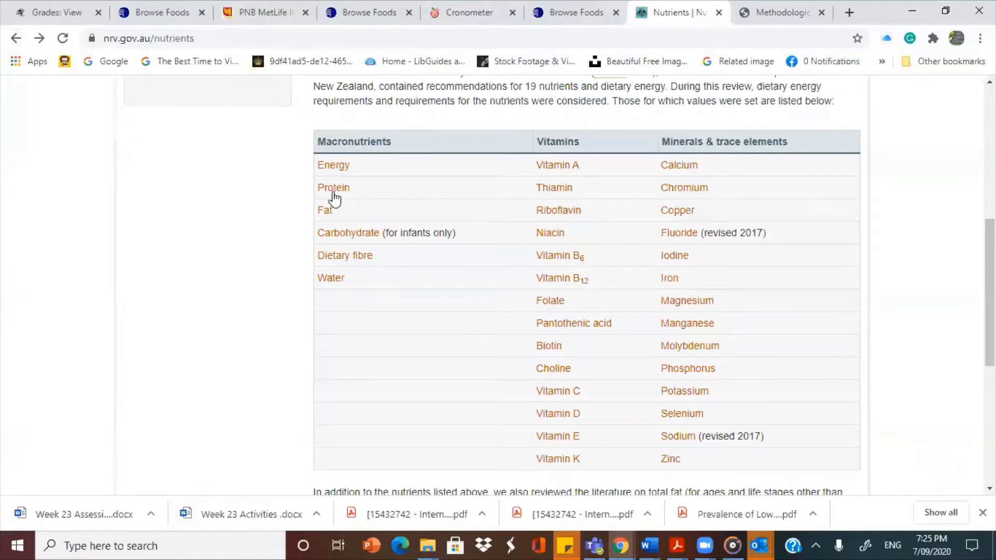
pyautogui.moveTo(324, 215)
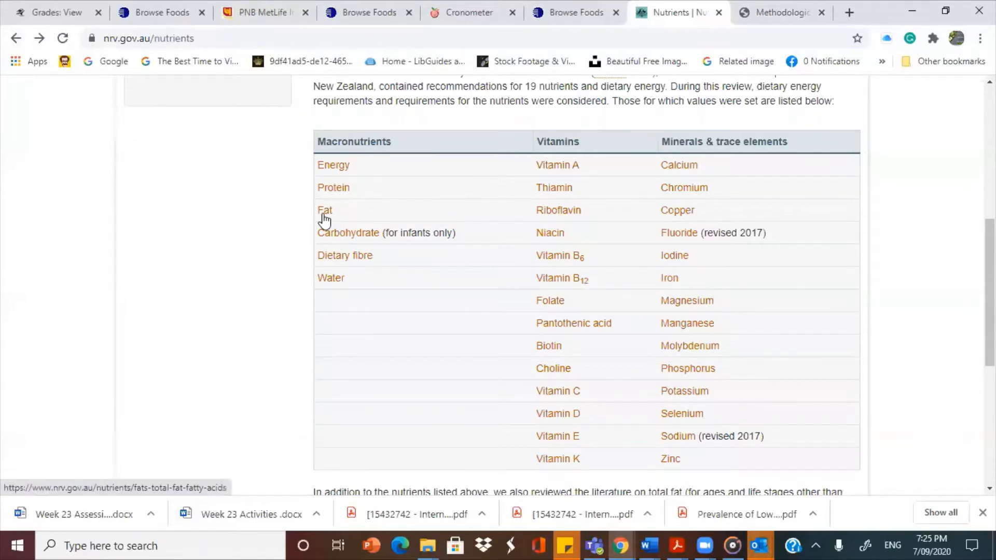
pyautogui.click(325, 210)
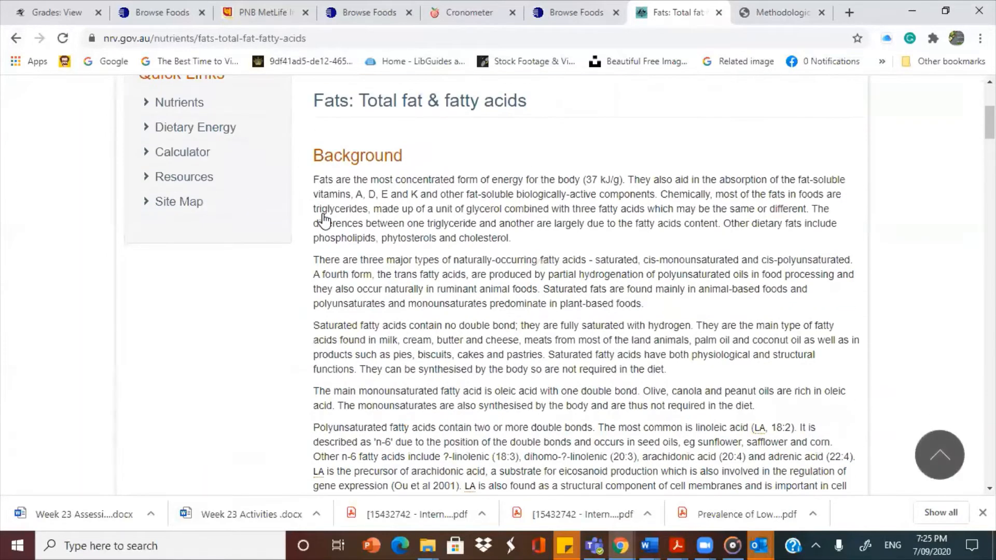
pyautogui.scroll(-3)
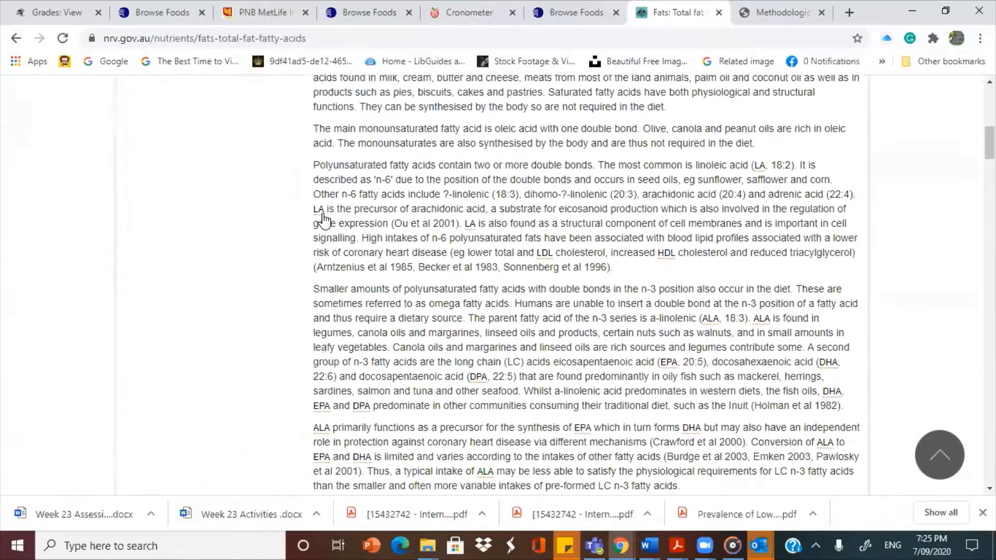
pyautogui.scroll(-3)
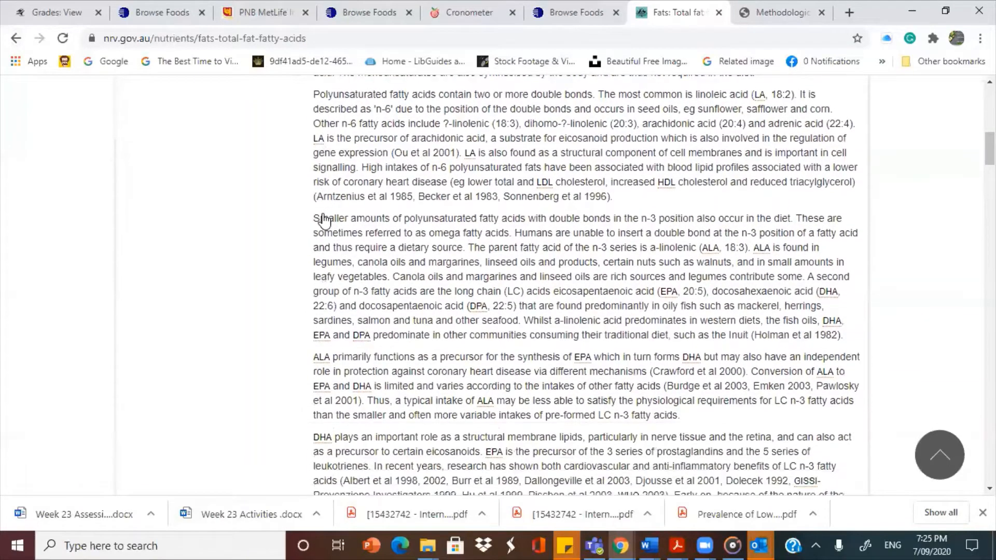
pyautogui.scroll(-3)
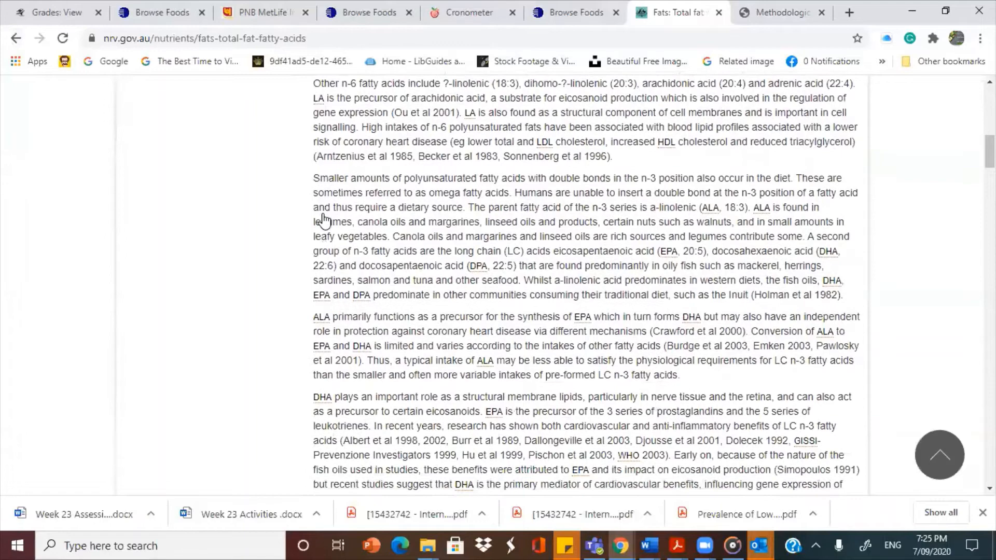
pyautogui.scroll(-3)
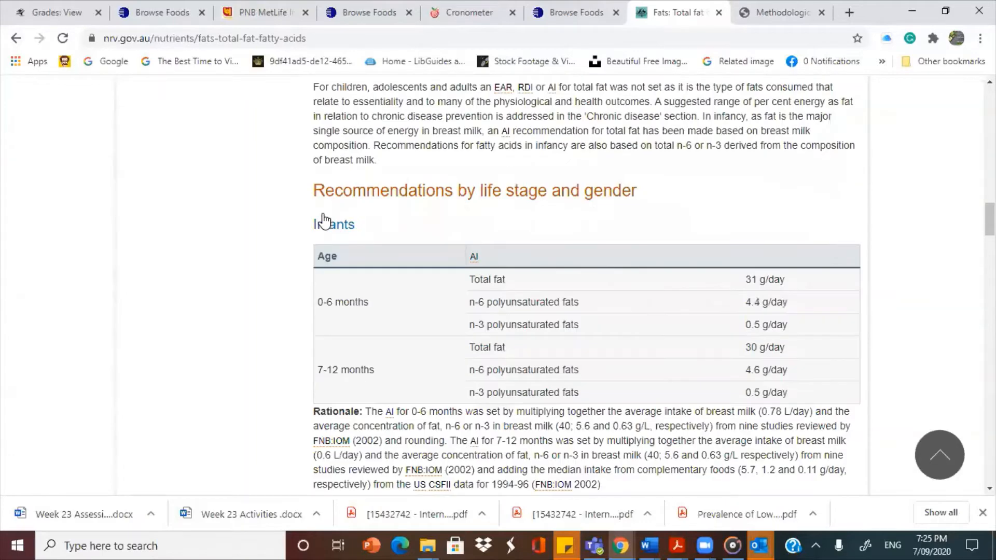
pyautogui.scroll(-3)
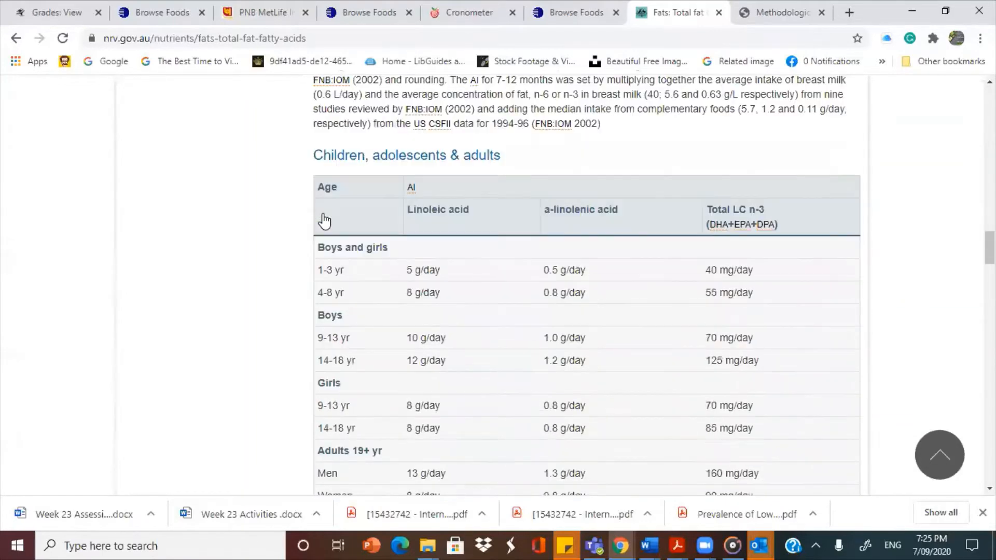
pyautogui.scroll(-3)
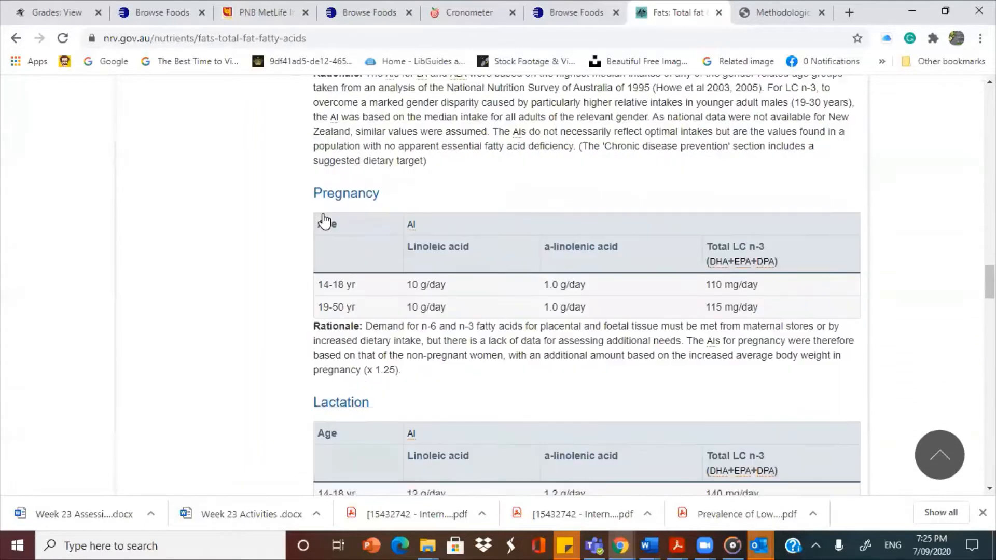
pyautogui.scroll(-3)
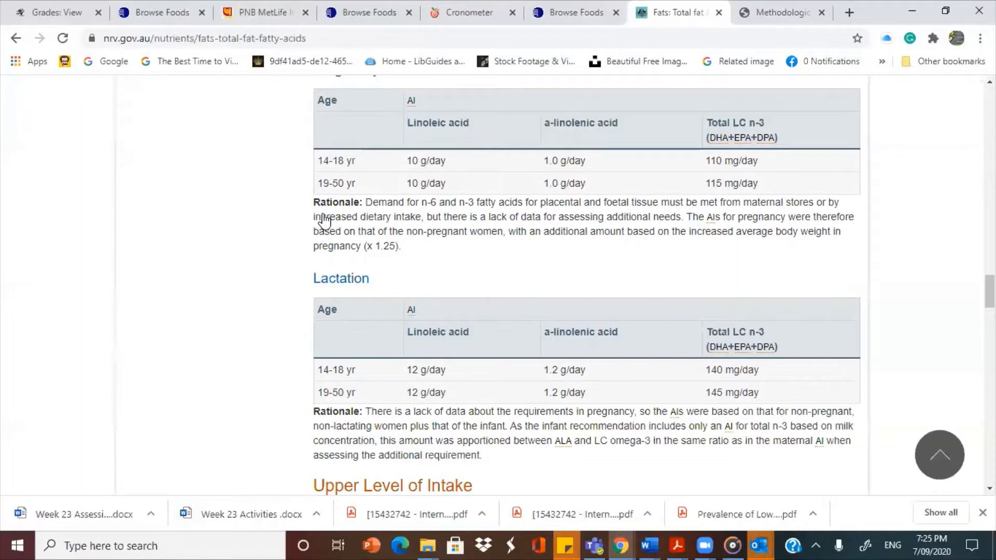
# Scroll through the Fats page reference list, then scroll back toward the top.
pyautogui.scroll(-3)
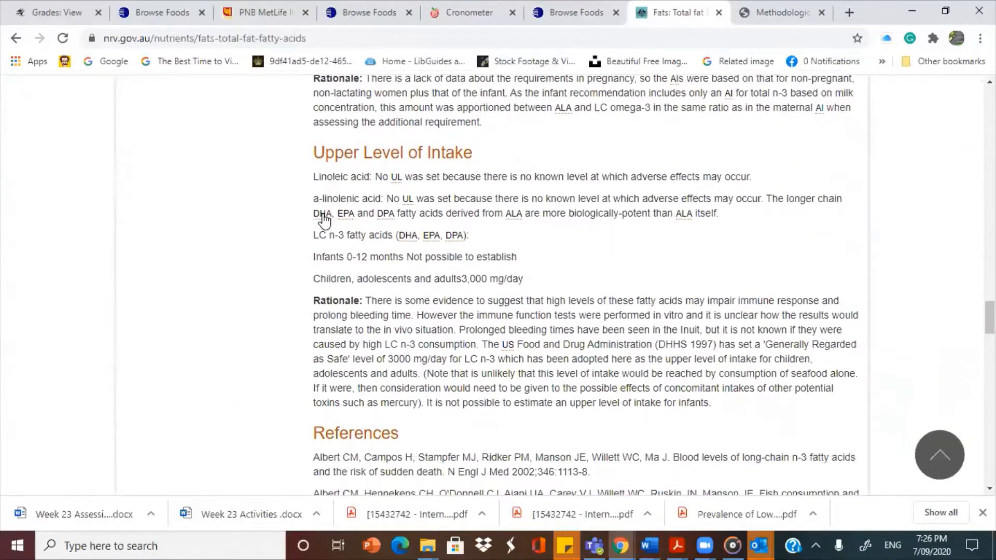
pyautogui.scroll(-3)
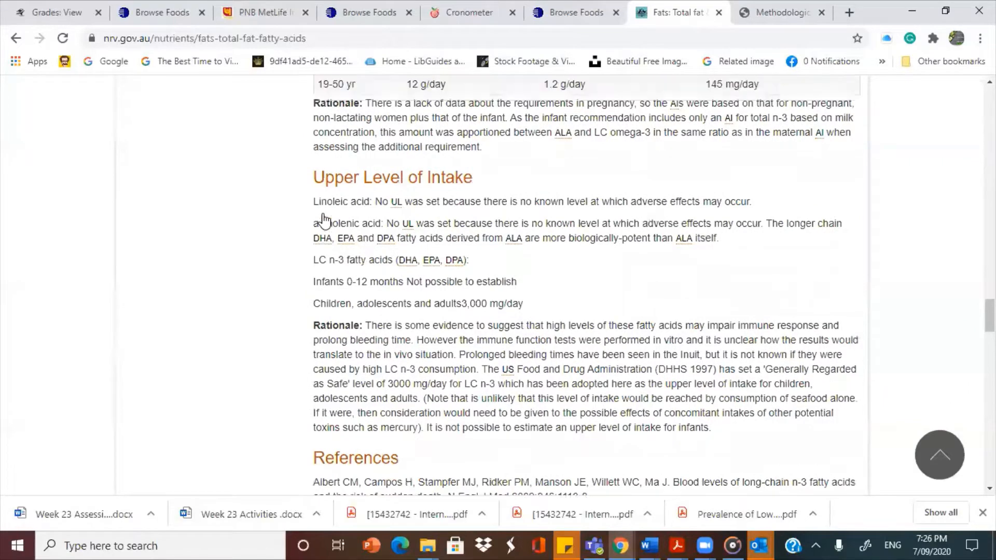
pyautogui.scroll(3)
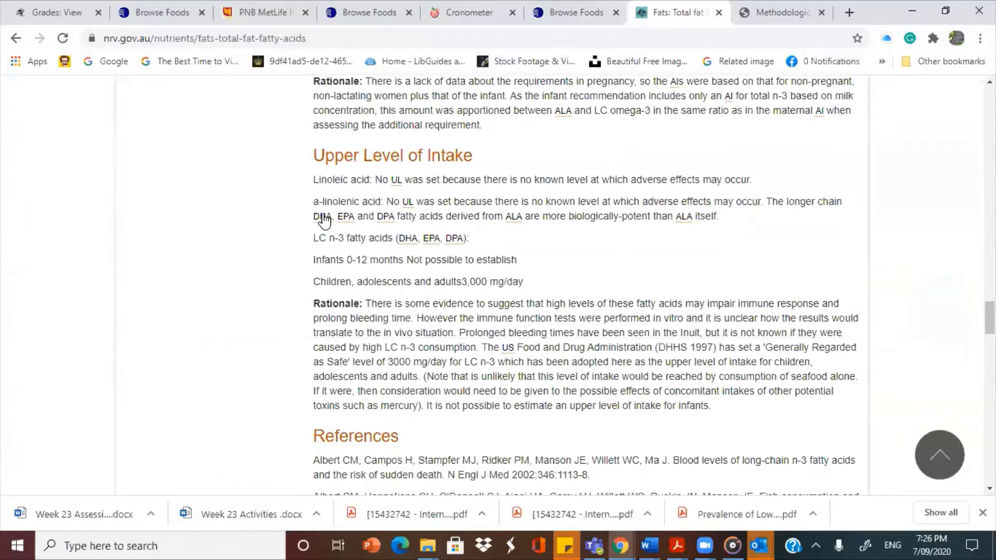
pyautogui.scroll(-3)
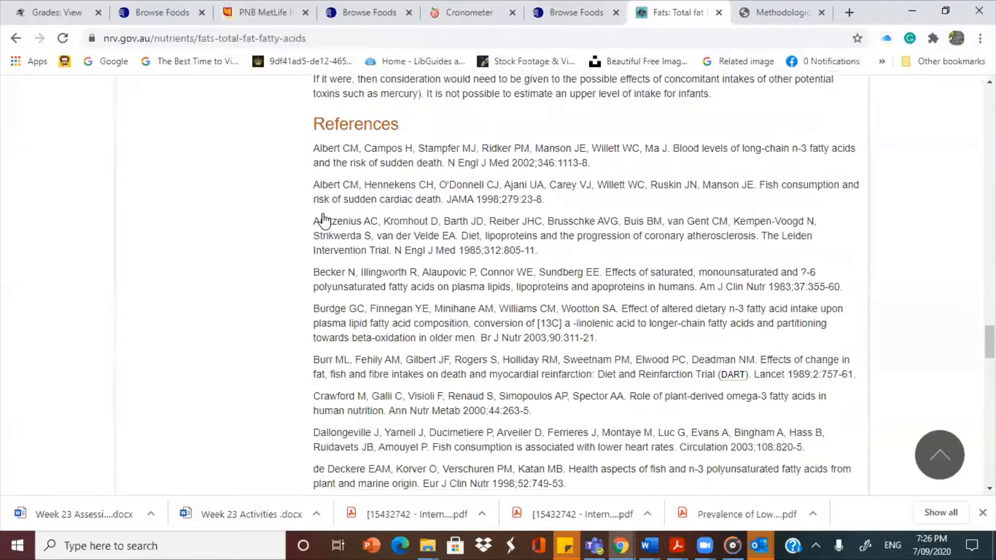
pyautogui.scroll(-3)
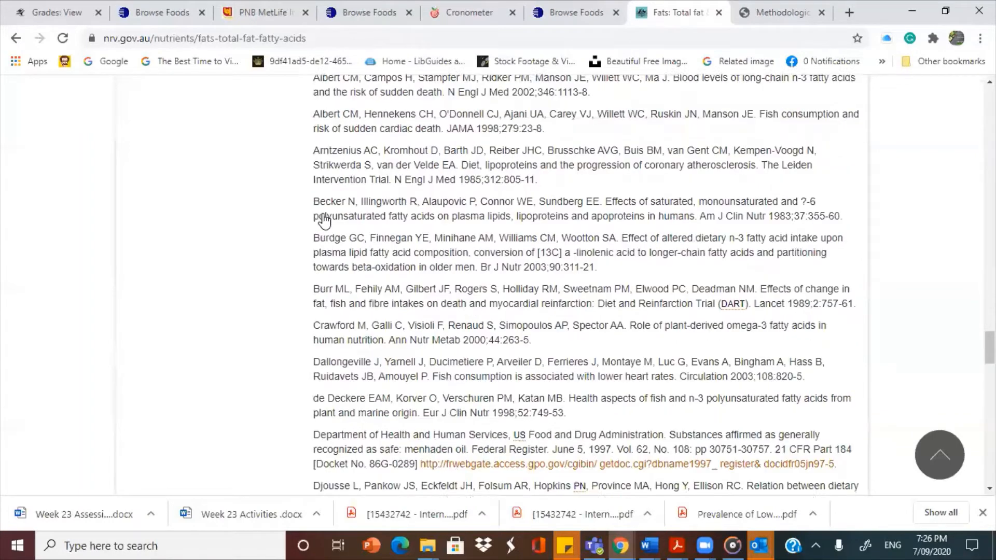
pyautogui.scroll(-3)
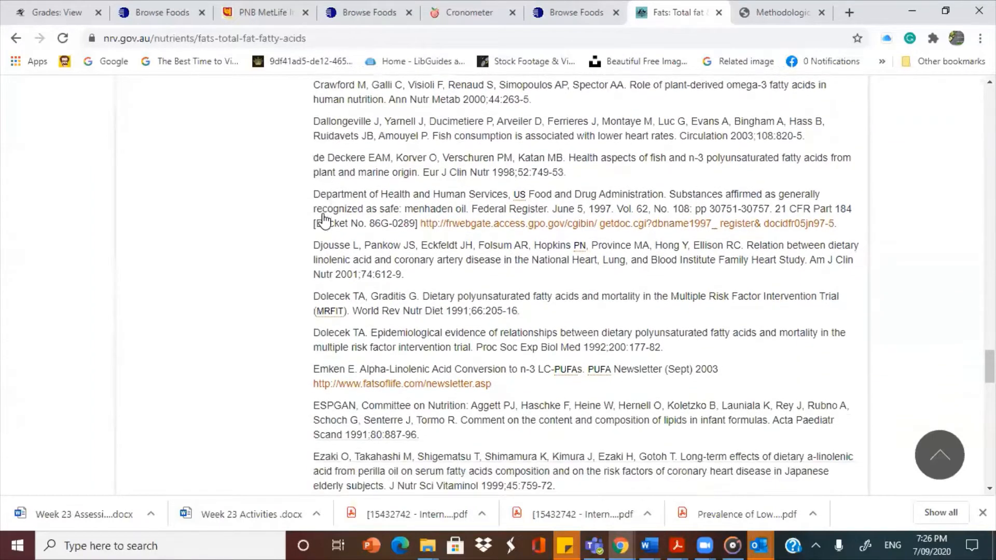
pyautogui.scroll(-3)
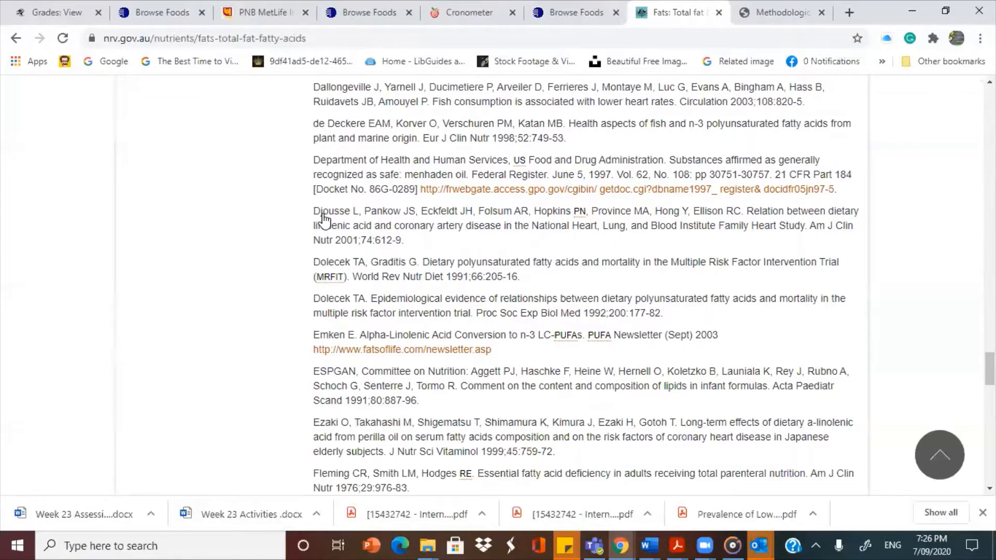
pyautogui.scroll(3)
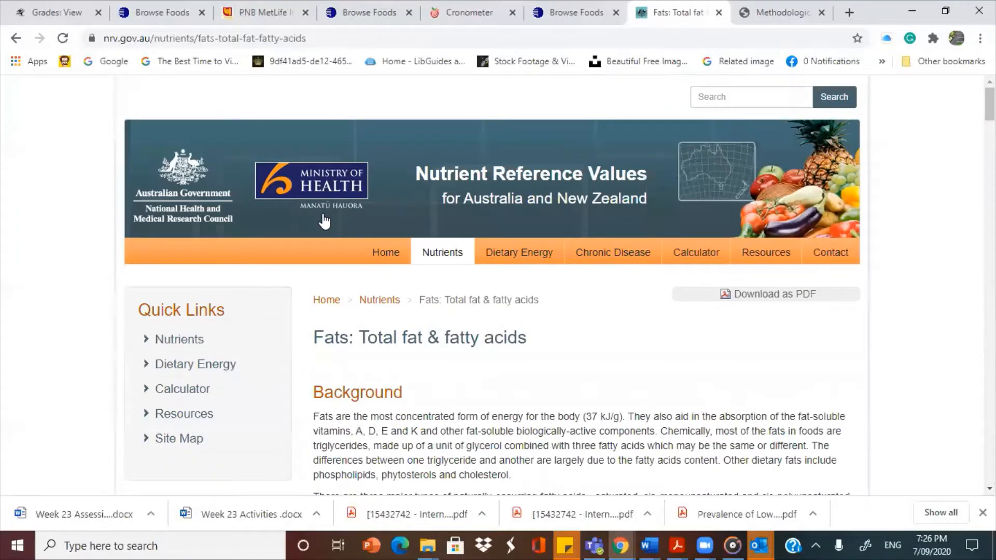
# Open Dietary Energy and scroll through Tables 1–3 for infants, children and adults.
pyautogui.click(518, 252)
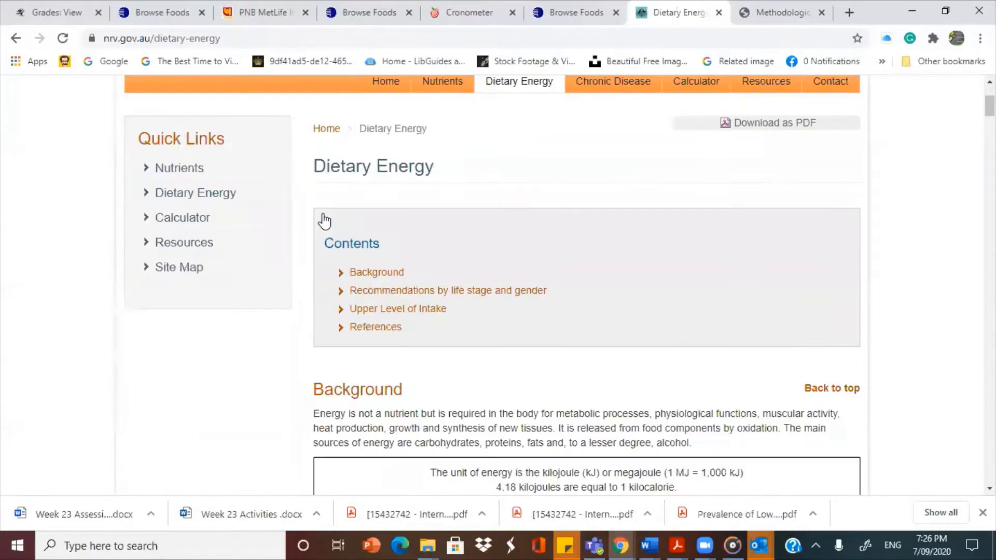
pyautogui.scroll(-3)
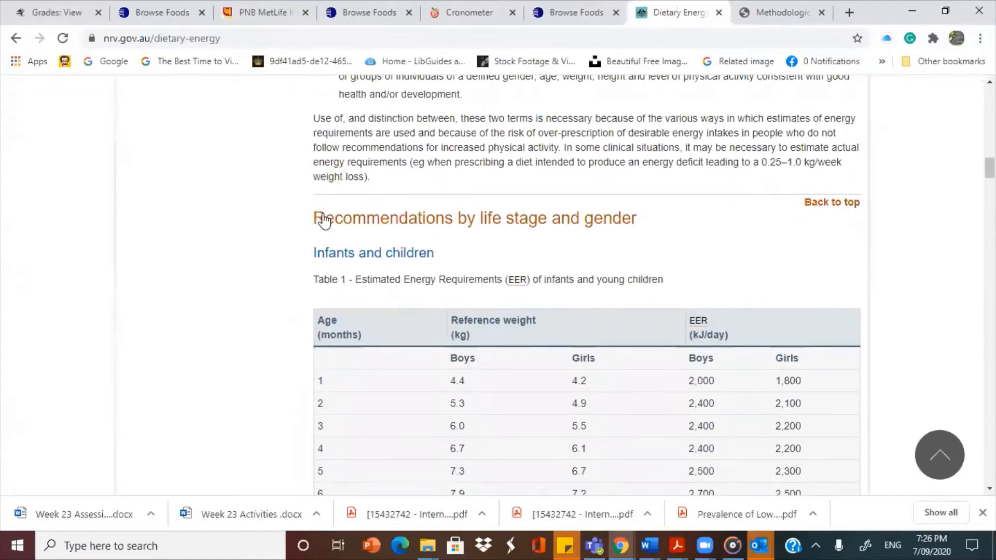
pyautogui.scroll(-3)
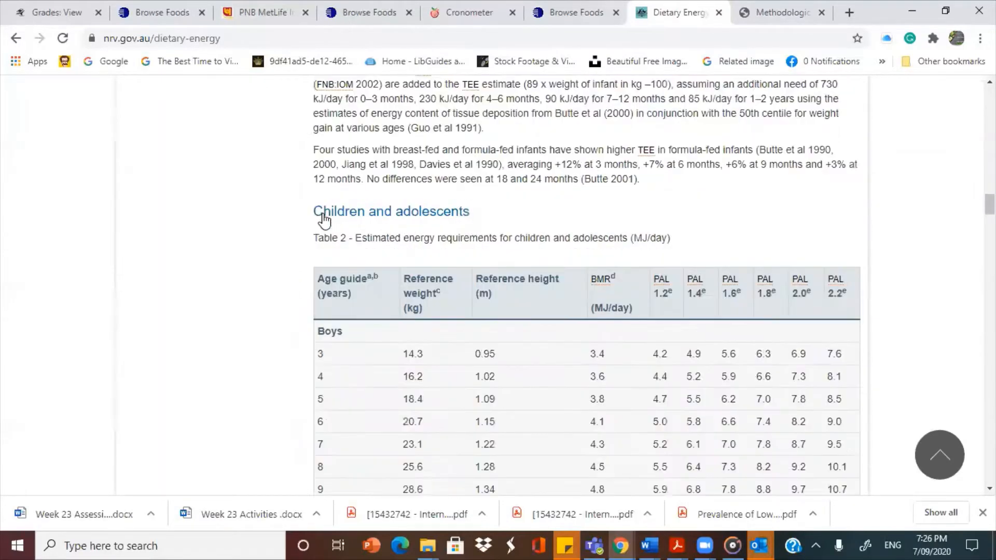
pyautogui.scroll(-3)
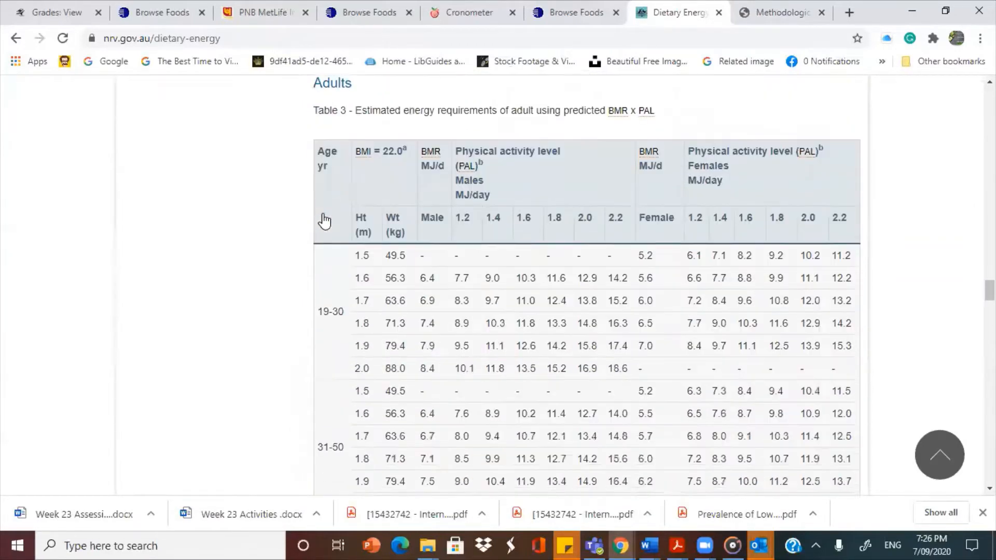
pyautogui.scroll(-3)
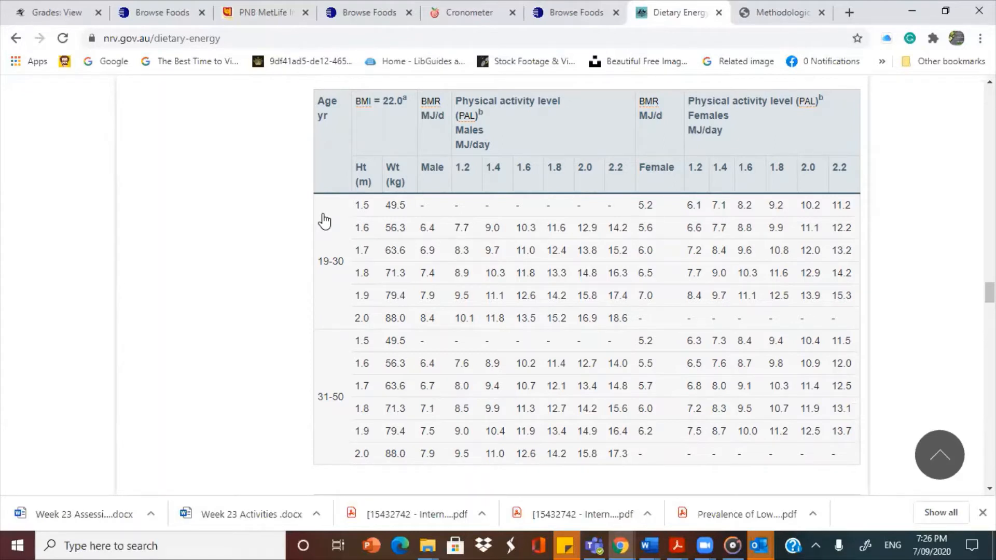
pyautogui.scroll(-3)
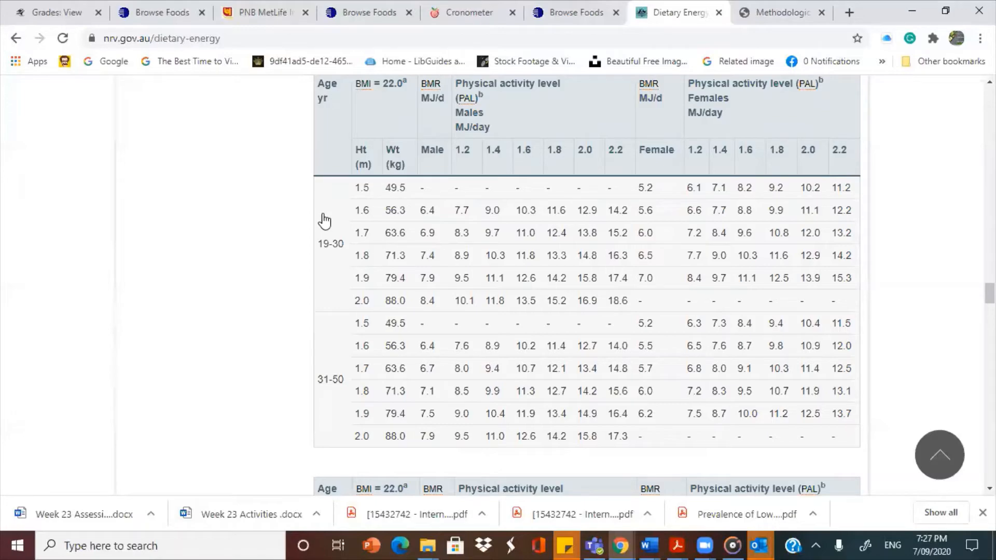
pyautogui.scroll(-3)
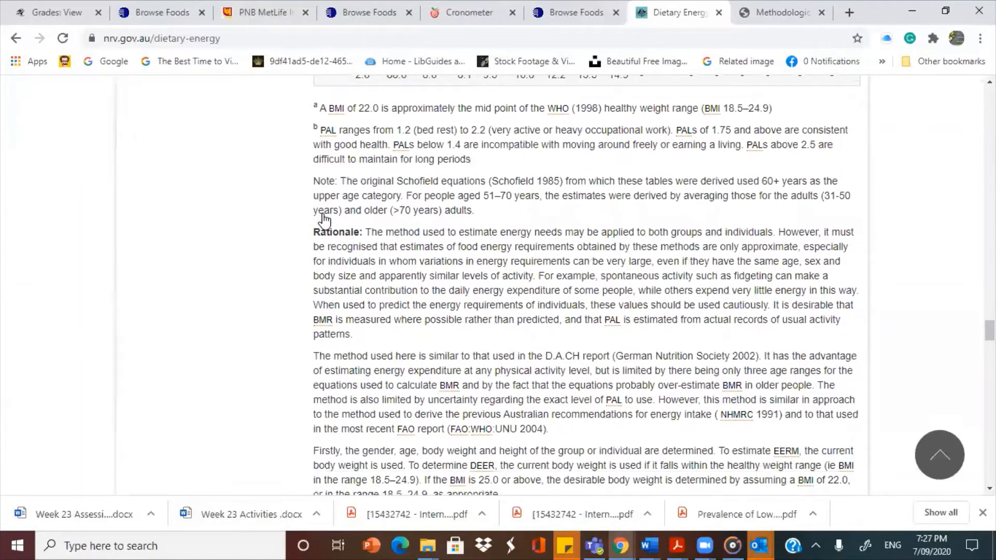
# Scroll through the Dietary Energy Rationale text and Table 4 lifestyle activity levels.
pyautogui.scroll(-3)
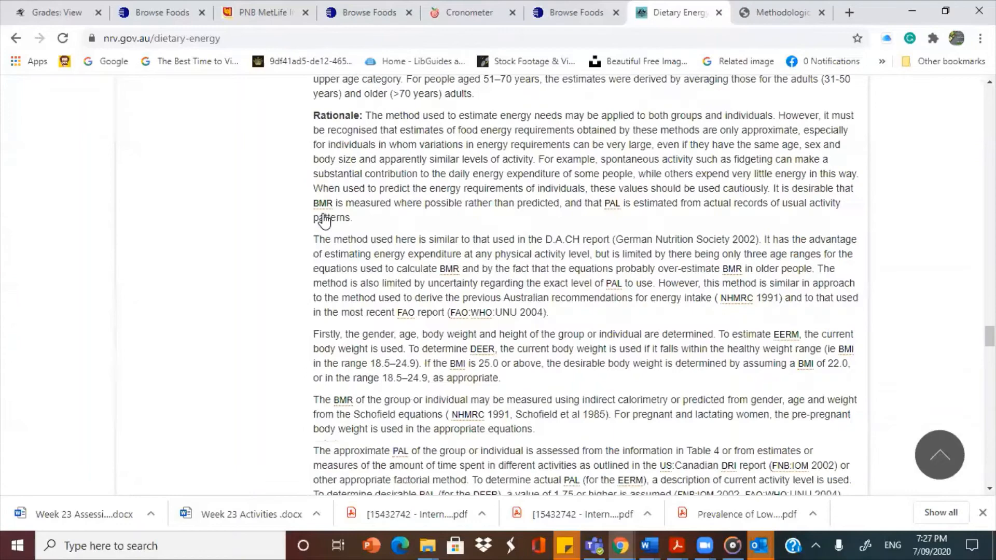
pyautogui.scroll(-3)
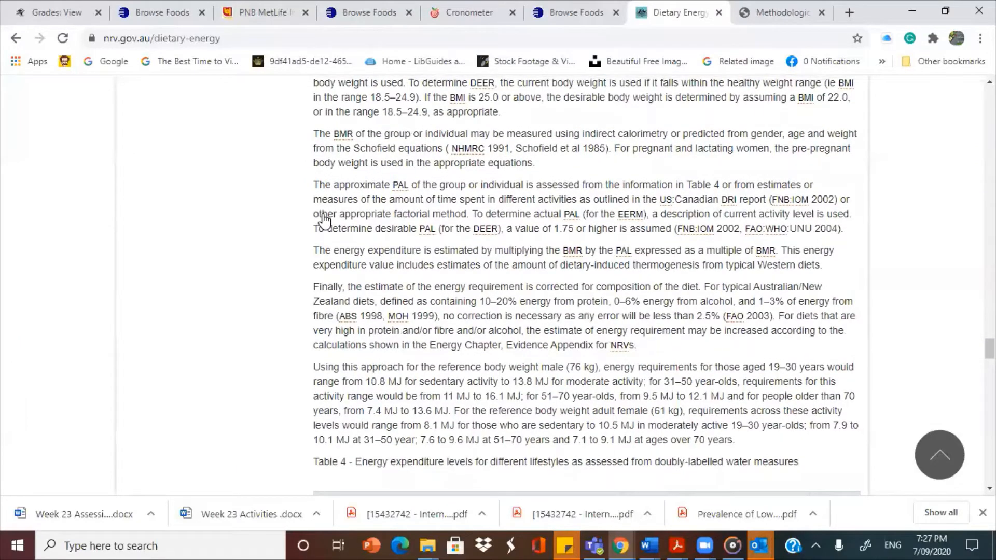
pyautogui.scroll(3)
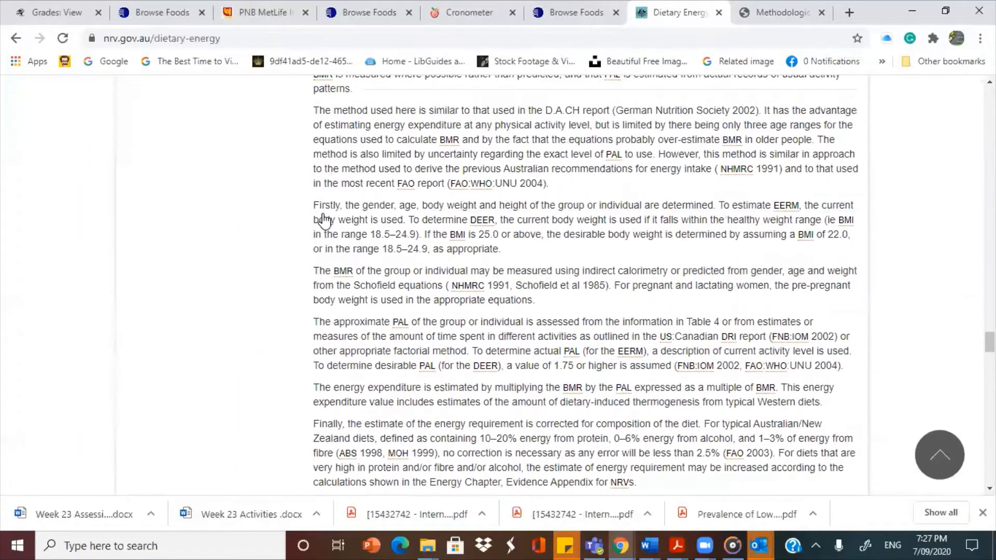
pyautogui.scroll(-3)
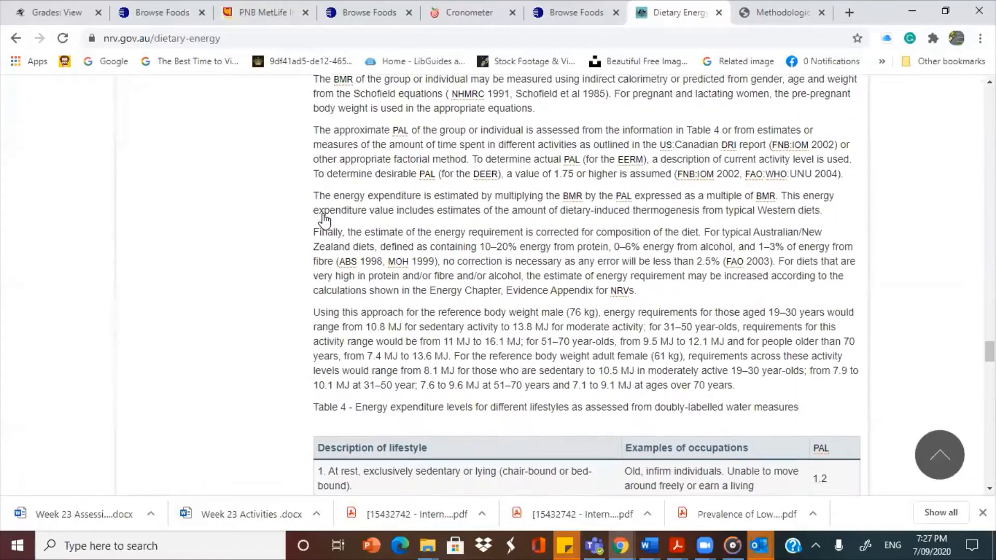
pyautogui.scroll(-3)
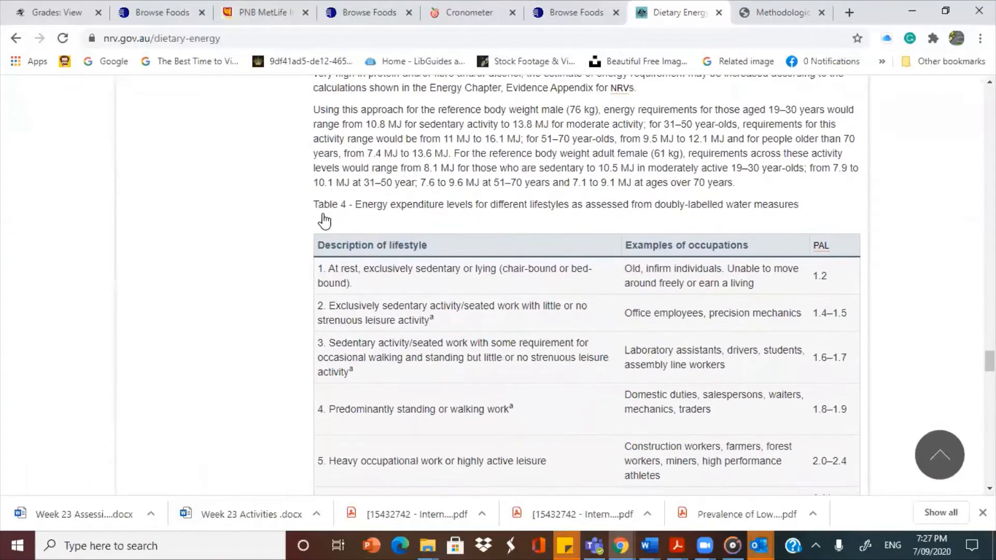
pyautogui.scroll(-3)
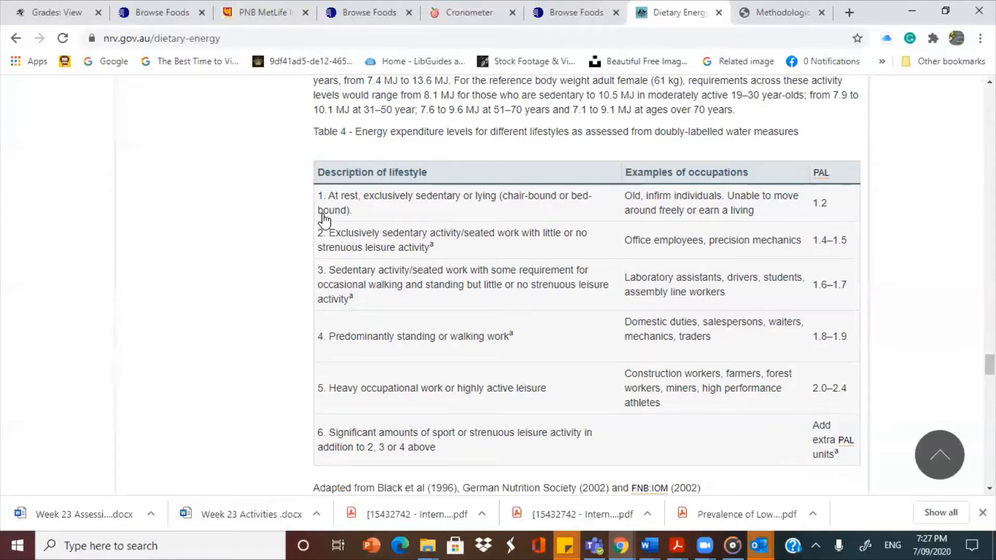
pyautogui.scroll(-3)
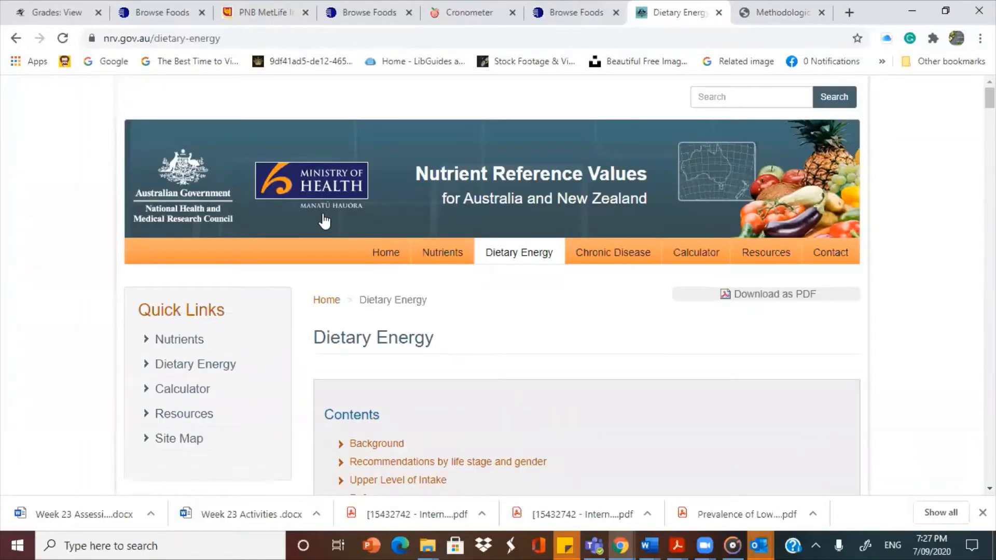
pyautogui.scroll(-3)
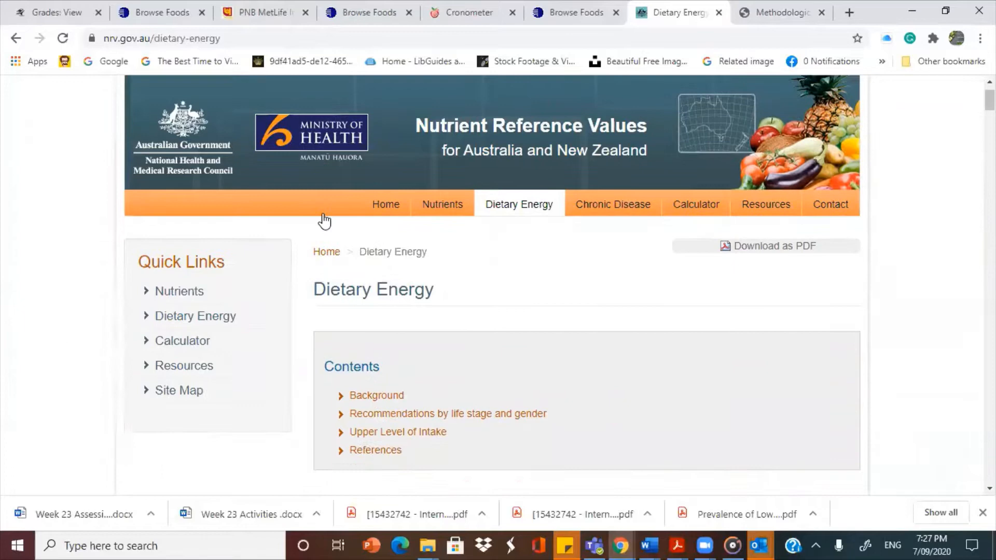
pyautogui.scroll(-3)
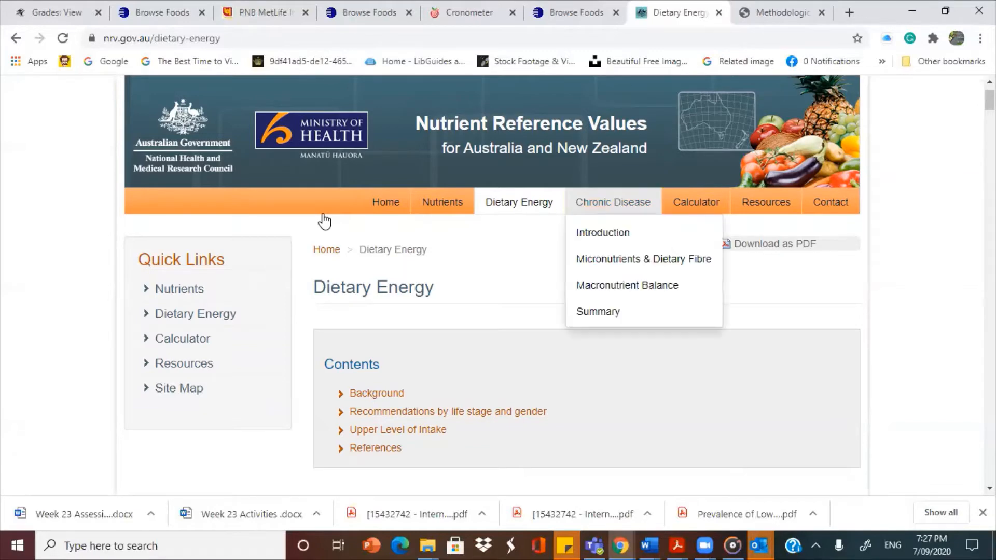
pyautogui.moveTo(182, 338)
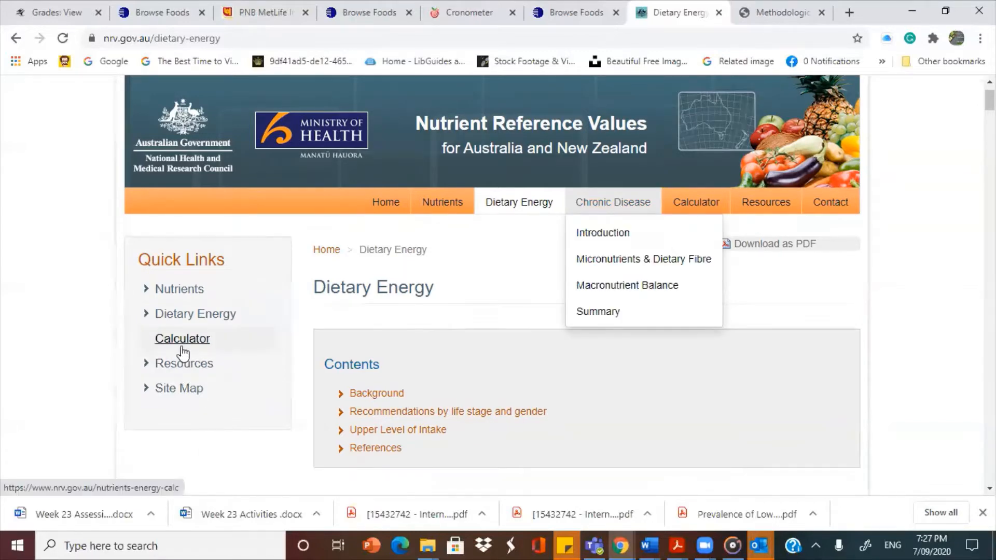
# Open the Nutrients & Dietary Energy Calculator for a 34-year-old male requesting nutrient reference values.
pyautogui.click(182, 338)
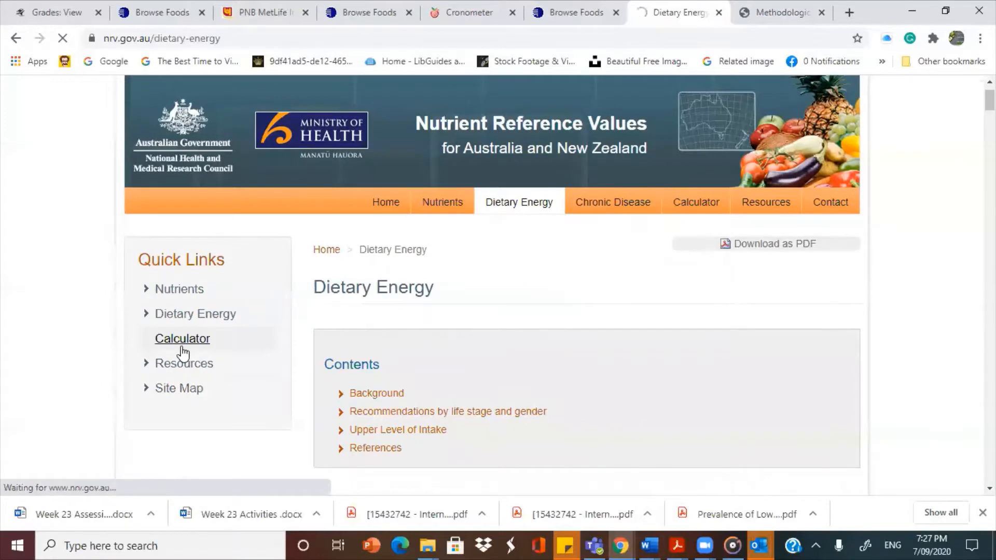
pyautogui.click(182, 337)
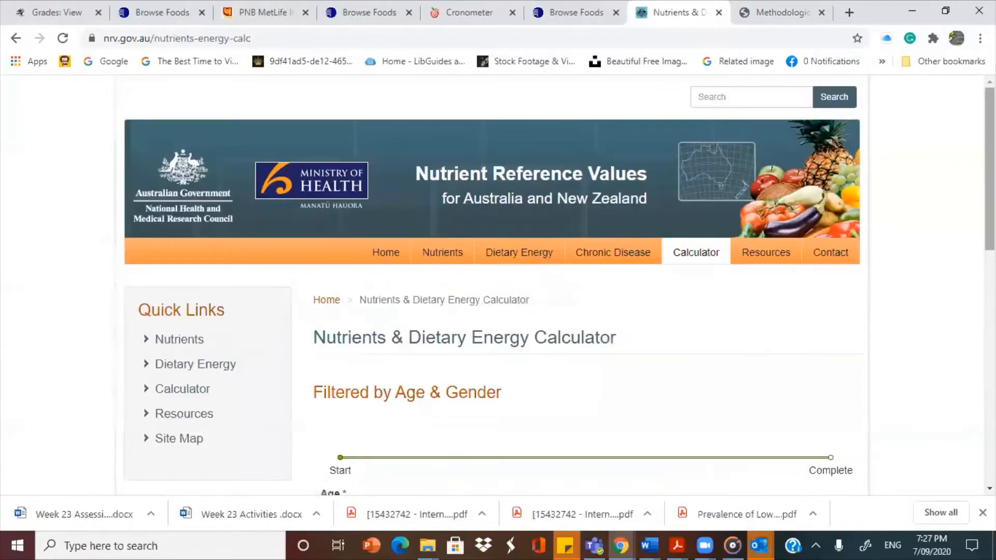
pyautogui.scroll(-3)
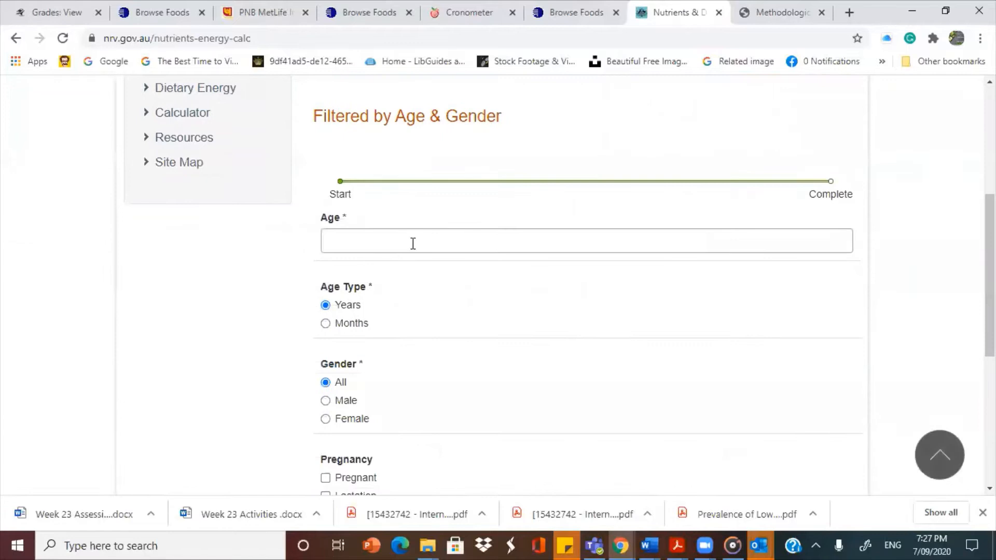
pyautogui.write('34')
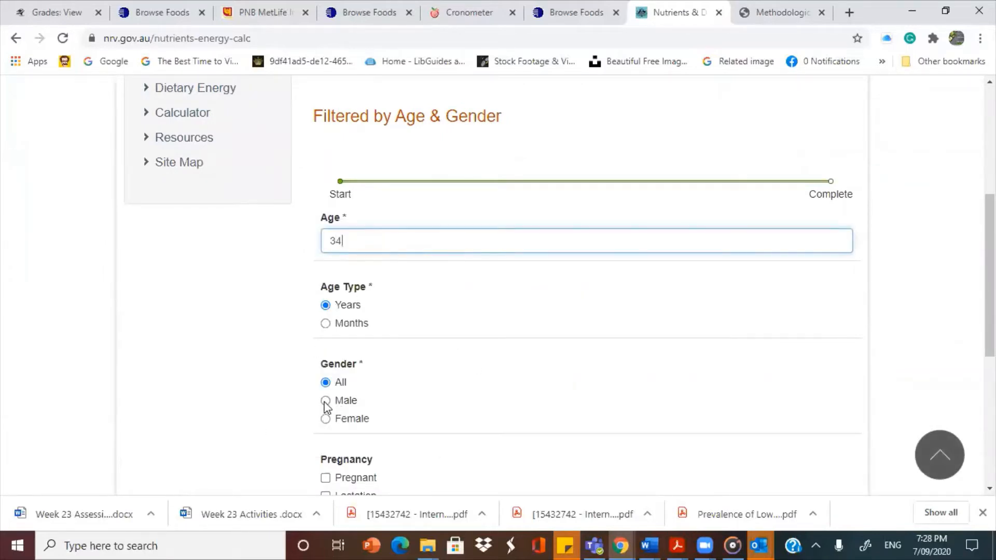
pyautogui.click(325, 400)
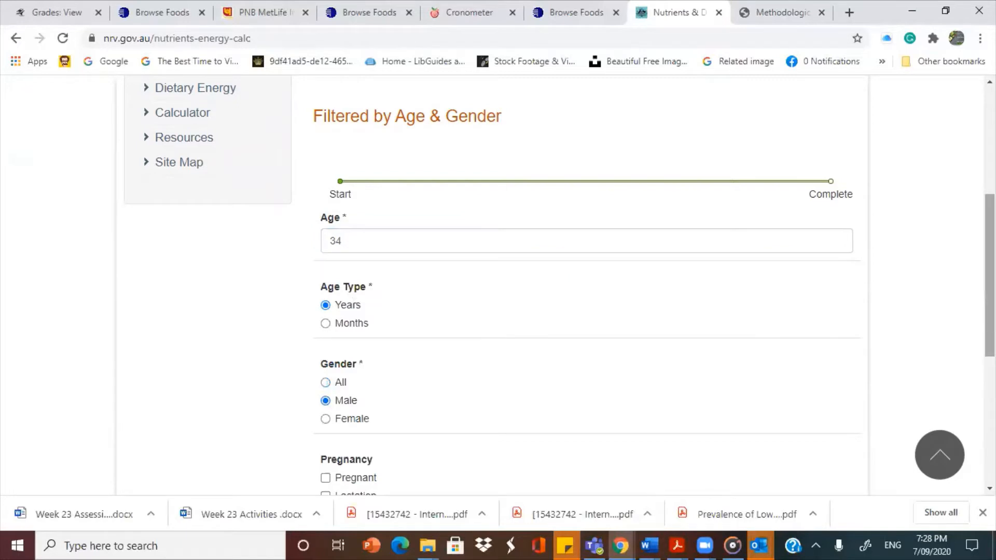
pyautogui.scroll(-3)
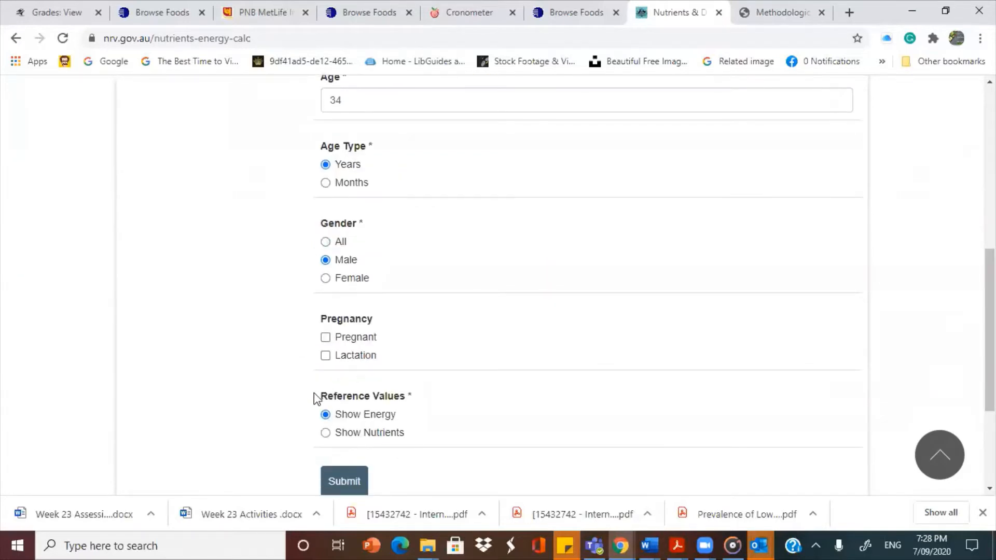
pyautogui.click(326, 432)
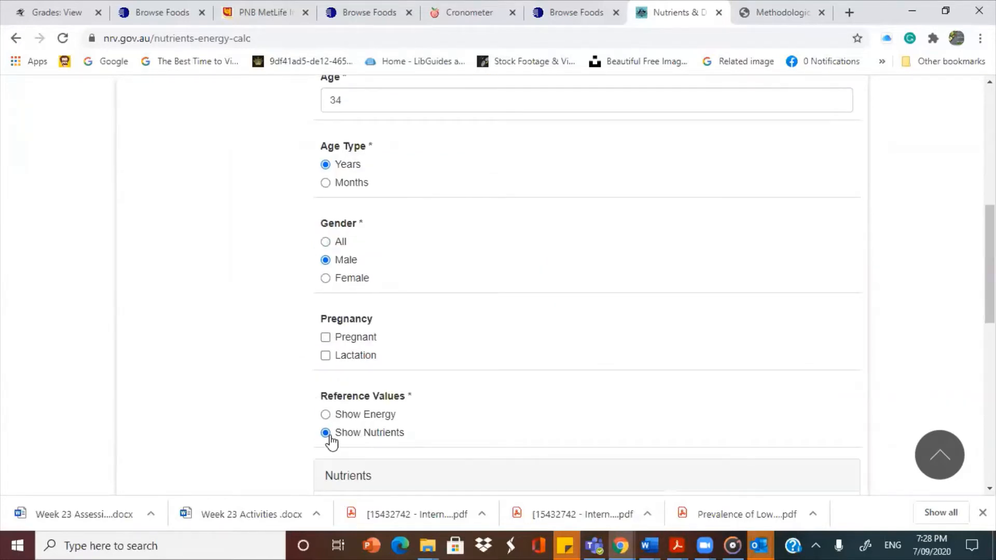
# Clear all vitamins and macronutrients, tick only Water, and submit the calculator.
pyautogui.scroll(-3)
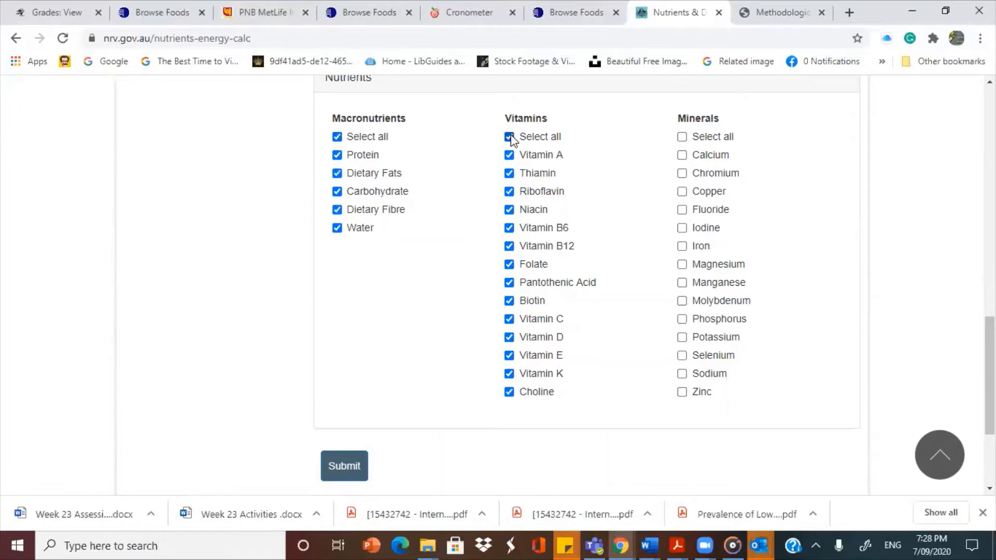
pyautogui.click(509, 136)
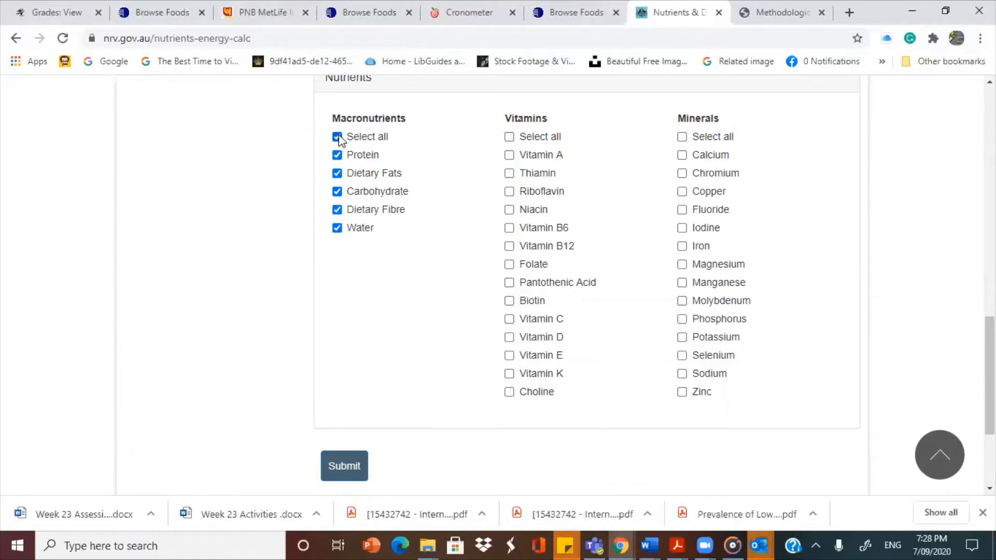
pyautogui.click(337, 137)
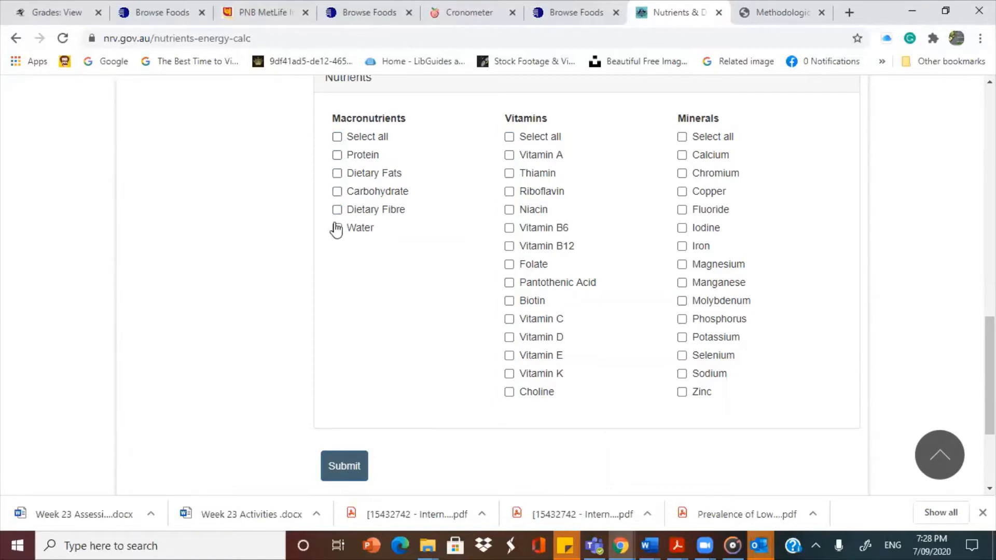
pyautogui.click(337, 227)
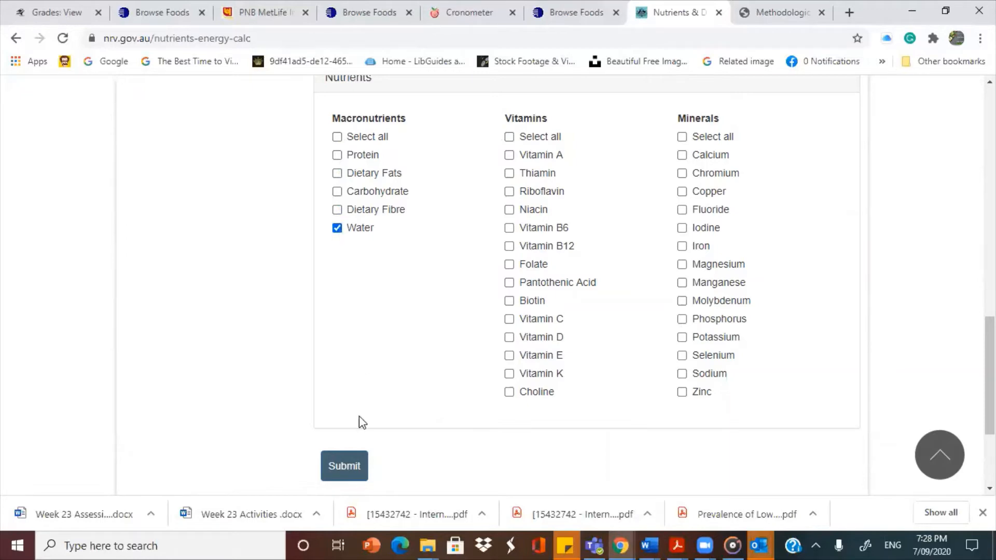
pyautogui.click(344, 465)
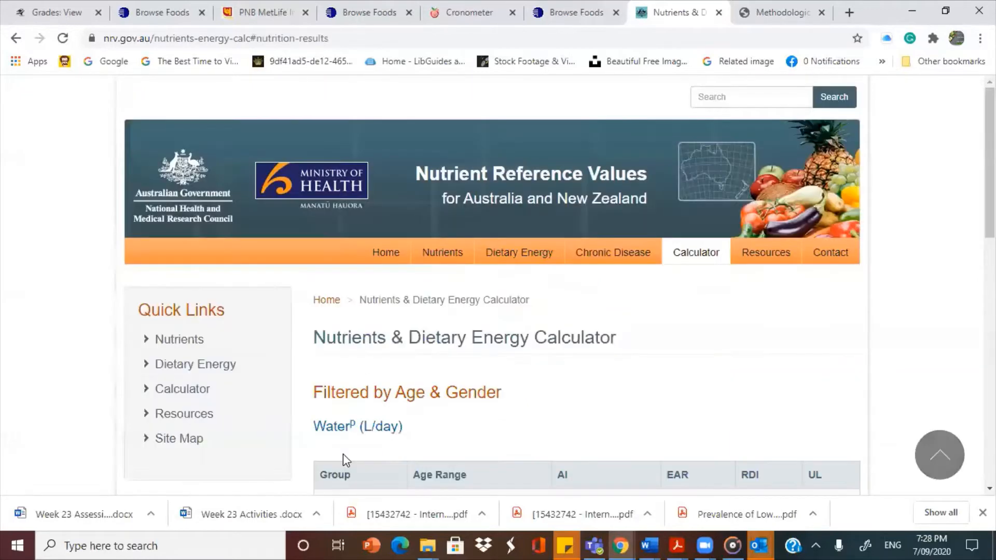
pyautogui.scroll(-3)
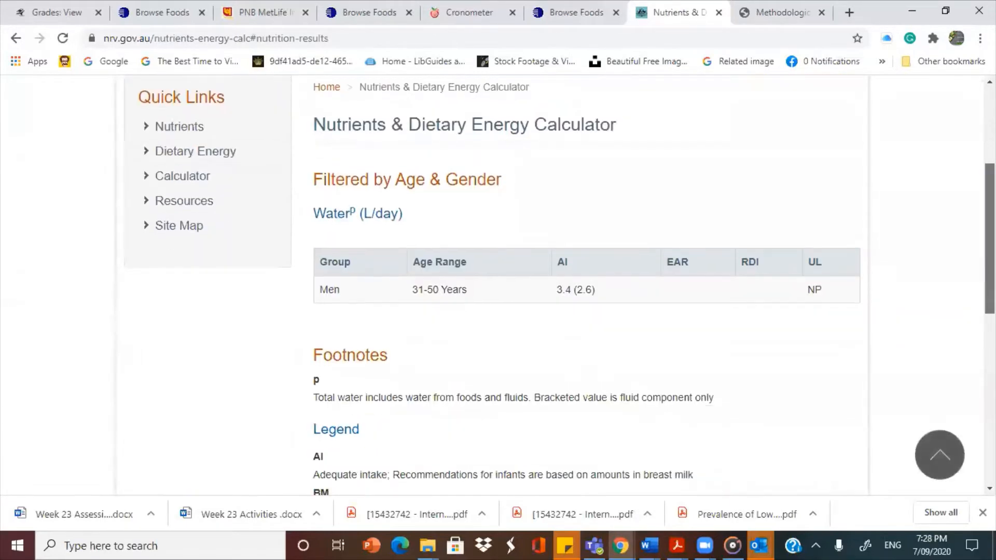
pyautogui.scroll(-3)
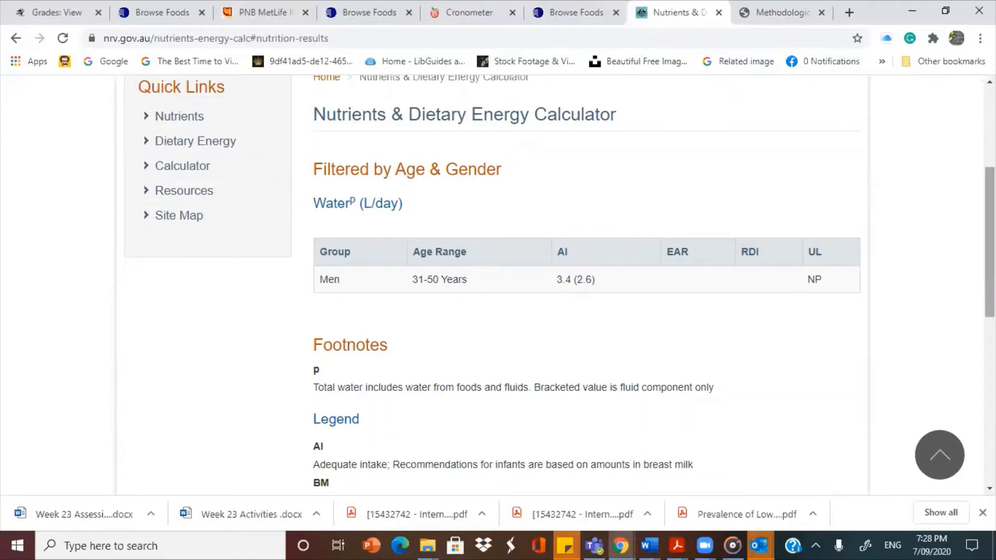
pyautogui.scroll(-3)
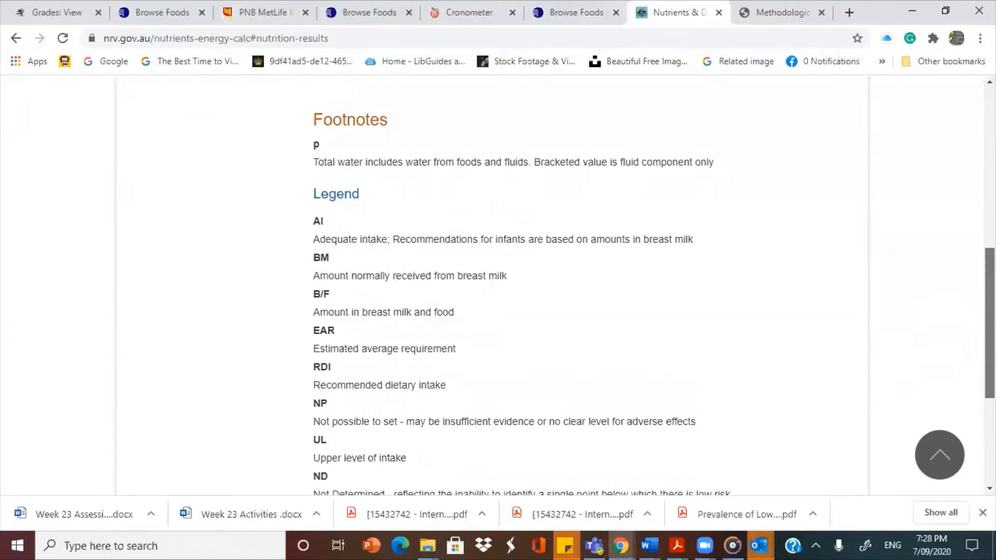
pyautogui.scroll(-3)
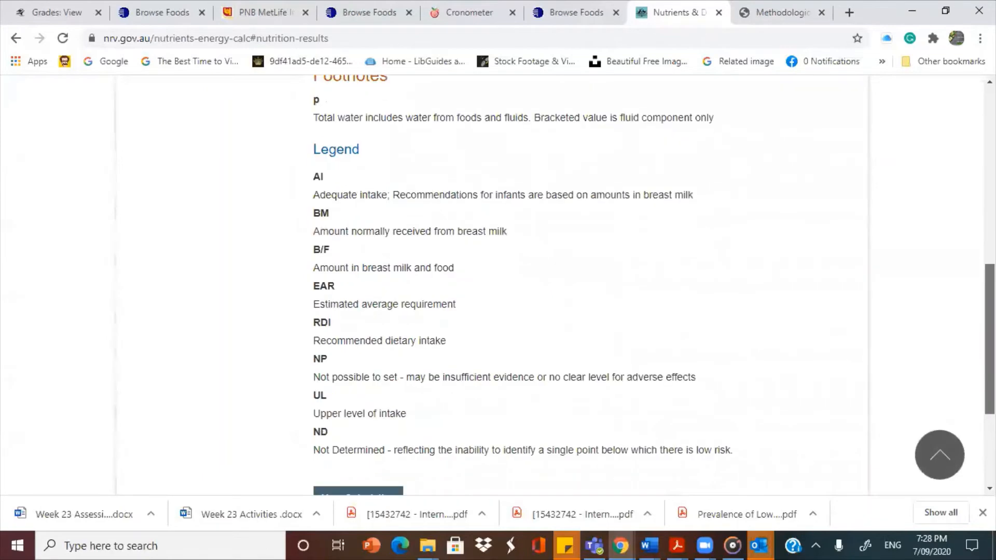
pyautogui.scroll(3)
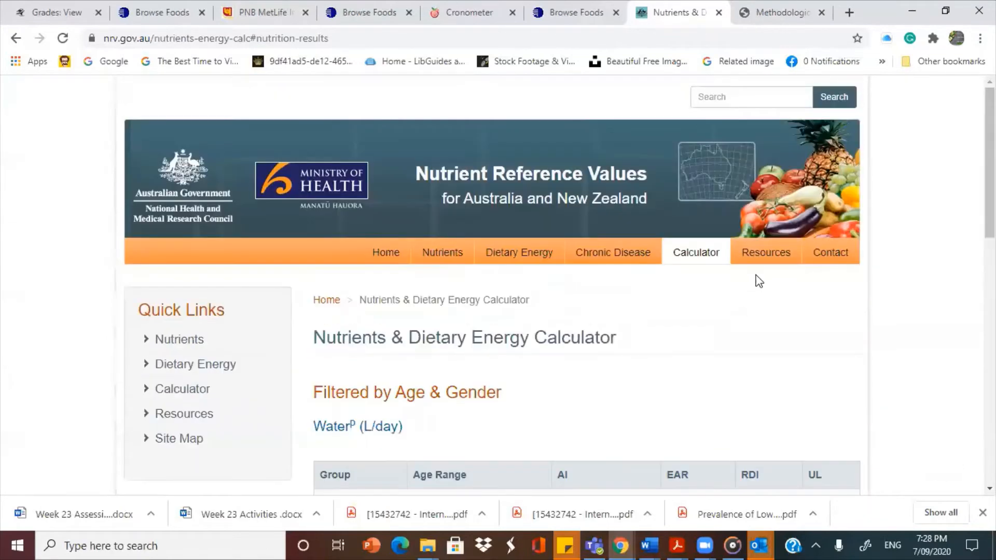
pyautogui.moveTo(15, 38)
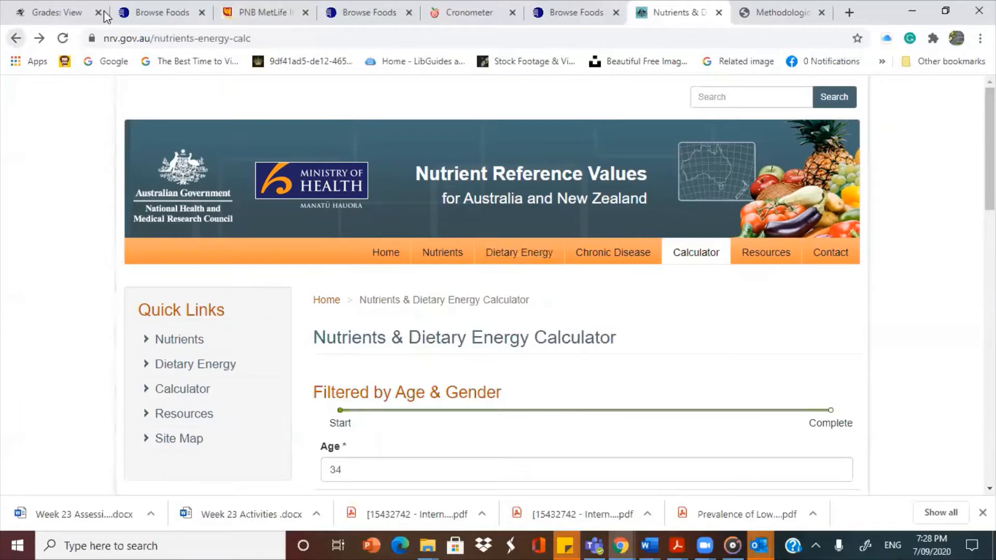
# Set the calculator gender to Female and tick Iron under Minerals alongside Water.
pyautogui.scroll(-3)
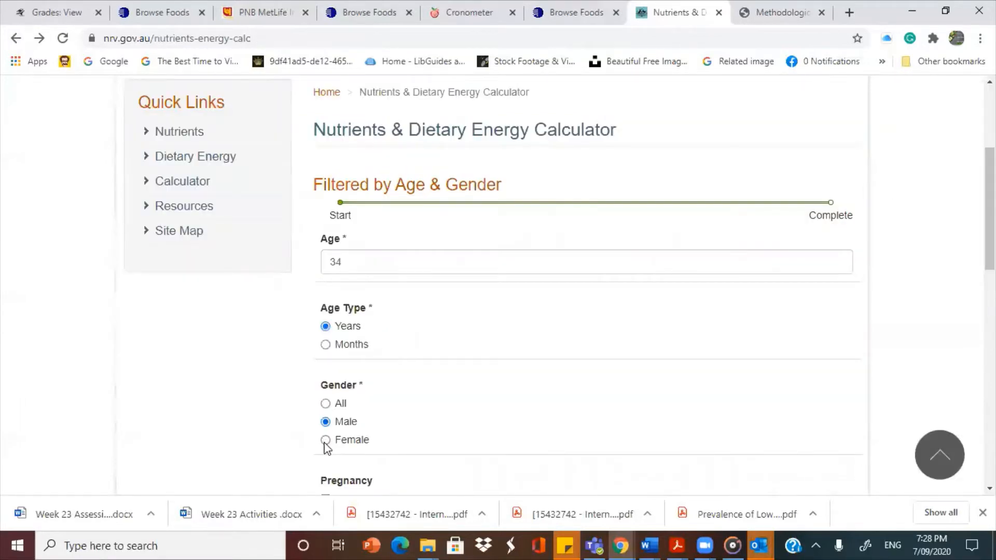
pyautogui.click(325, 440)
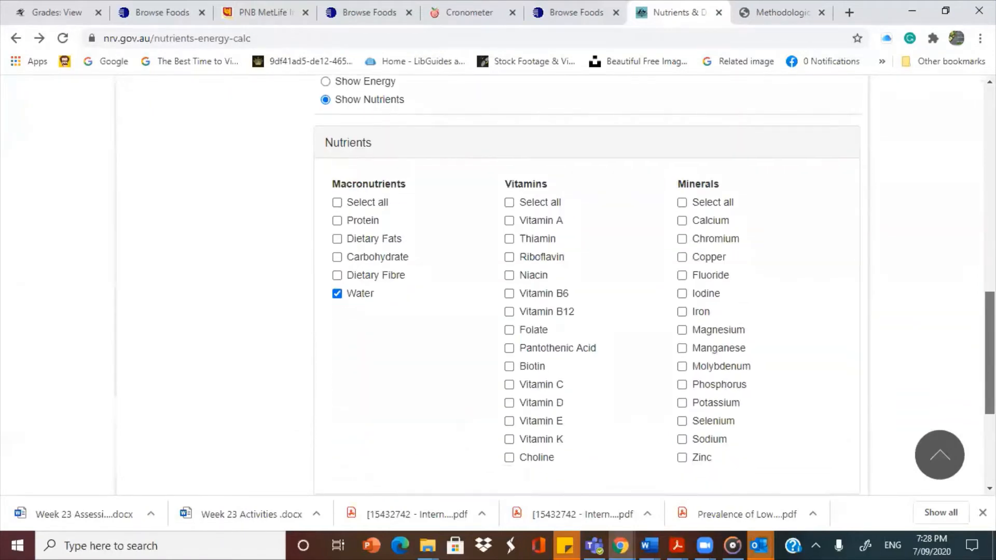
pyautogui.moveTo(707, 422)
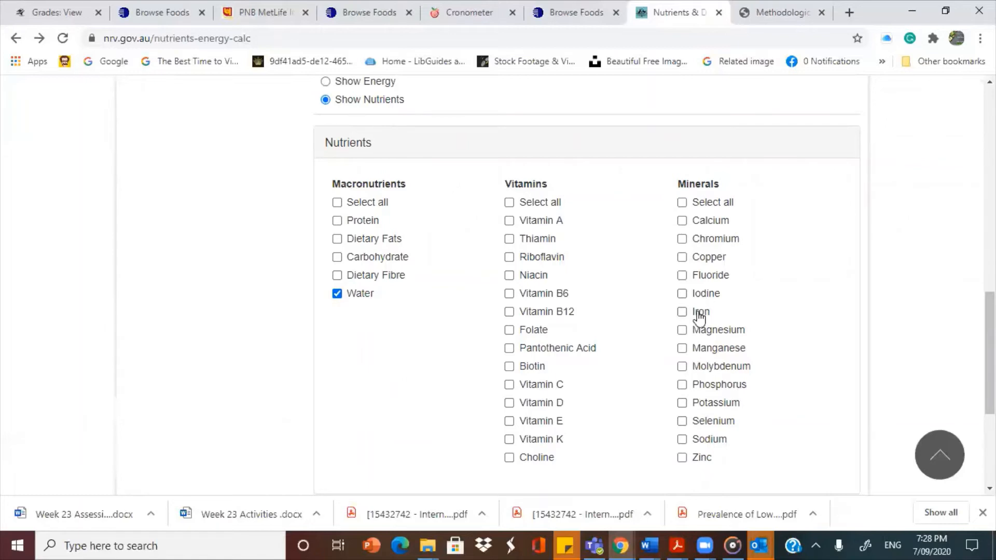
pyautogui.click(682, 312)
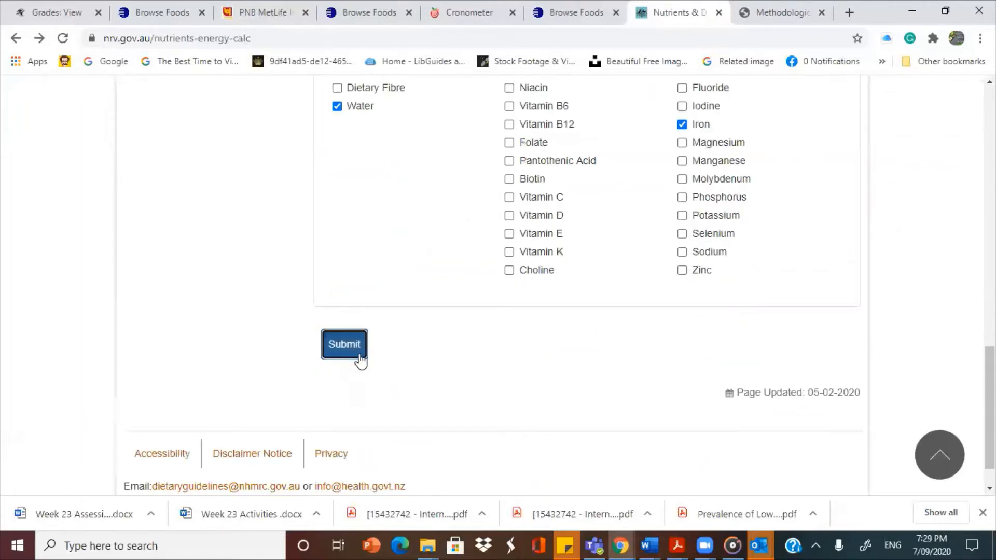
# Submit the calculator and highlight the women's iron RDI of 18 mg/day.
pyautogui.click(343, 344)
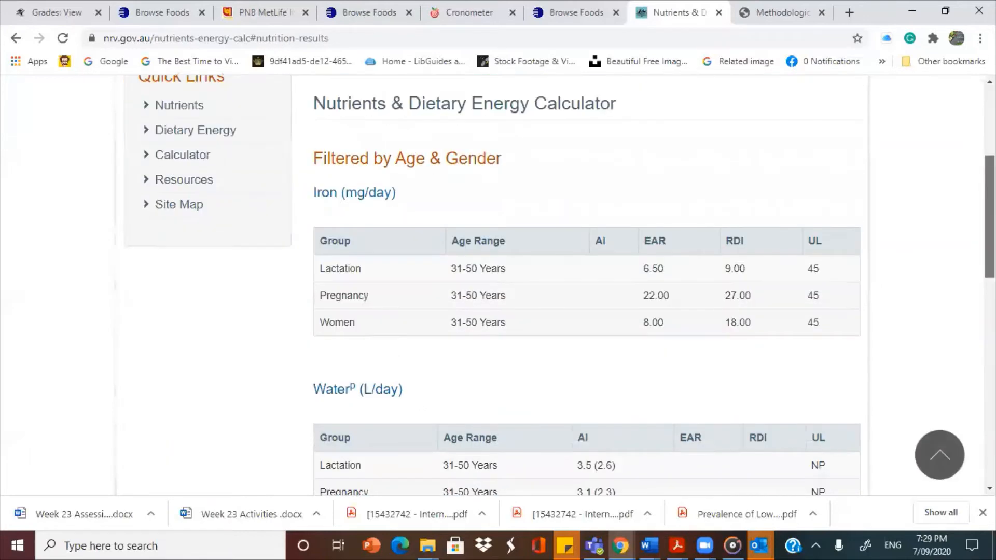
pyautogui.scroll(-3)
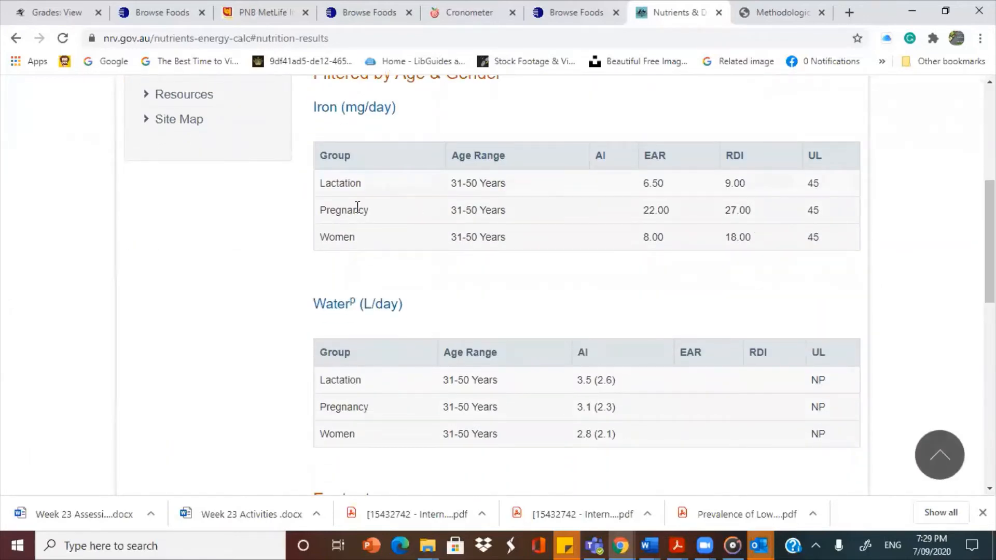
pyautogui.doubleClick(735, 183)
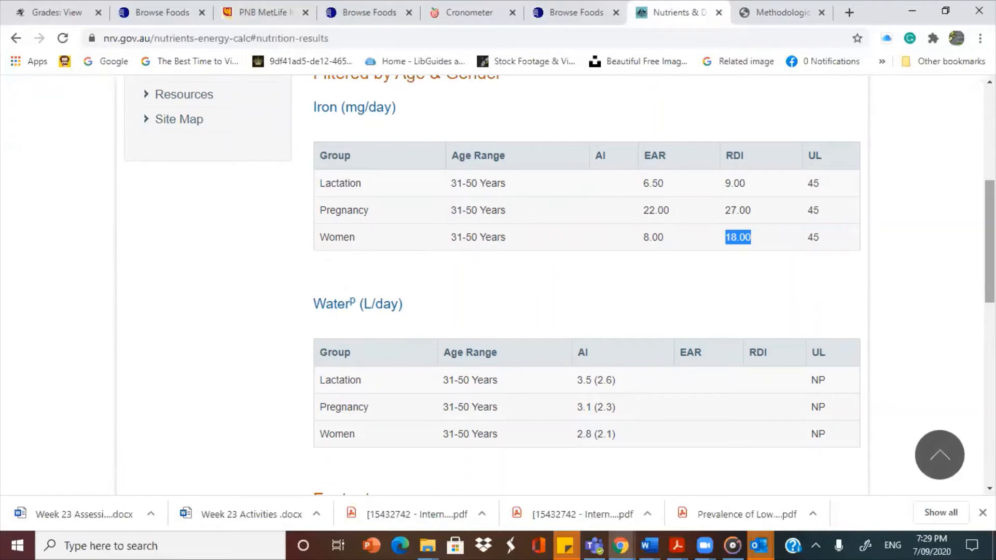
# Scroll further through the Iron and Water tables and highlight the pregnancy iron RDI of 27.
pyautogui.scroll(-3)
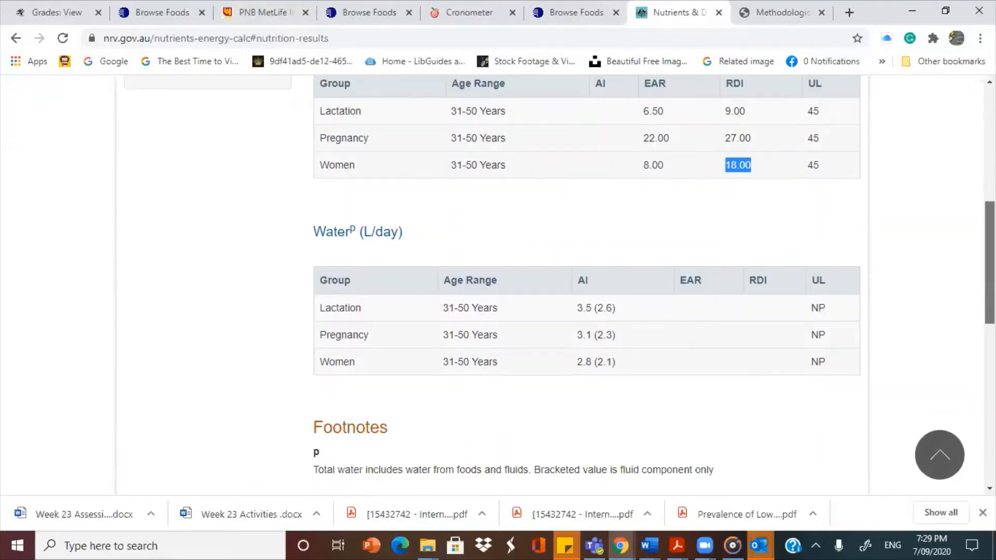
pyautogui.scroll(-3)
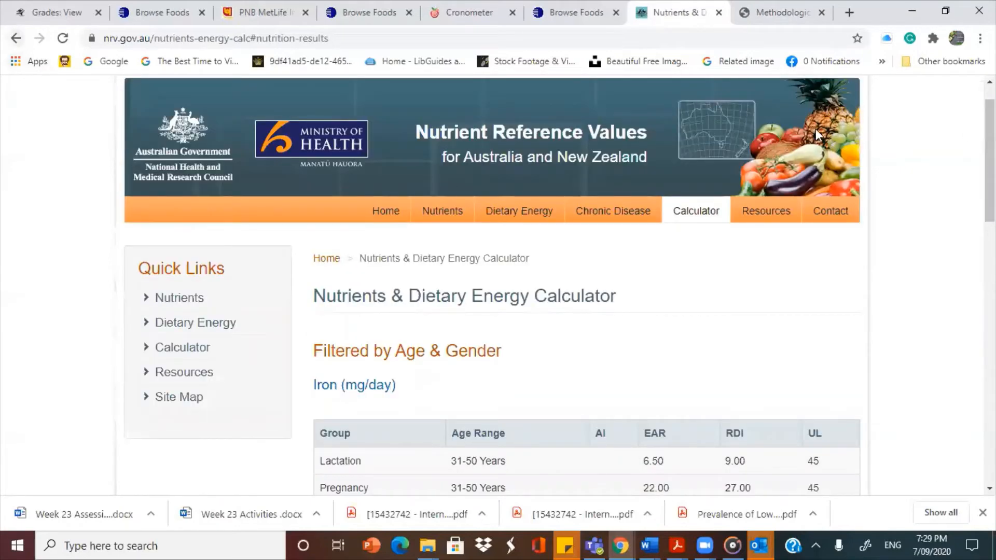
pyautogui.scroll(-3)
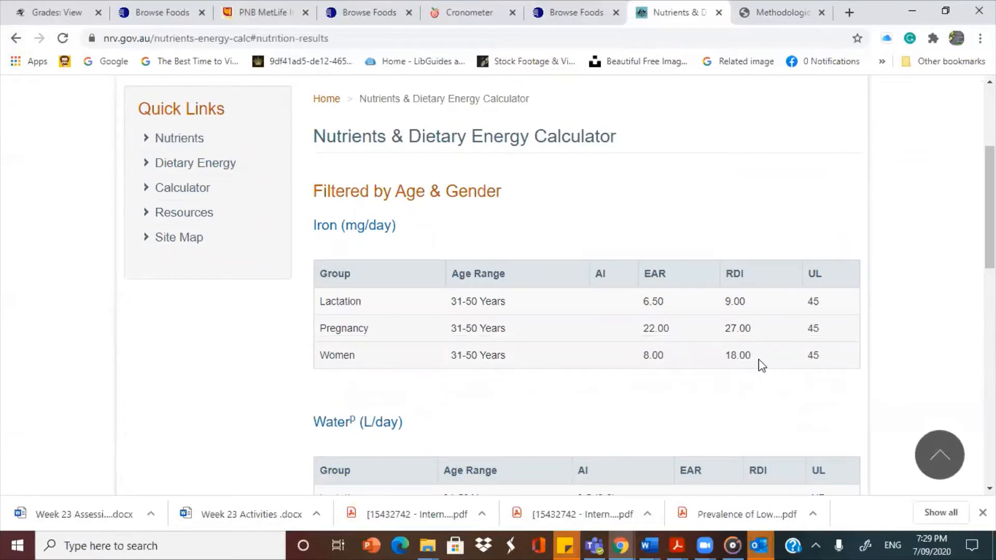
pyautogui.doubleClick(736, 329)
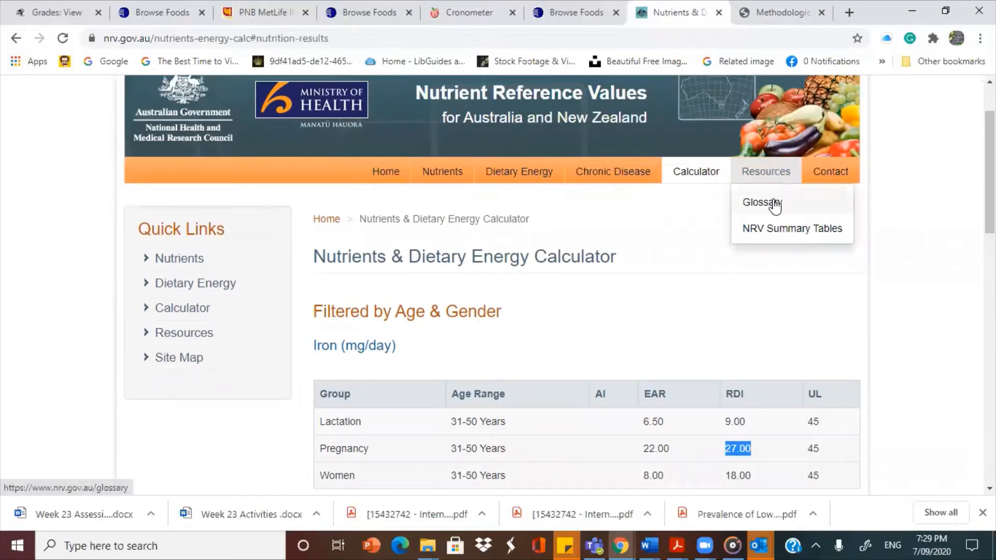
# Open Resources > Glossary and read through the A–D abbreviation entries.
pyautogui.click(15, 38)
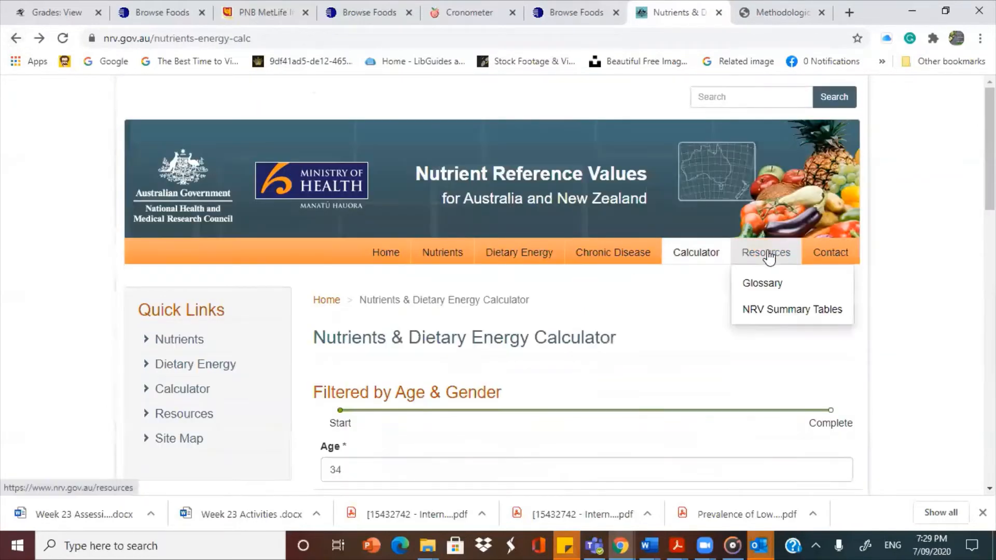
pyautogui.moveTo(791, 309)
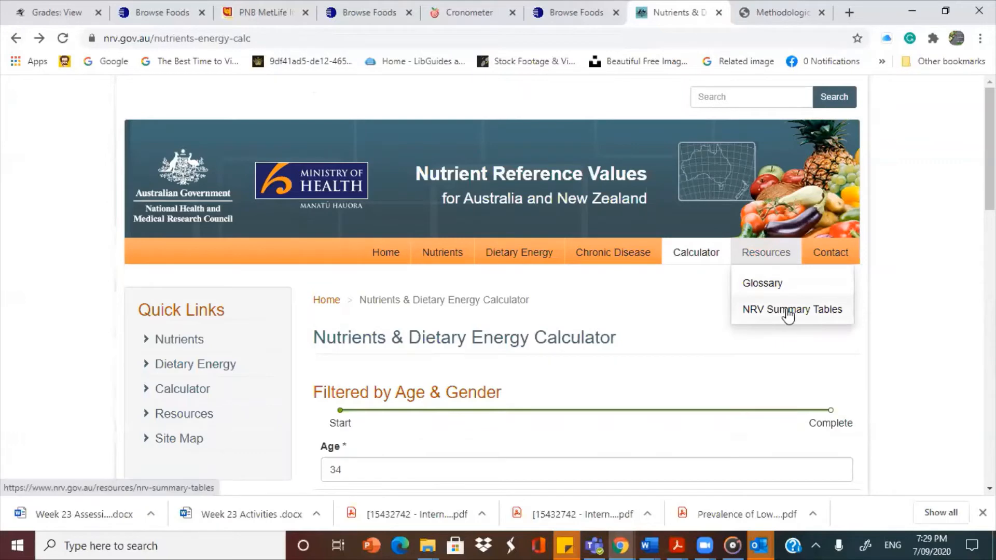
pyautogui.click(761, 283)
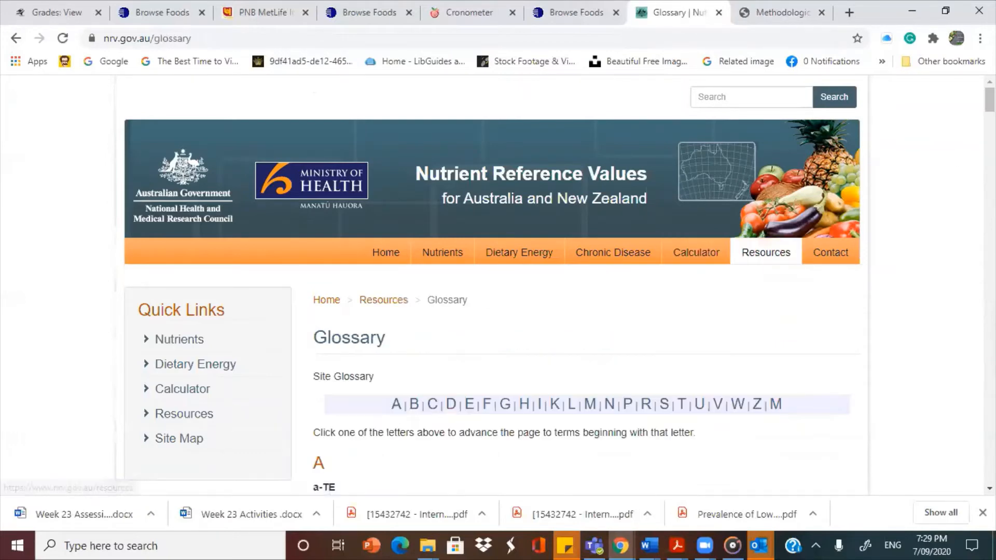
pyautogui.scroll(-3)
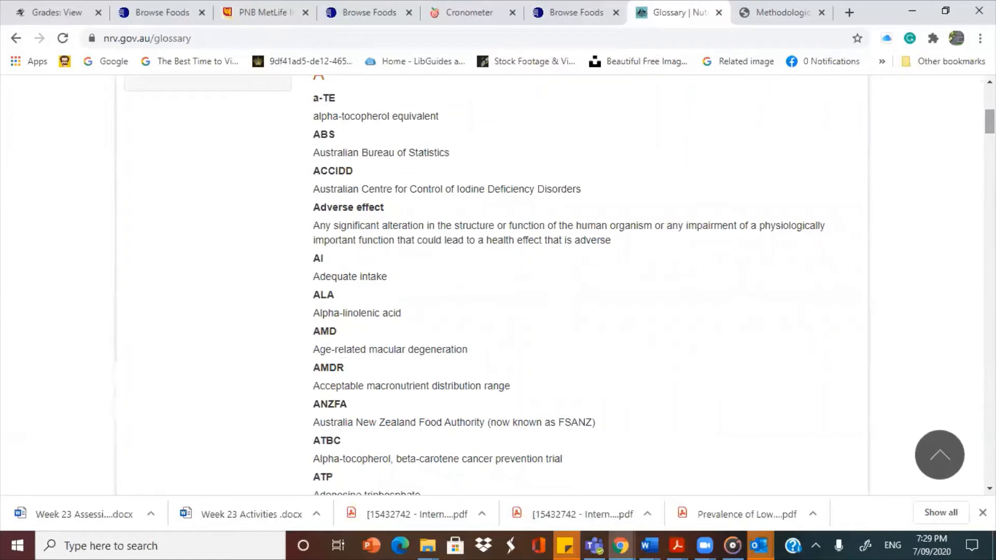
pyautogui.scroll(-3)
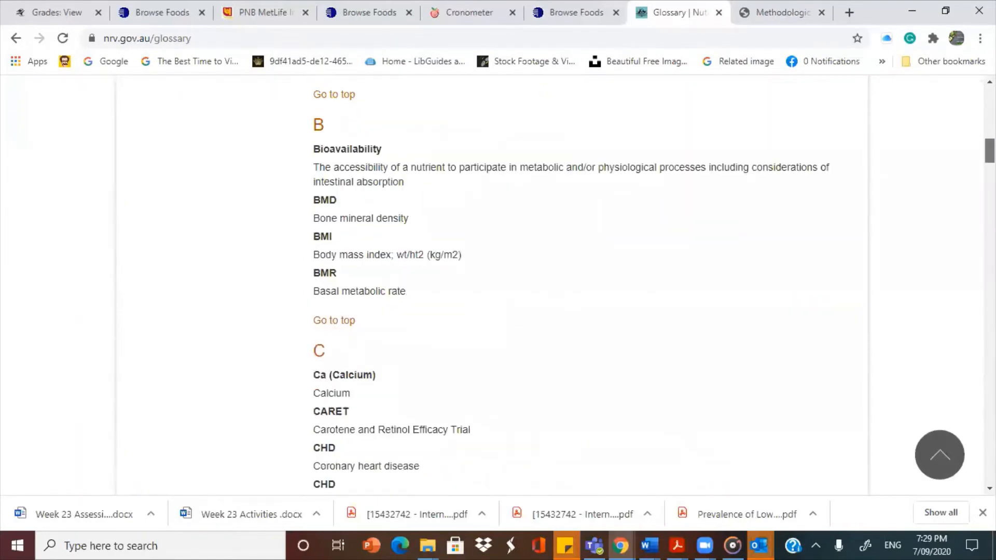
pyautogui.scroll(-3)
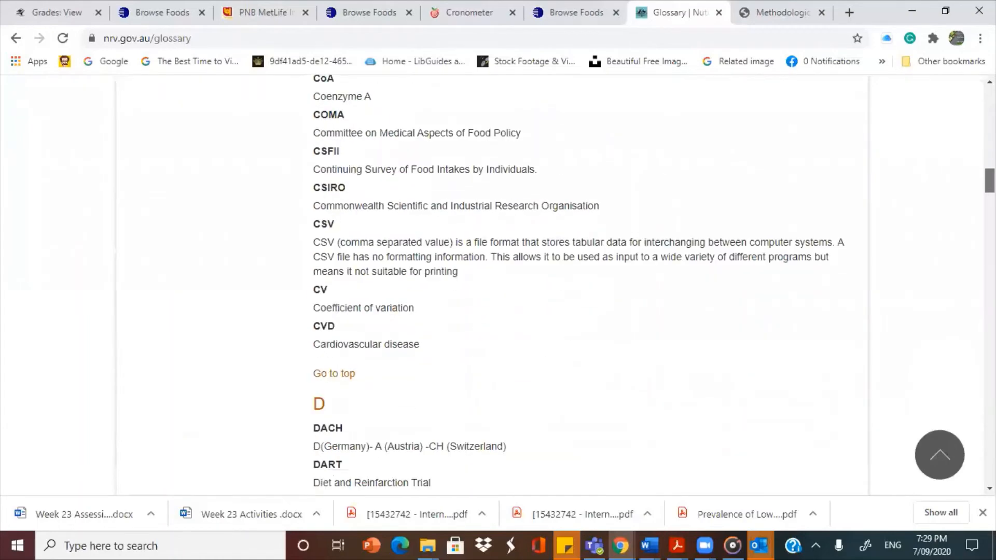
pyautogui.scroll(-3)
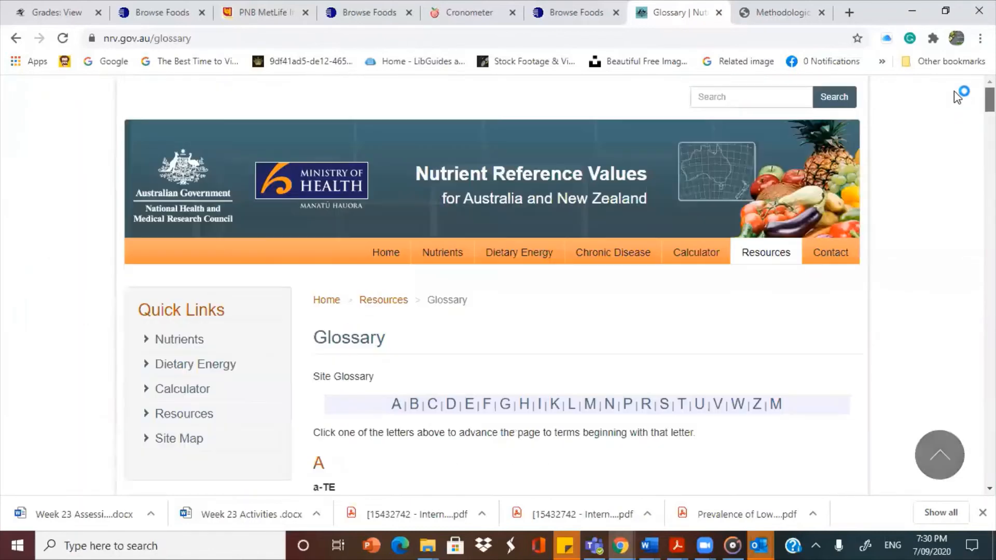
pyautogui.moveTo(765, 252)
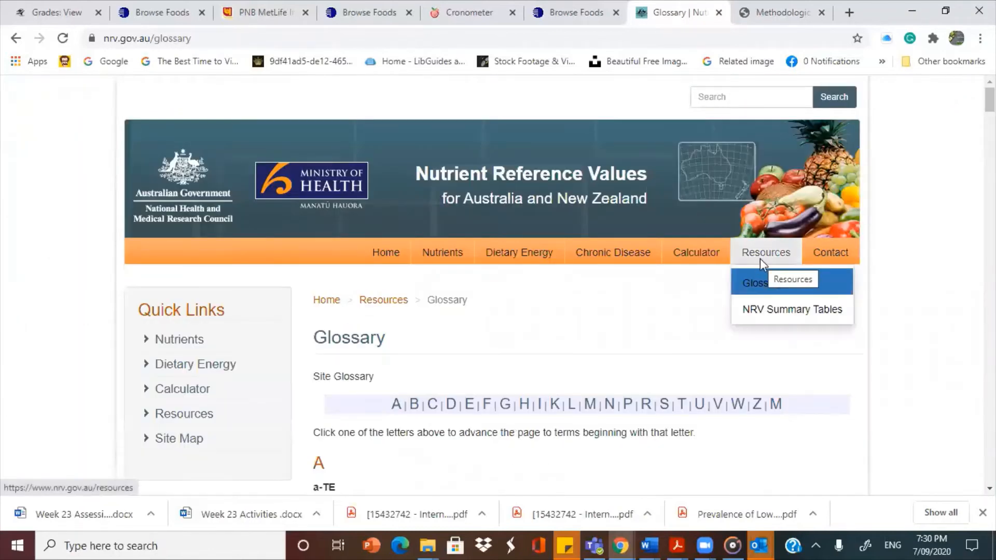
# Download the 1.21 NRV Summary Tables .xls file and open it in Excel.
pyautogui.click(791, 309)
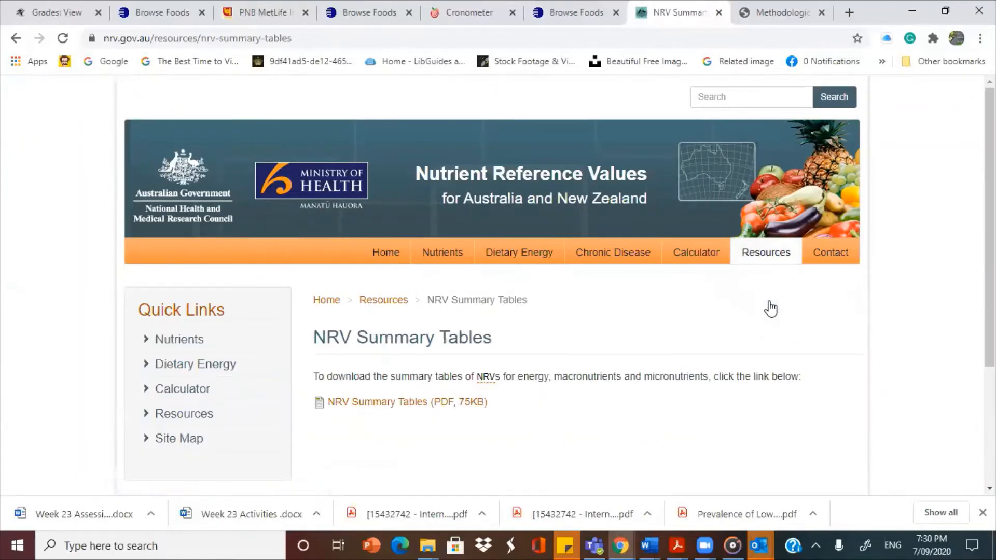
pyautogui.click(400, 402)
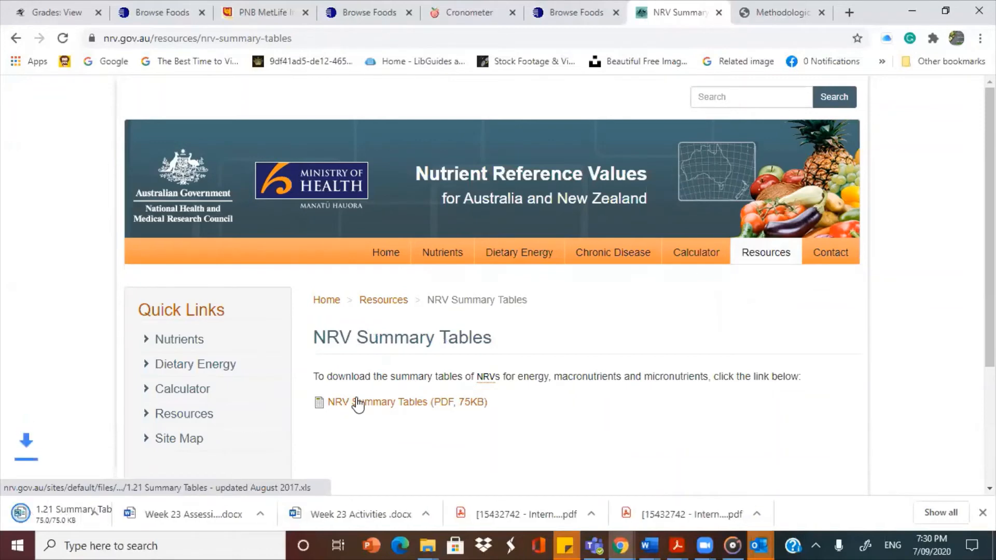
pyautogui.click(406, 402)
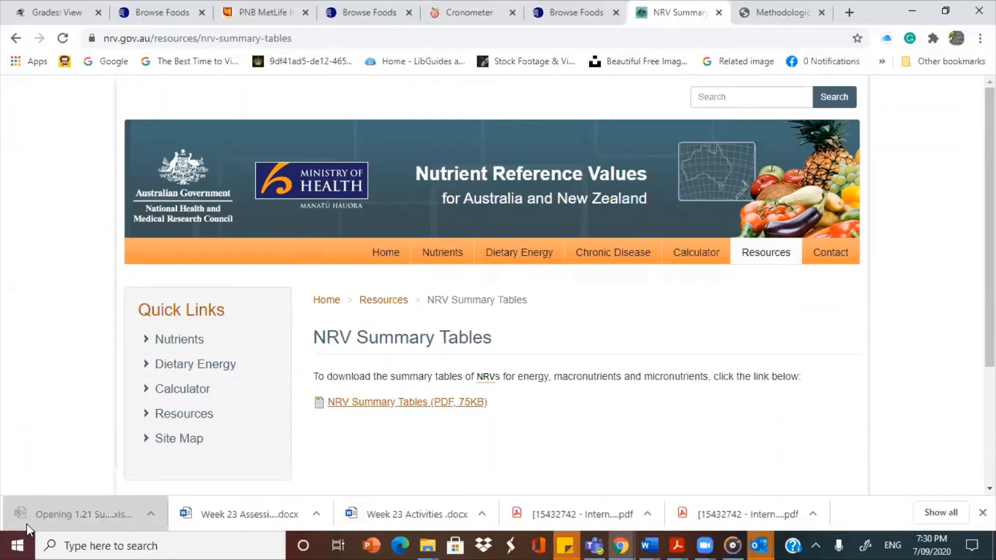
pyautogui.click(82, 514)
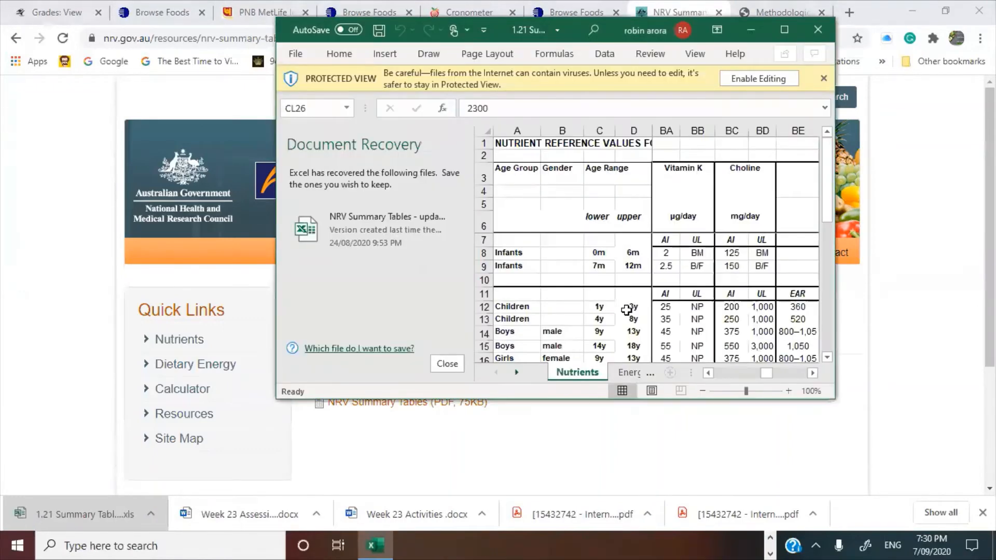
# Maximise Excel and scroll across the Nutrients sheet's protein to Vitamin K columns.
pyautogui.click(785, 30)
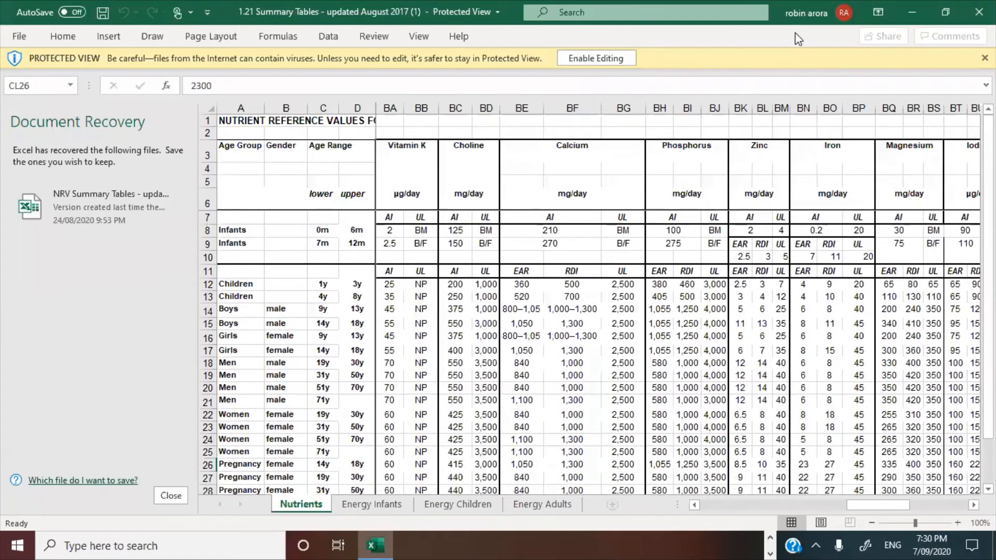
pyautogui.hscroll(-3)
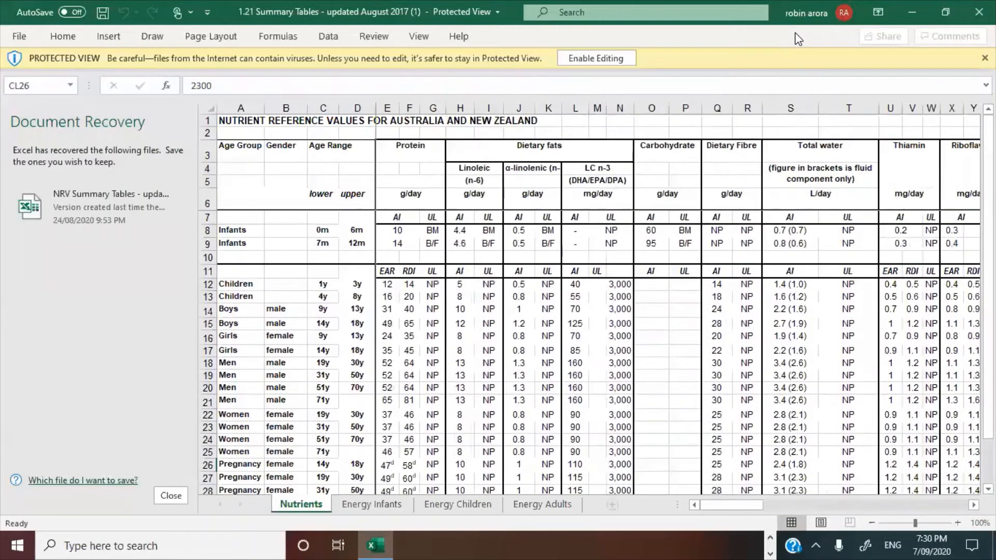
pyautogui.hscroll(3)
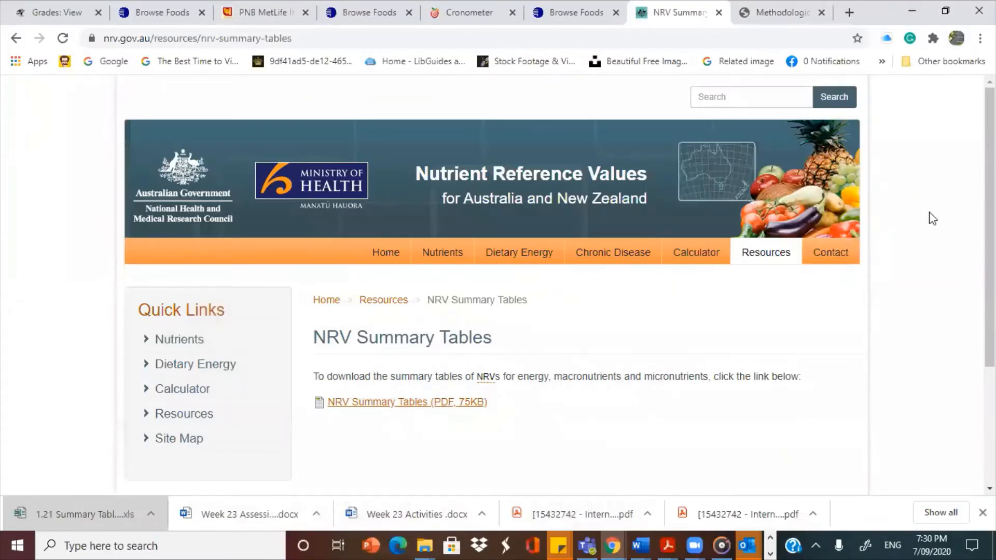
# Scroll down the Chronic Disease overview and follow 'Learn more about macronutrients'.
pyautogui.scroll(-3)
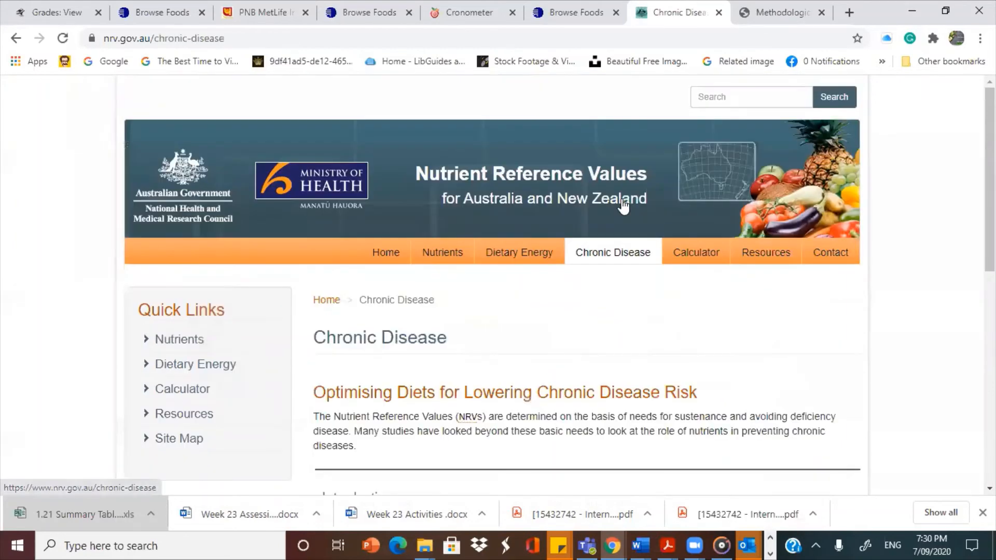
pyautogui.scroll(-3)
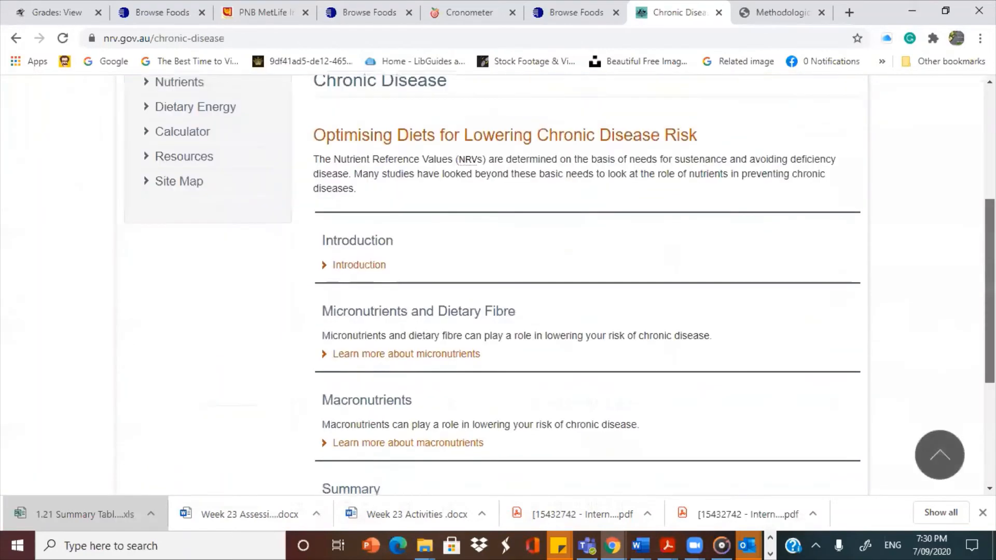
pyautogui.scroll(-3)
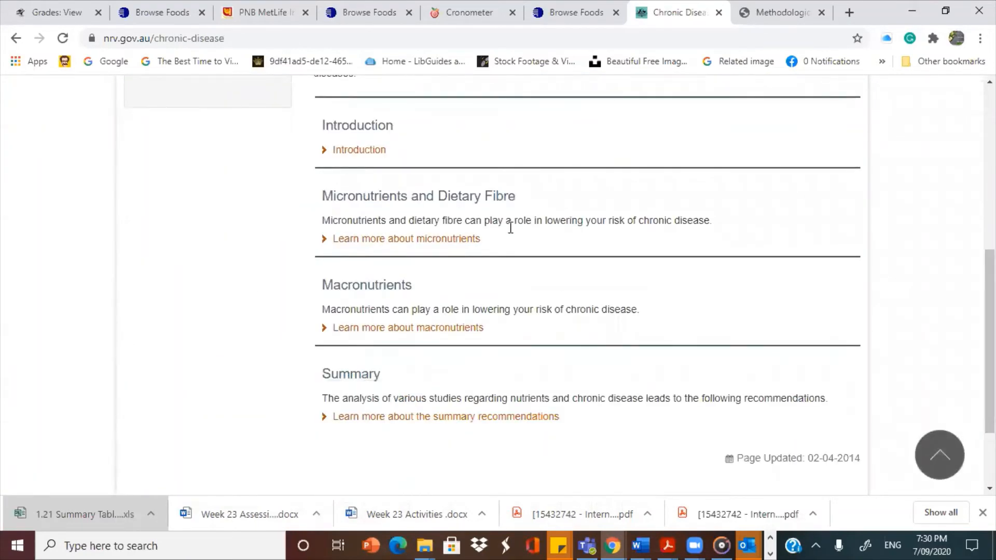
pyautogui.click(408, 327)
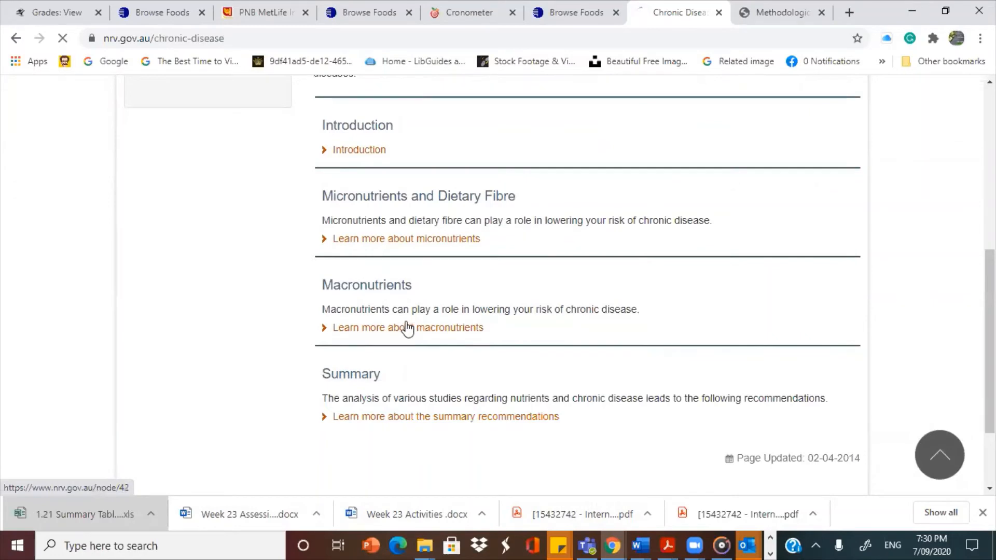
pyautogui.click(407, 328)
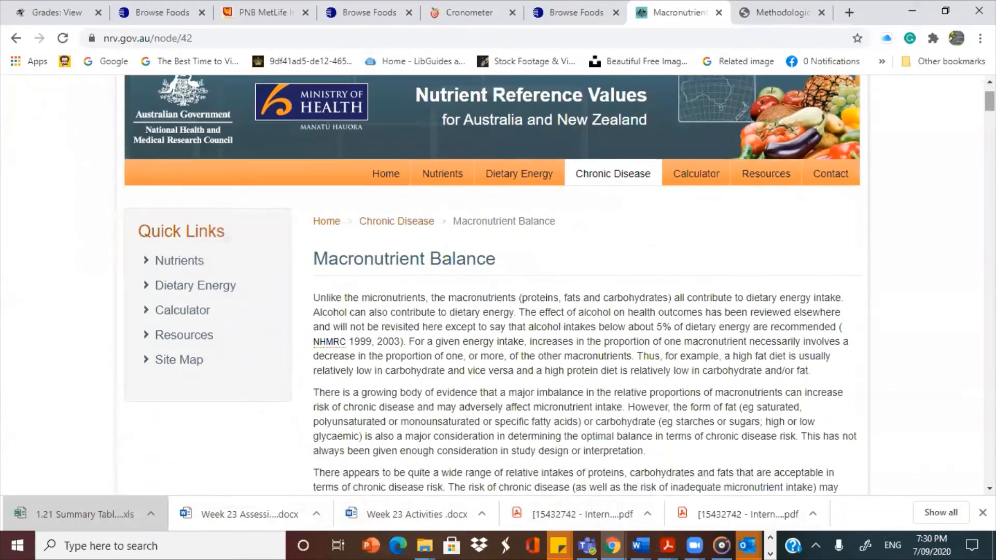
# Scroll through the Macronutrient Balance protein, fat and carbohydrate sections, then back up.
pyautogui.scroll(-3)
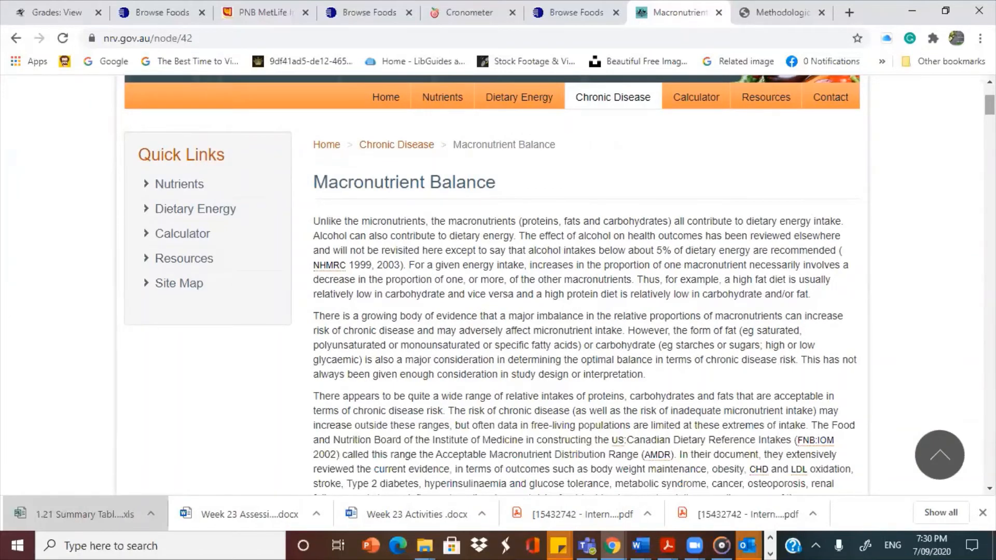
pyautogui.scroll(-3)
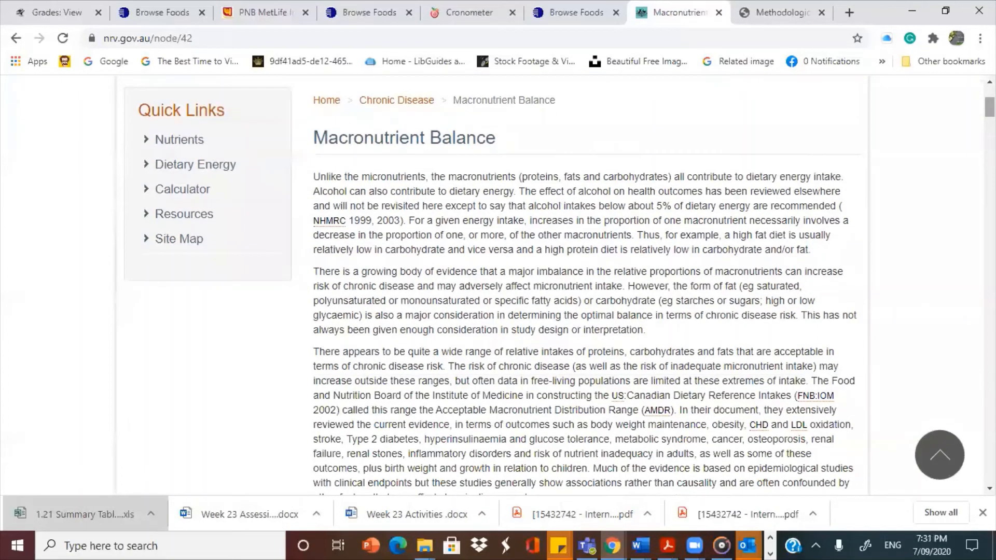
pyautogui.scroll(-3)
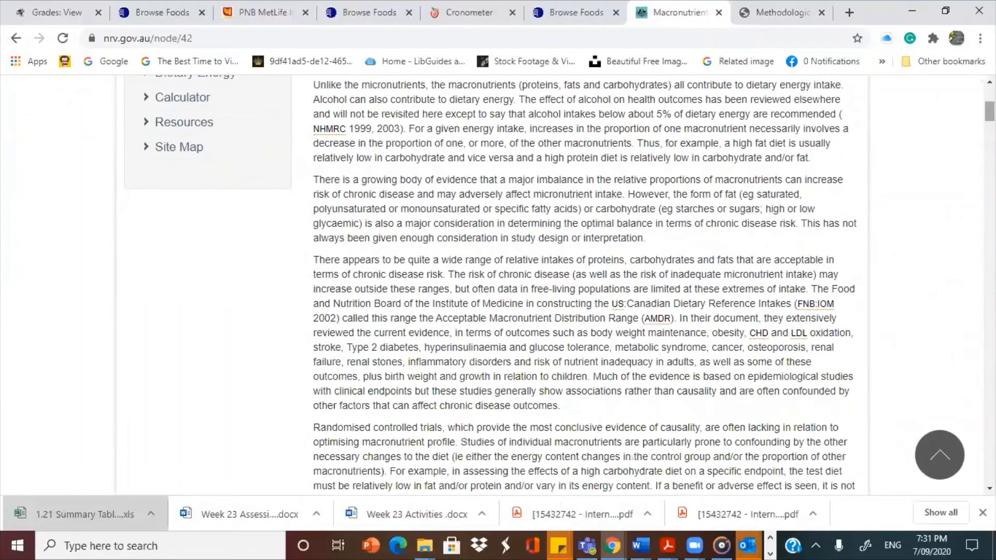
pyautogui.scroll(-3)
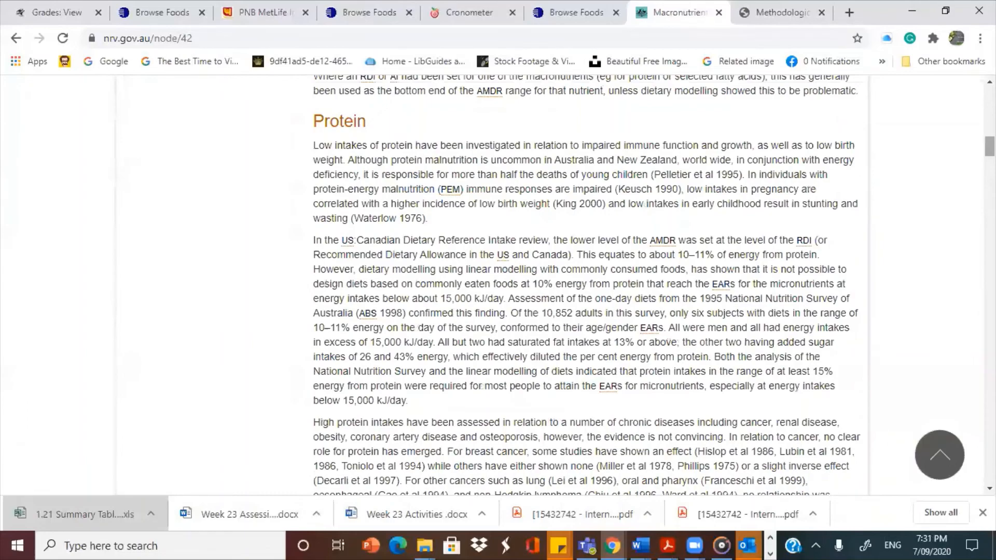
pyautogui.scroll(-3)
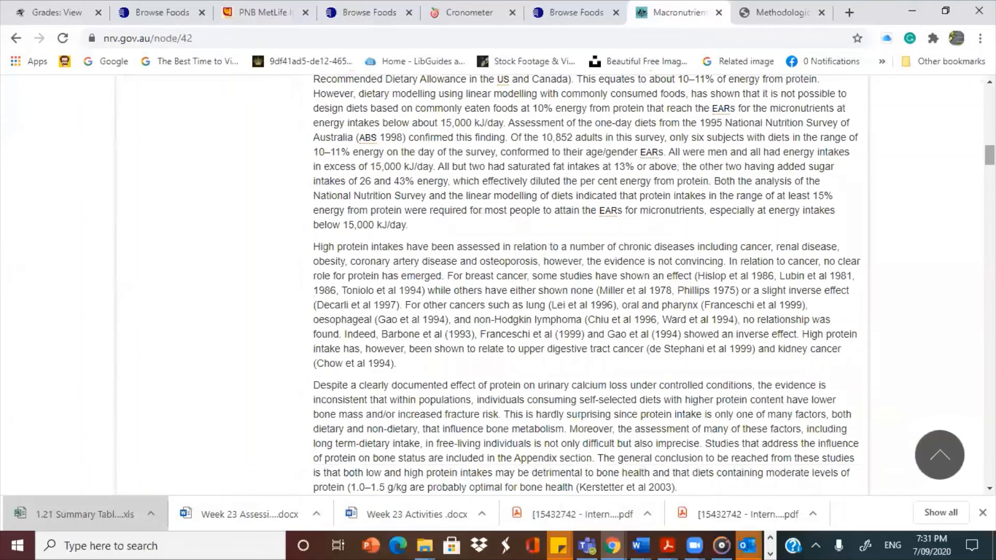
pyautogui.scroll(-3)
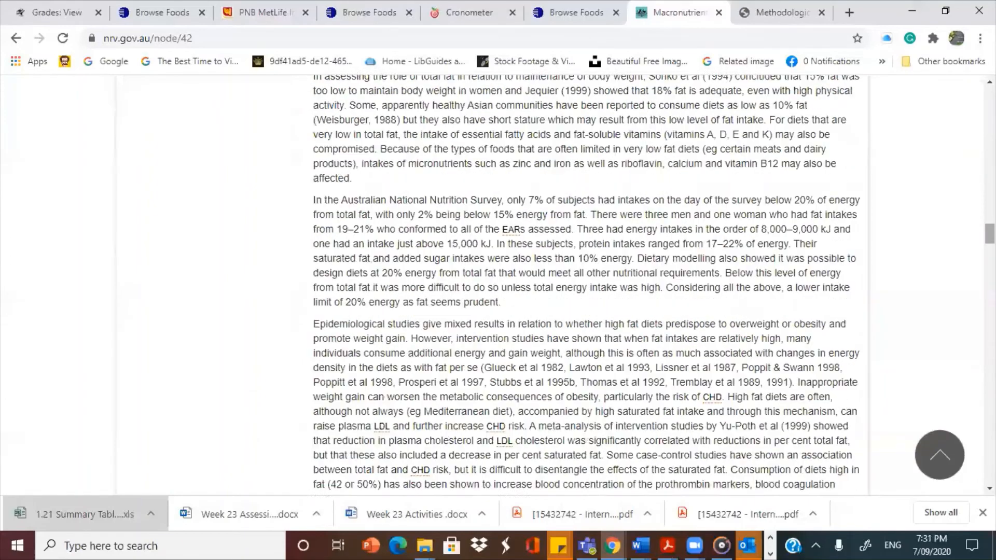
pyautogui.scroll(-3)
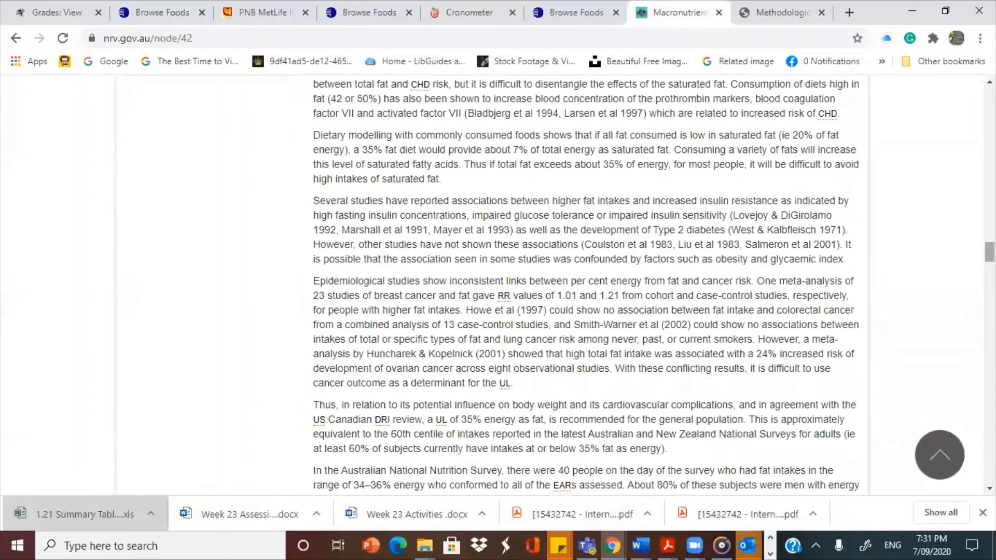
pyautogui.scroll(-3)
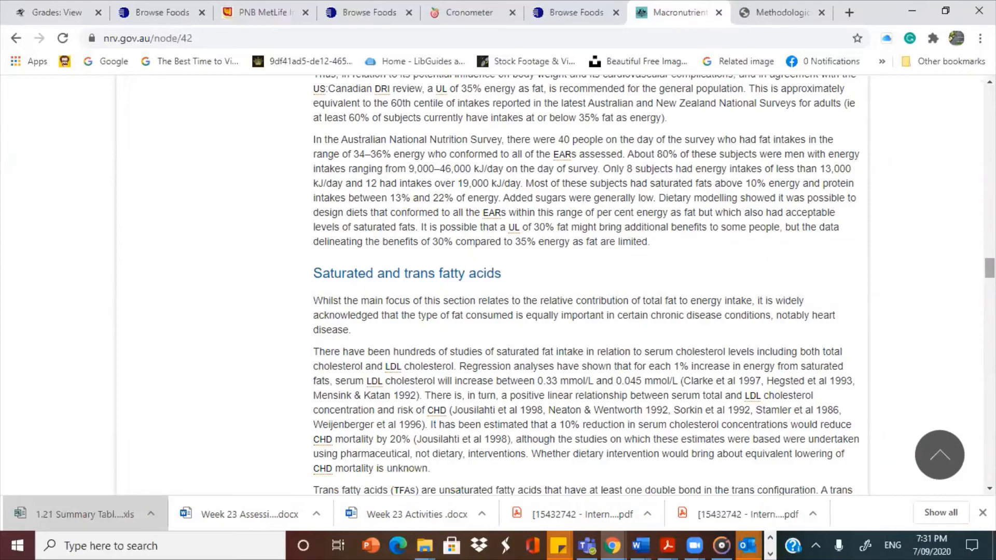
pyautogui.scroll(-3)
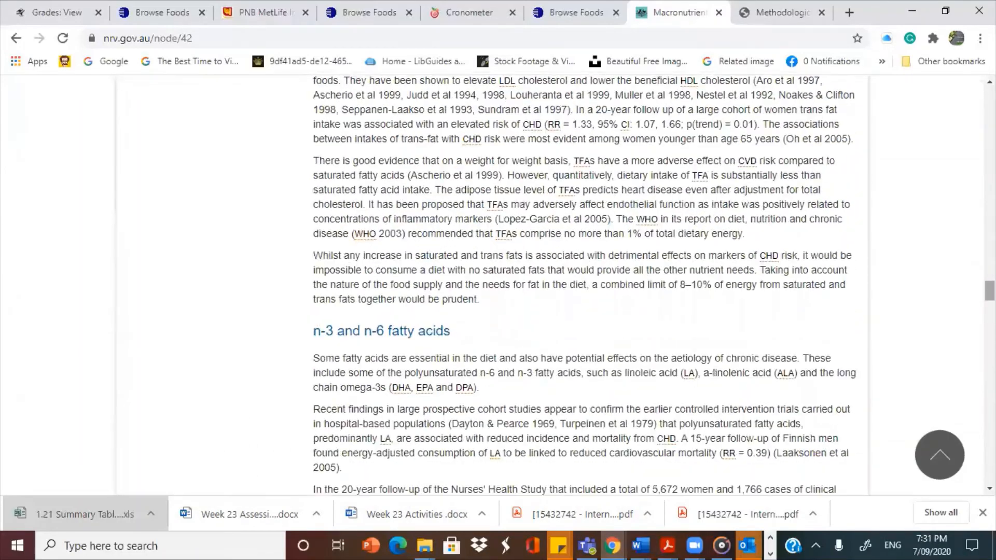
pyautogui.scroll(-3)
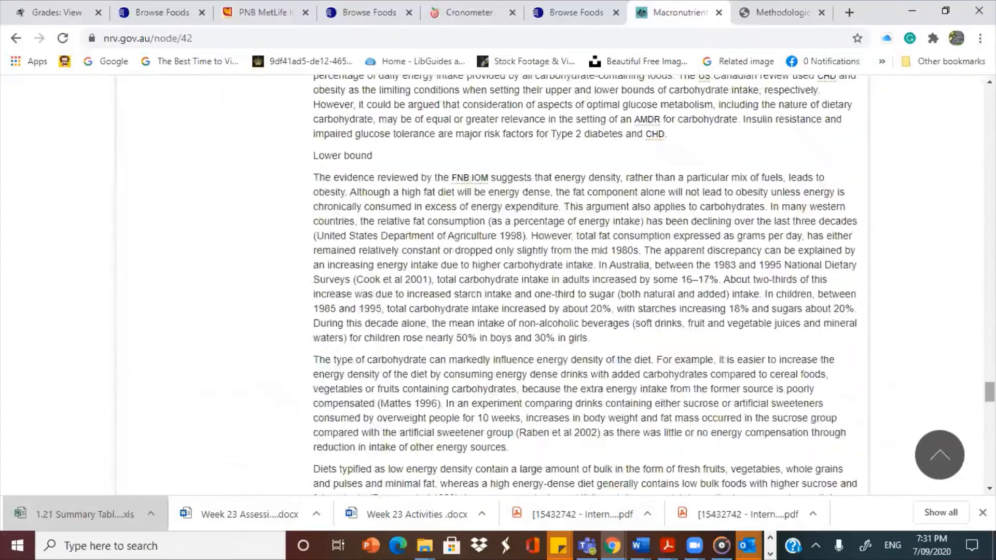
pyautogui.scroll(-3)
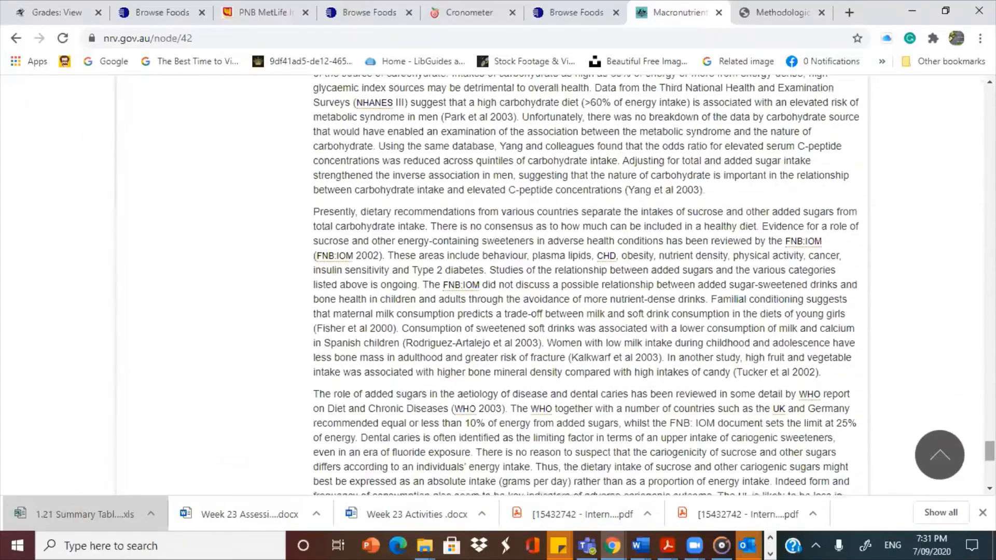
pyautogui.scroll(-3)
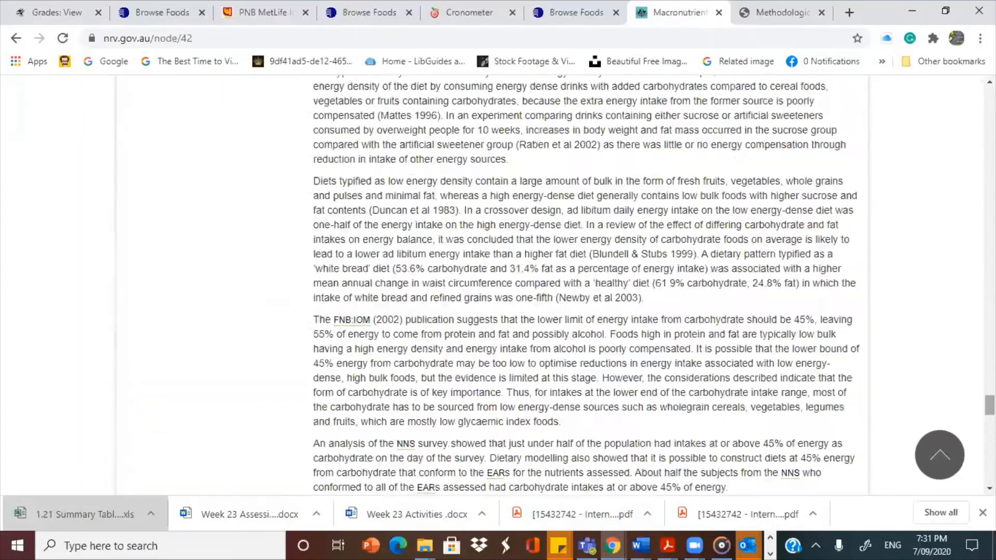
pyautogui.scroll(3)
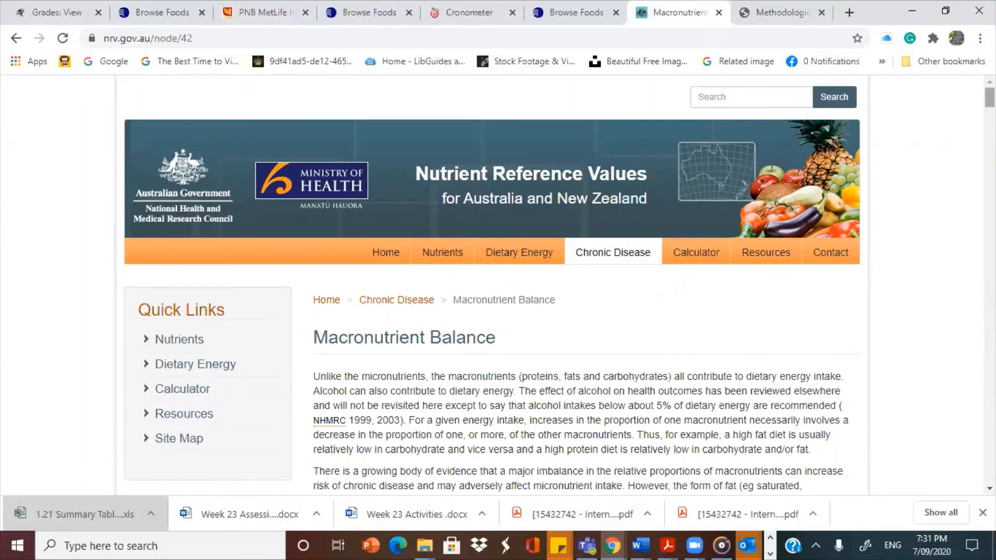
pyautogui.moveTo(673, 184)
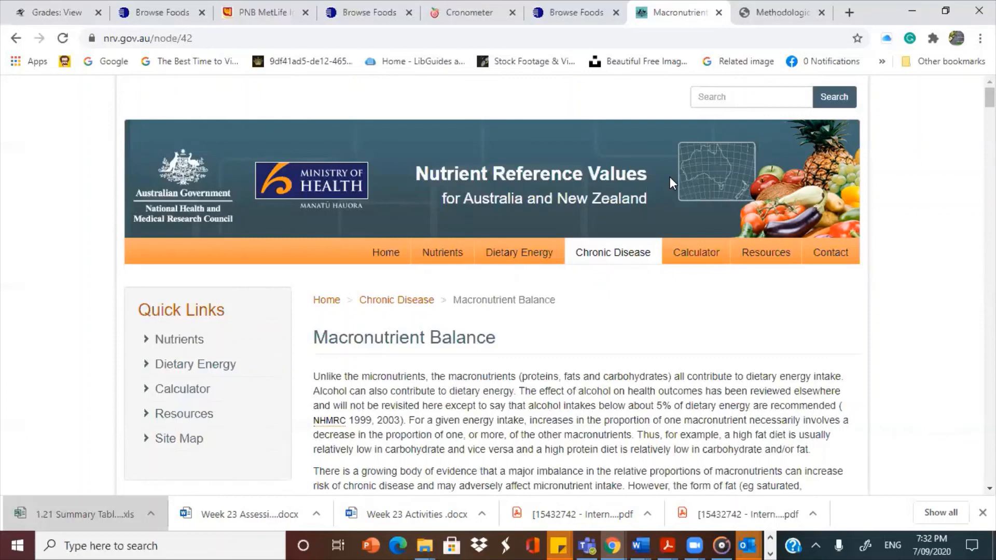
pyautogui.moveTo(574, 85)
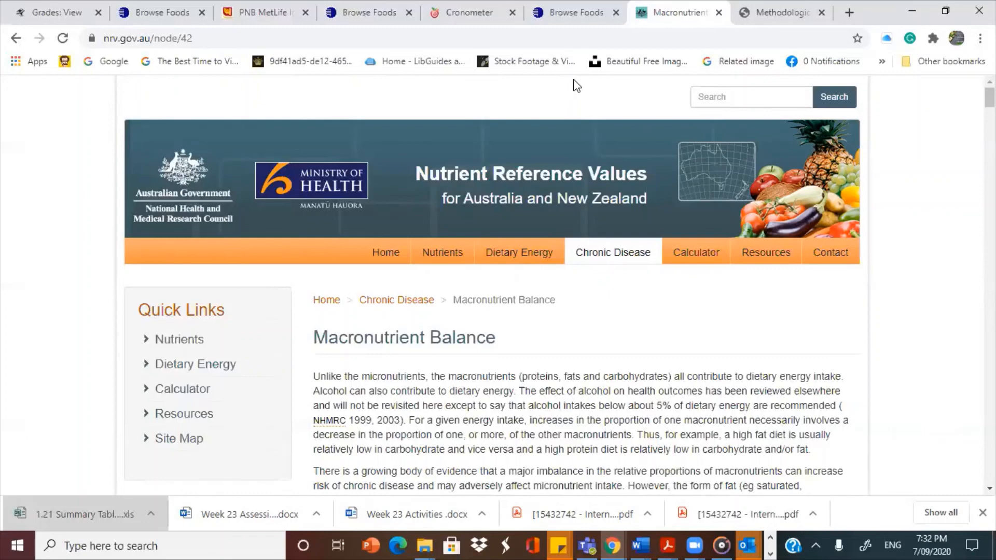